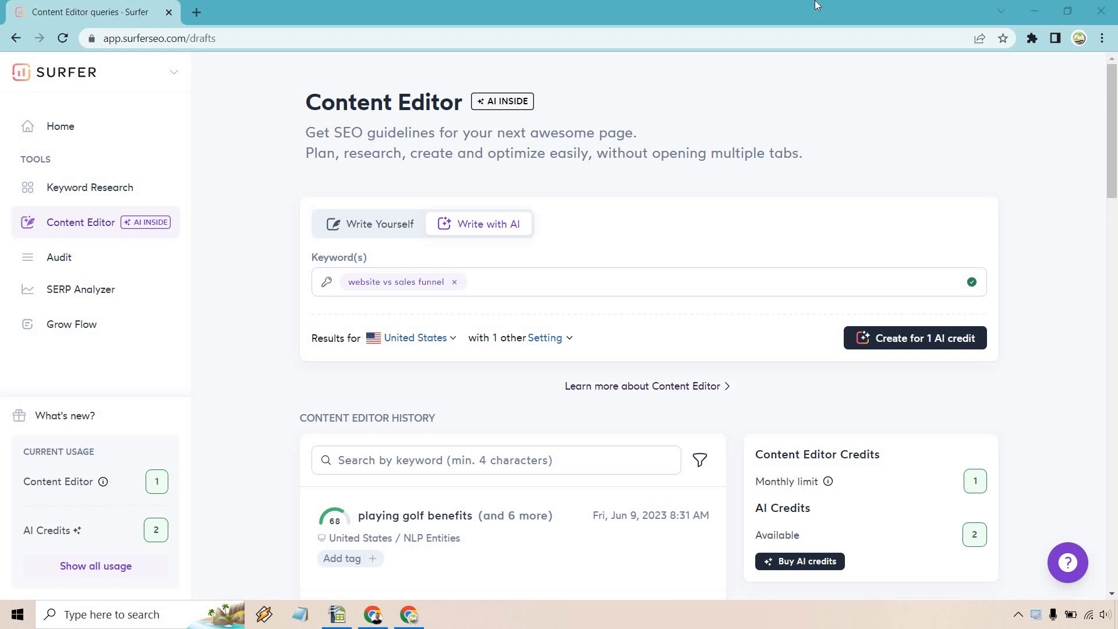
pyautogui.moveTo(88, 214)
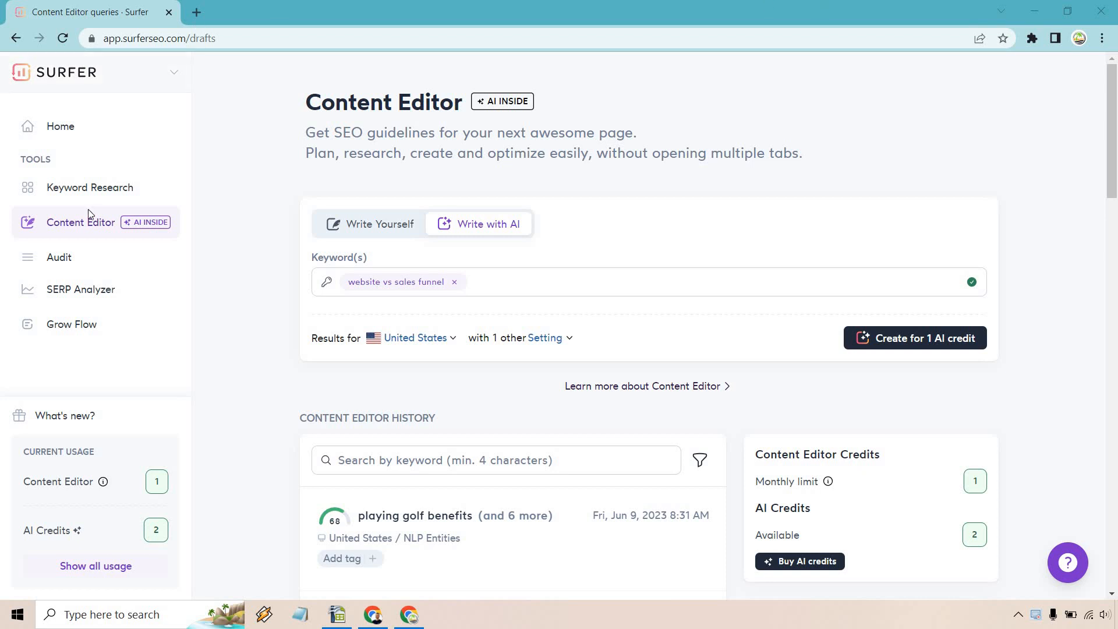
pyautogui.moveTo(375, 239)
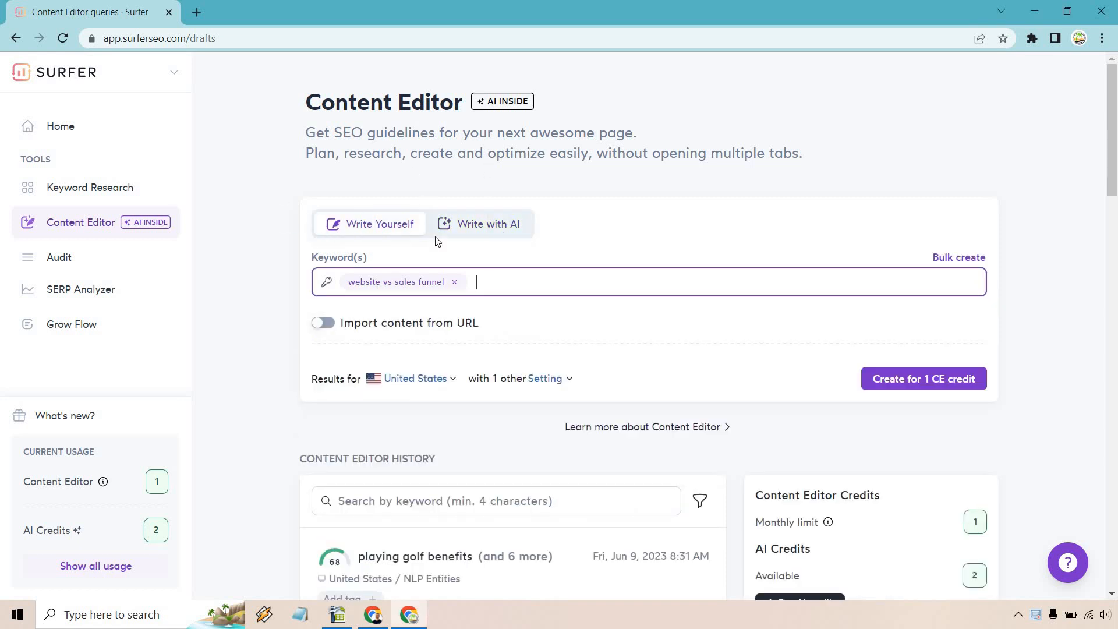
# - Create an AI article for 'website vs sales funnel' and browse tones, keeping Auto - SERP based
pyautogui.click(488, 224)
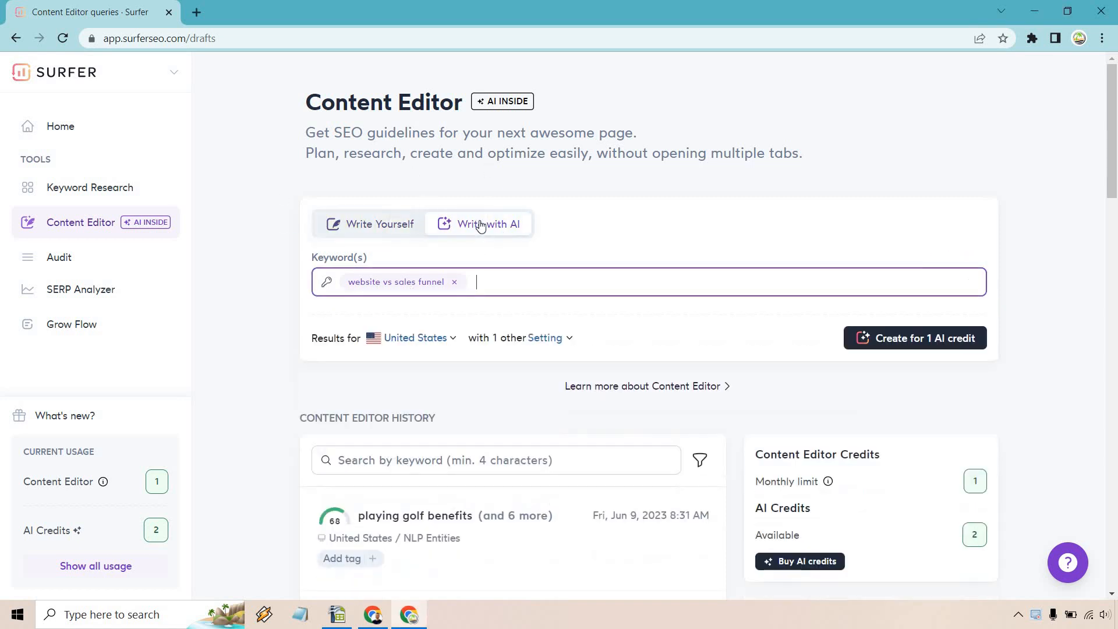
pyautogui.moveTo(645, 216)
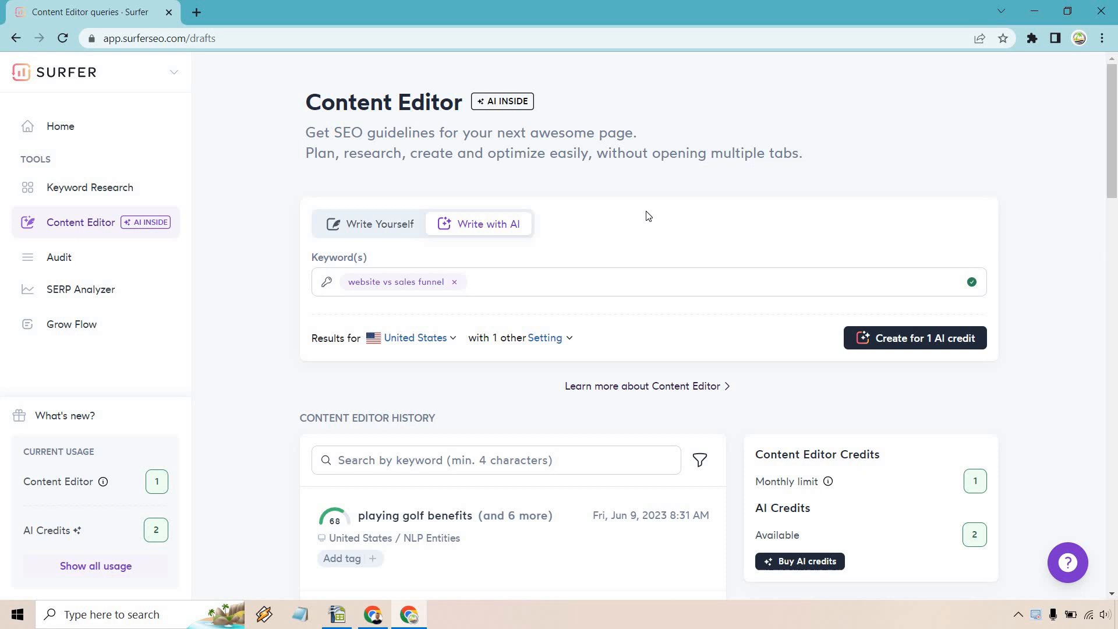
pyautogui.moveTo(920, 337)
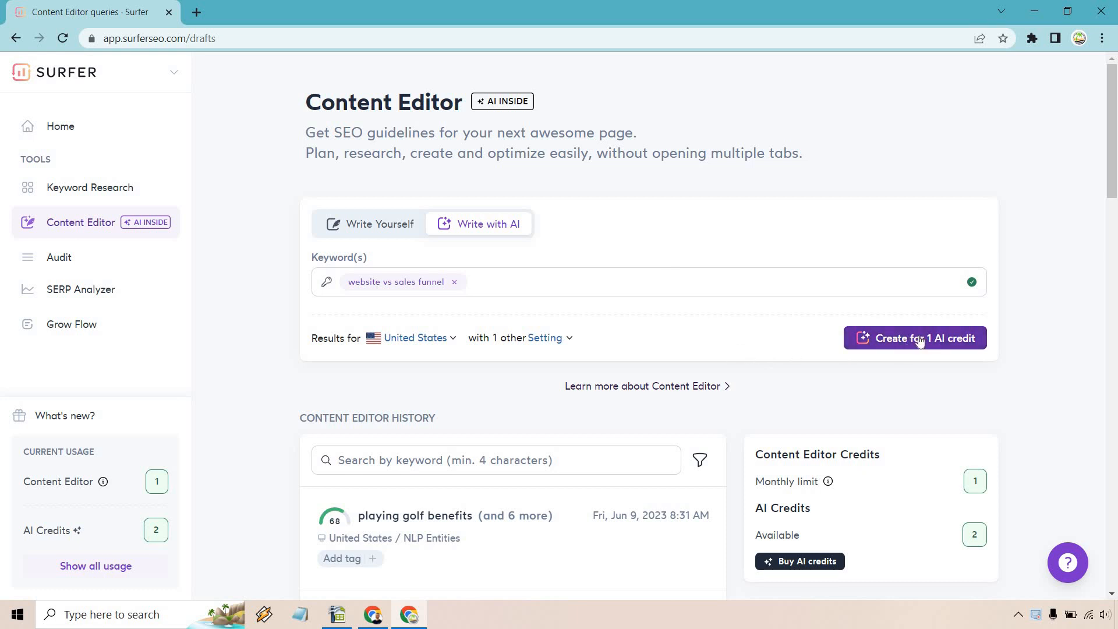
pyautogui.moveTo(933, 342)
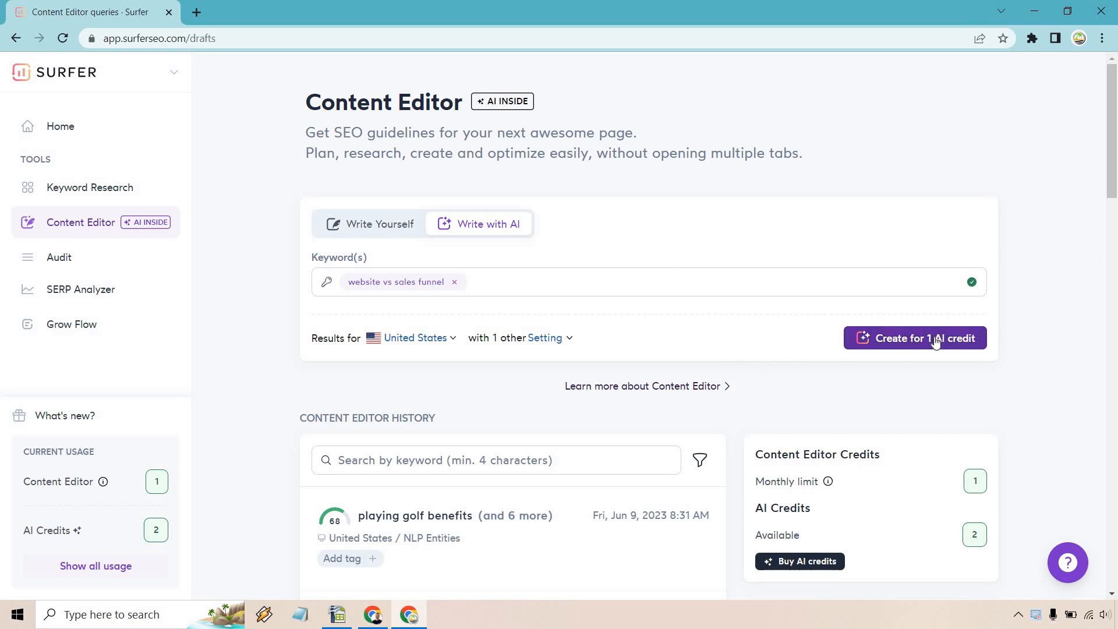
pyautogui.click(915, 337)
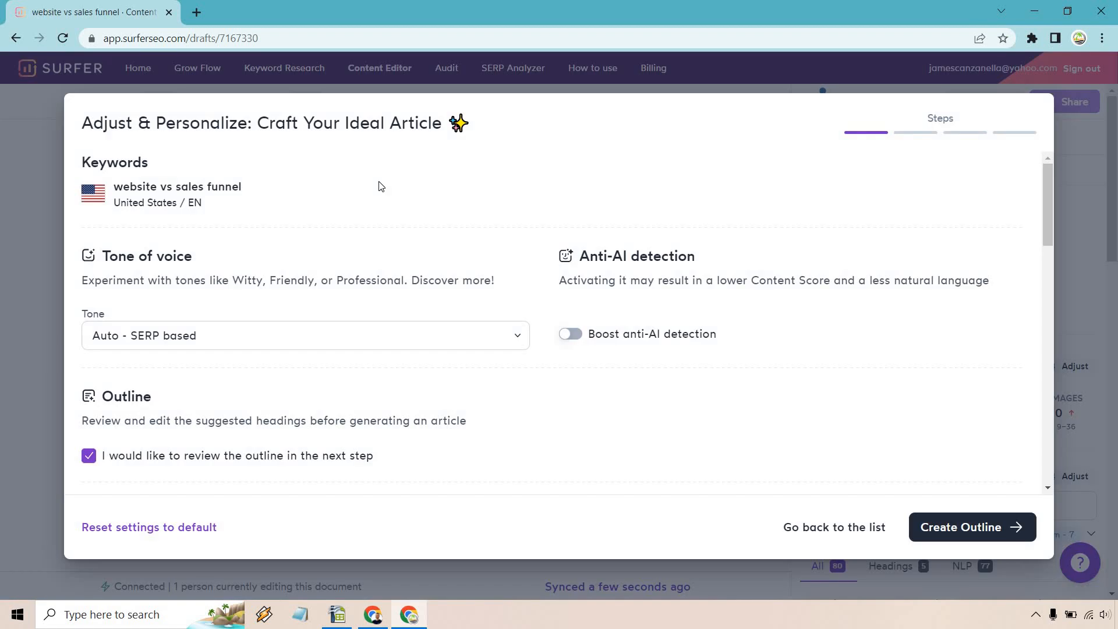
pyautogui.moveTo(269, 266)
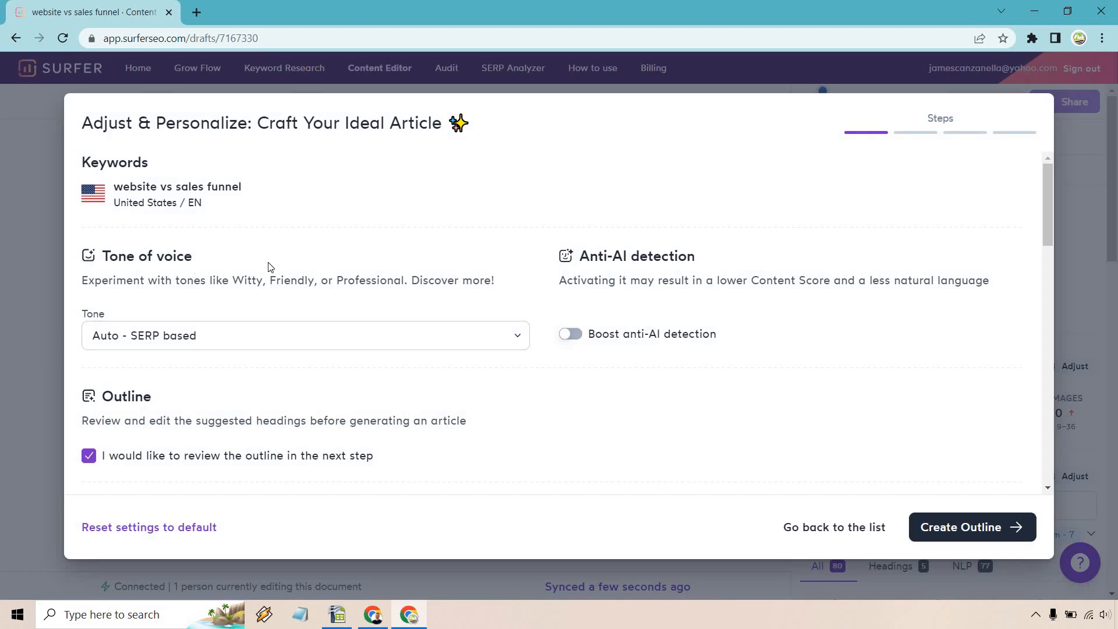
pyautogui.click(304, 336)
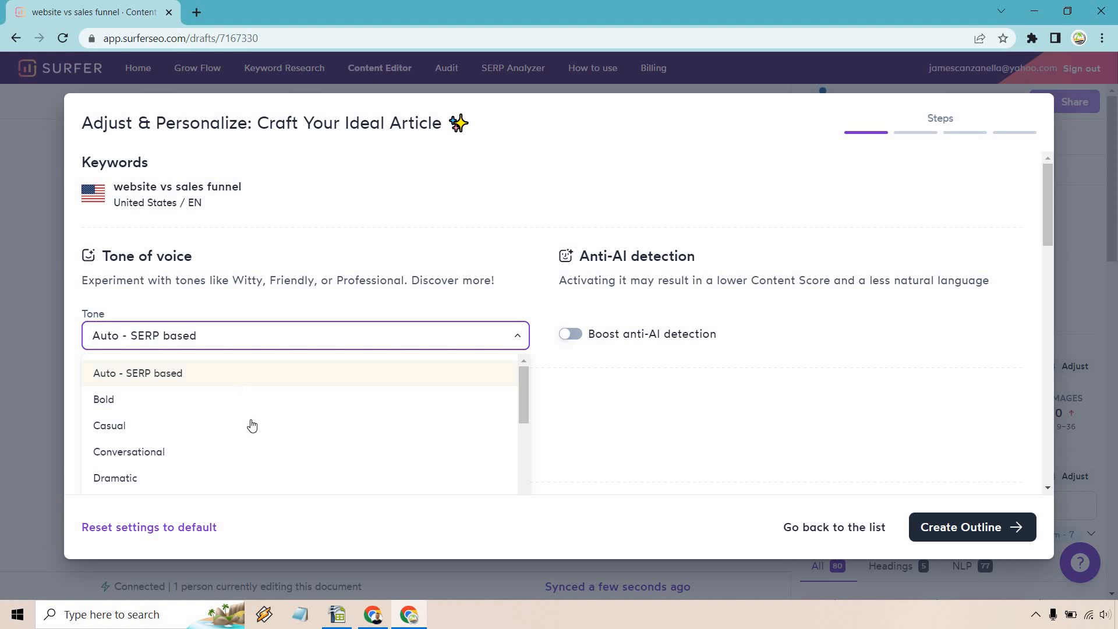
pyautogui.scroll(-3)
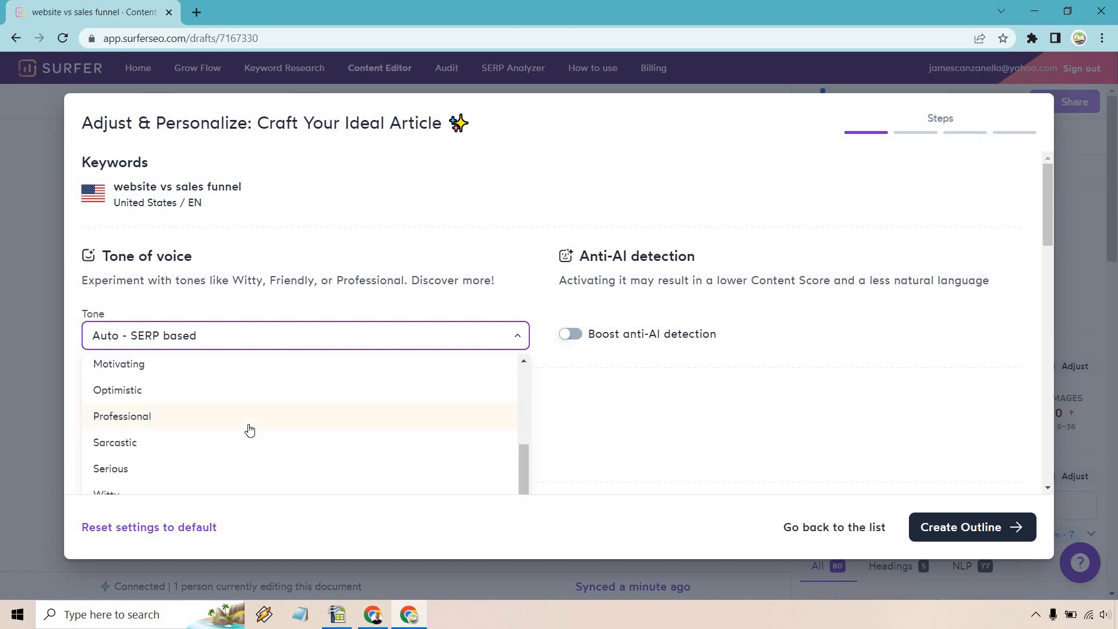
pyautogui.moveTo(140, 502)
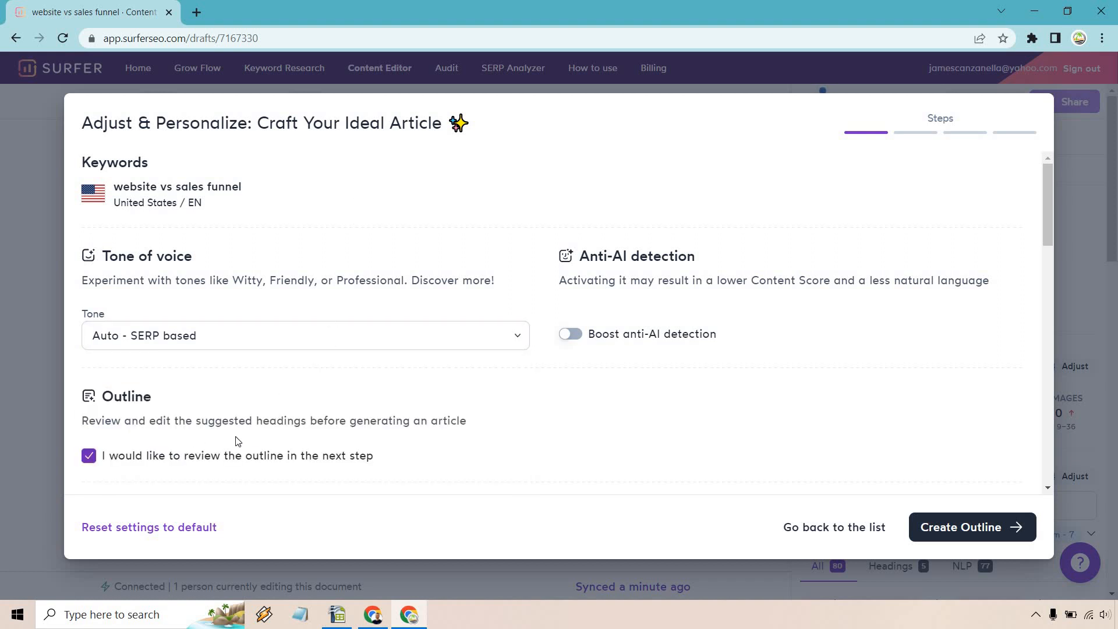
pyautogui.moveTo(255, 441)
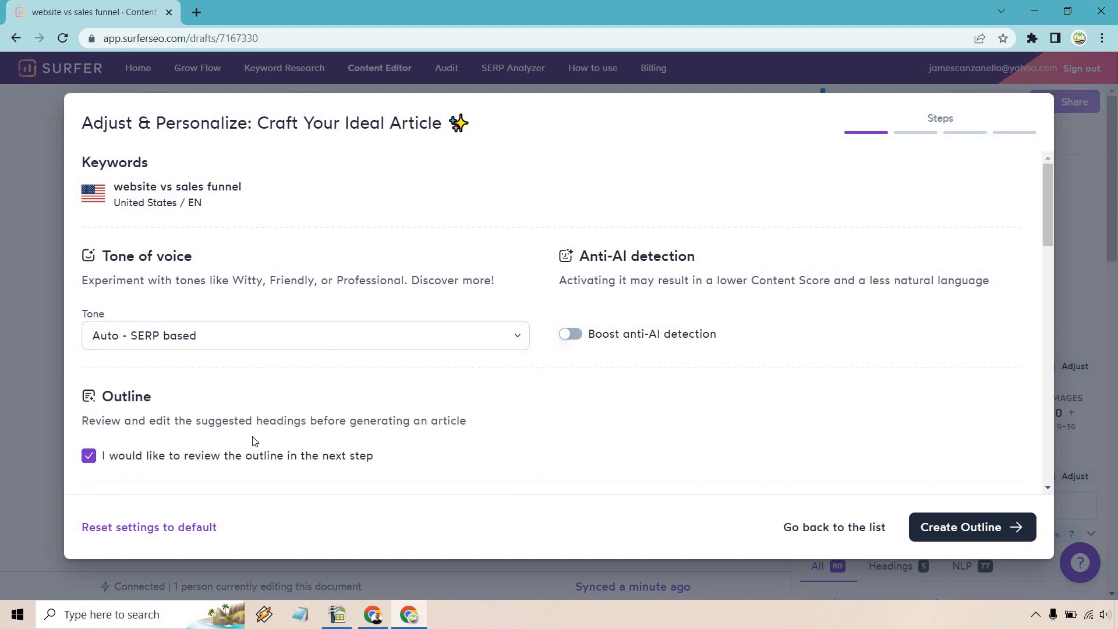
pyautogui.moveTo(263, 474)
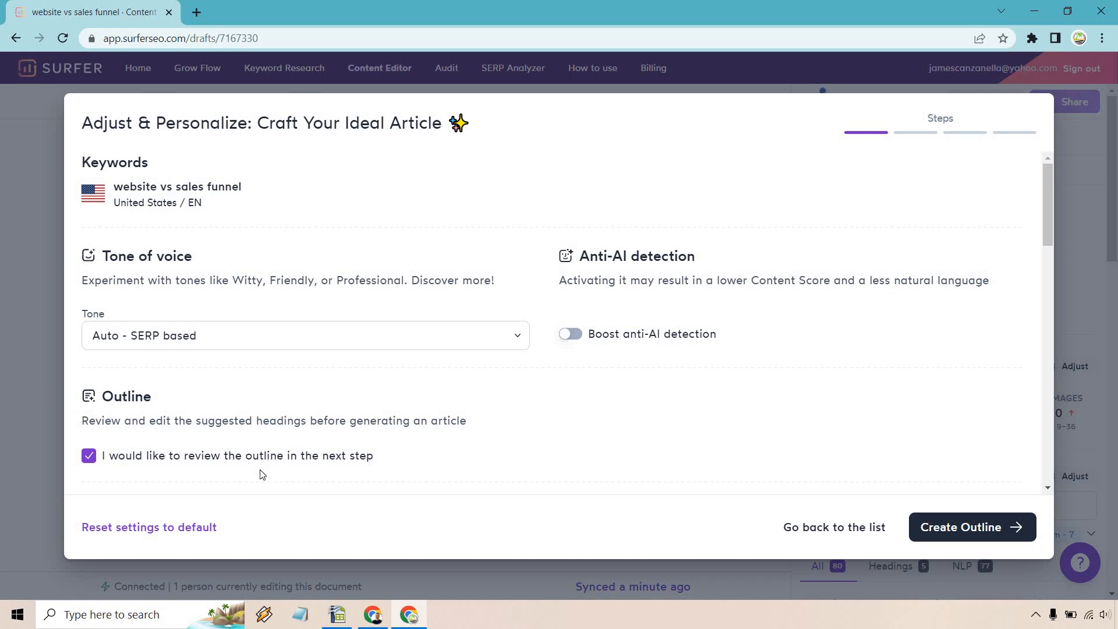
pyautogui.moveTo(404, 280)
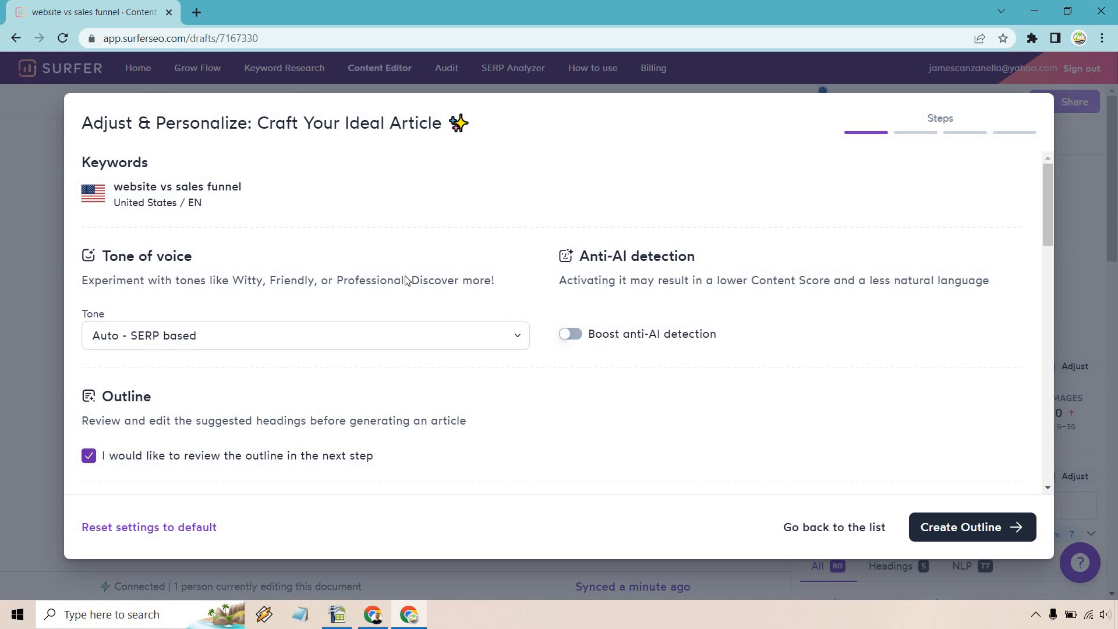
pyautogui.moveTo(769, 247)
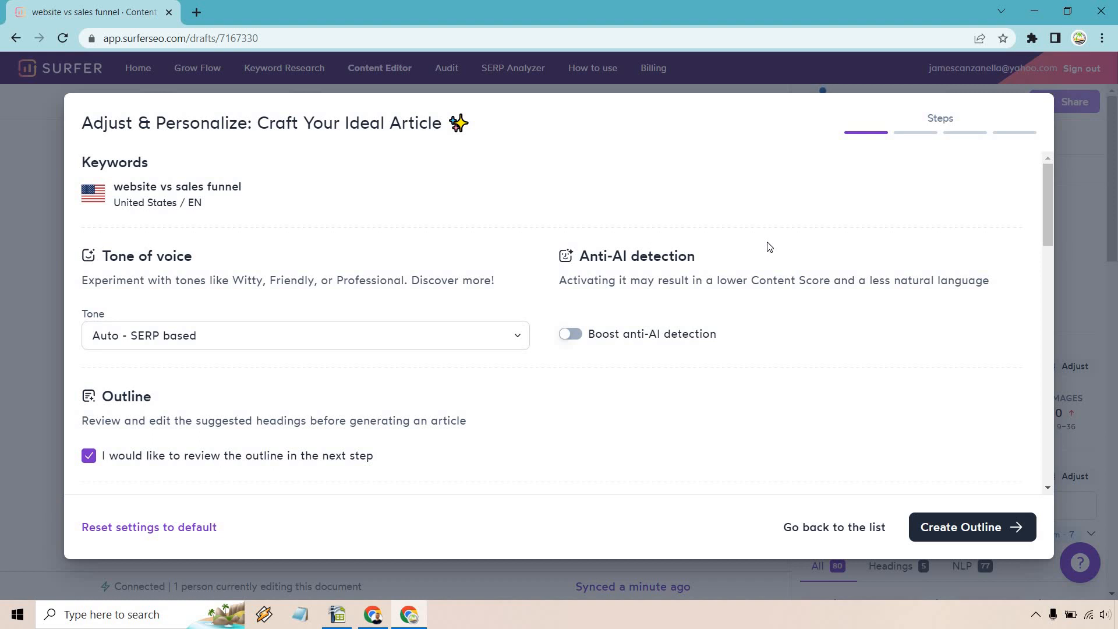
pyautogui.moveTo(987, 514)
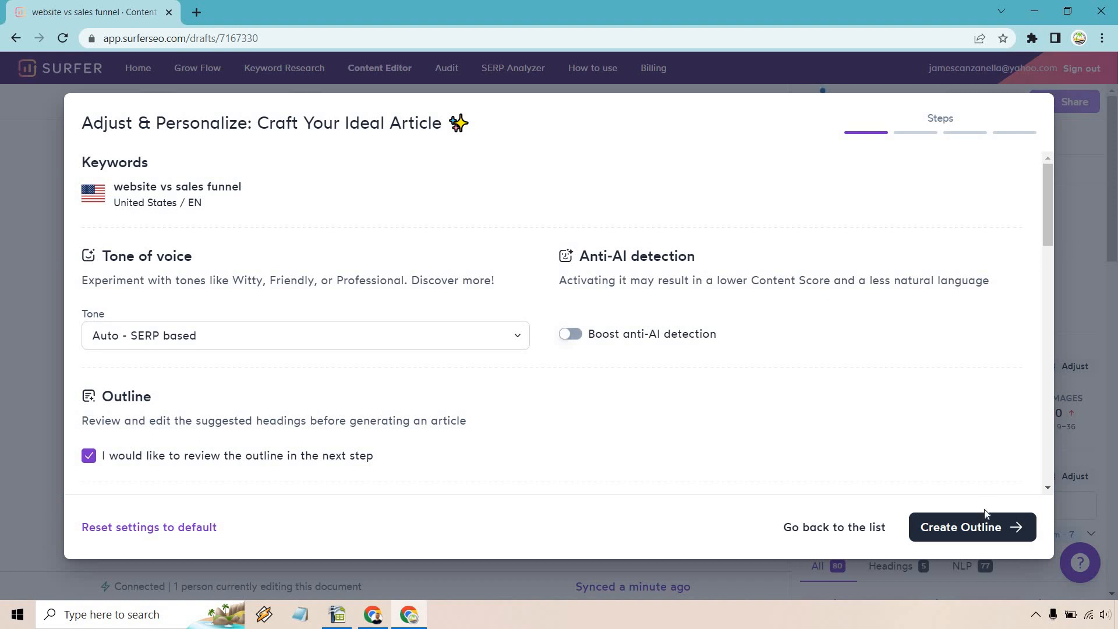
# - Generate the article outline and scroll through the suggested headings in Review Outline
pyautogui.click(972, 527)
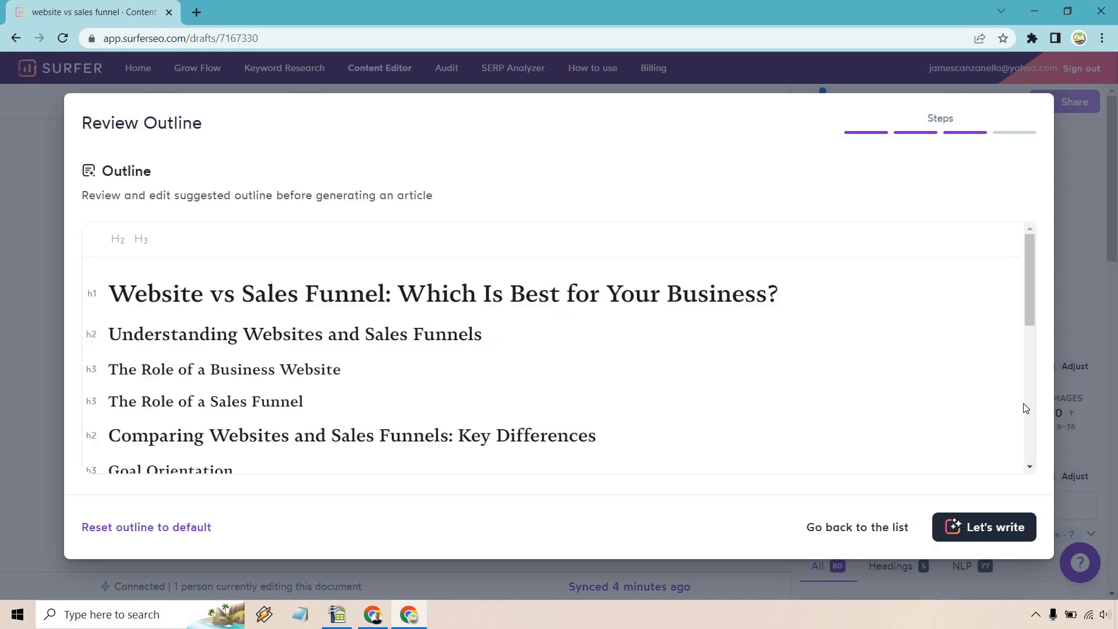
pyautogui.moveTo(880, 330)
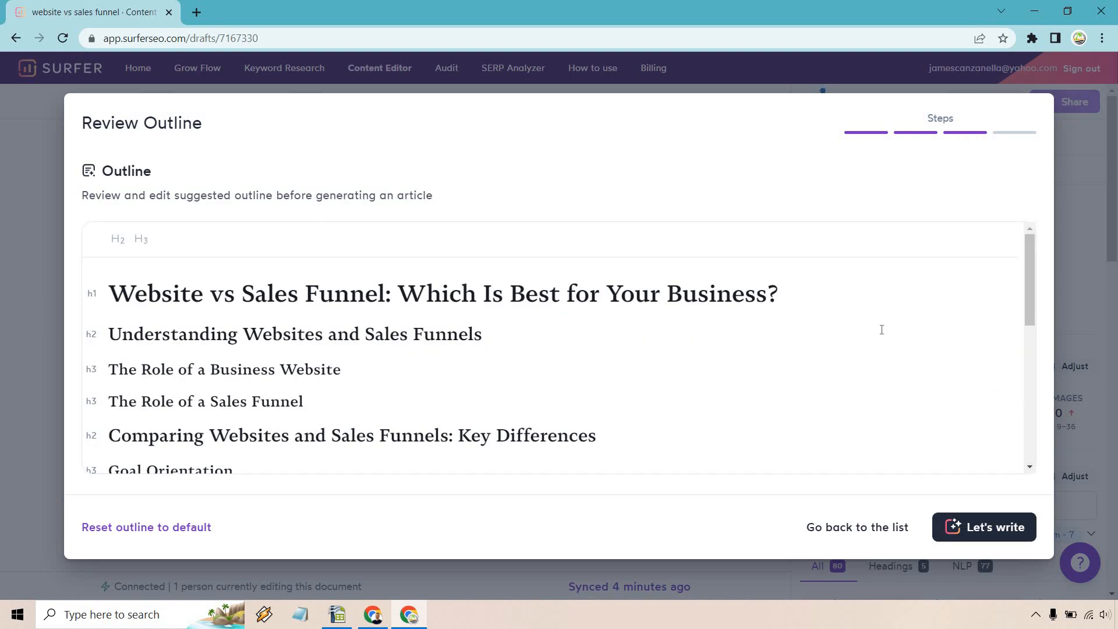
pyautogui.moveTo(785, 298)
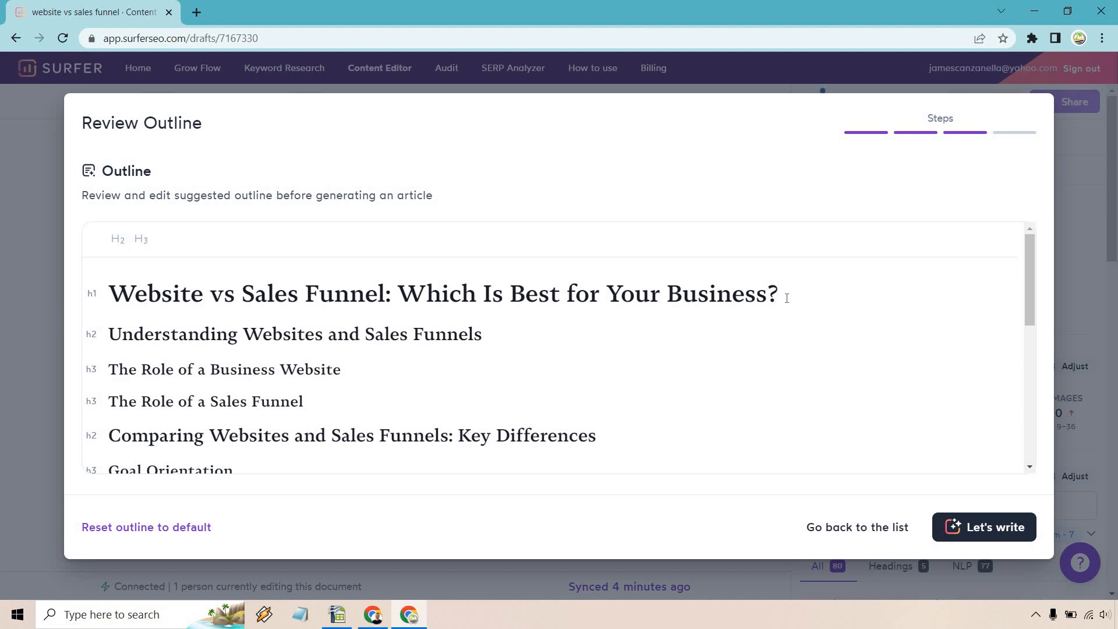
pyautogui.click(782, 293)
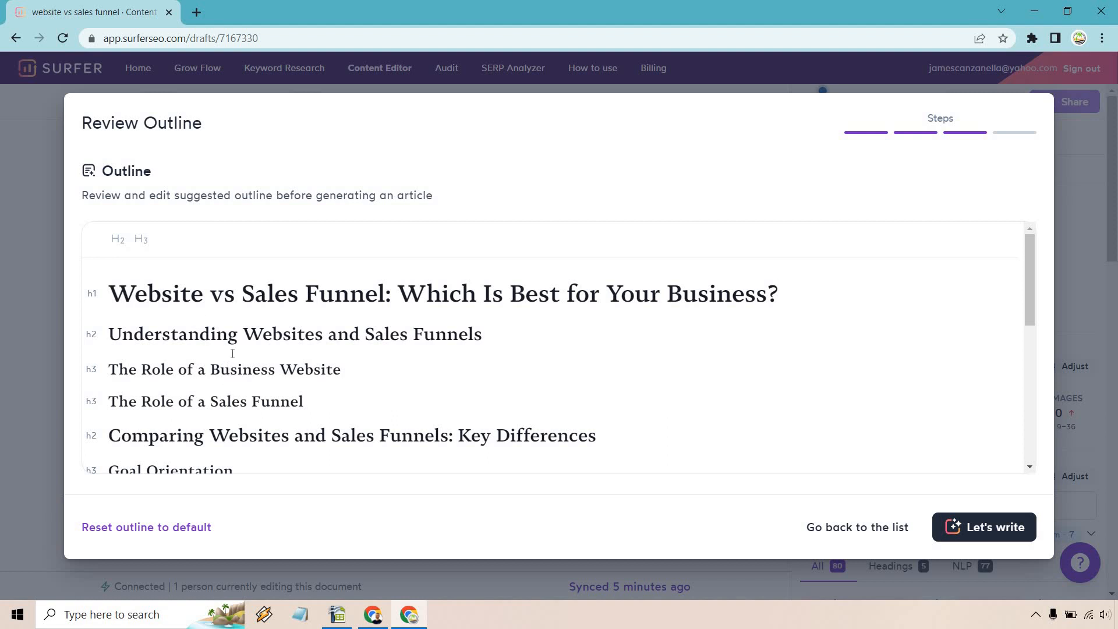
pyautogui.scroll(-3)
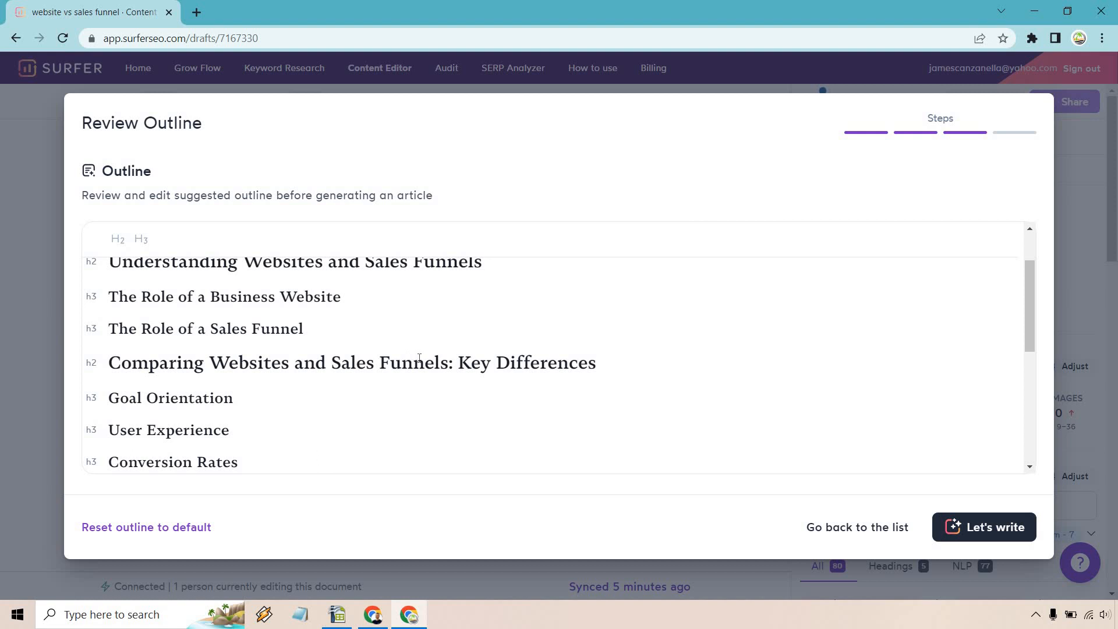
pyautogui.moveTo(609, 363)
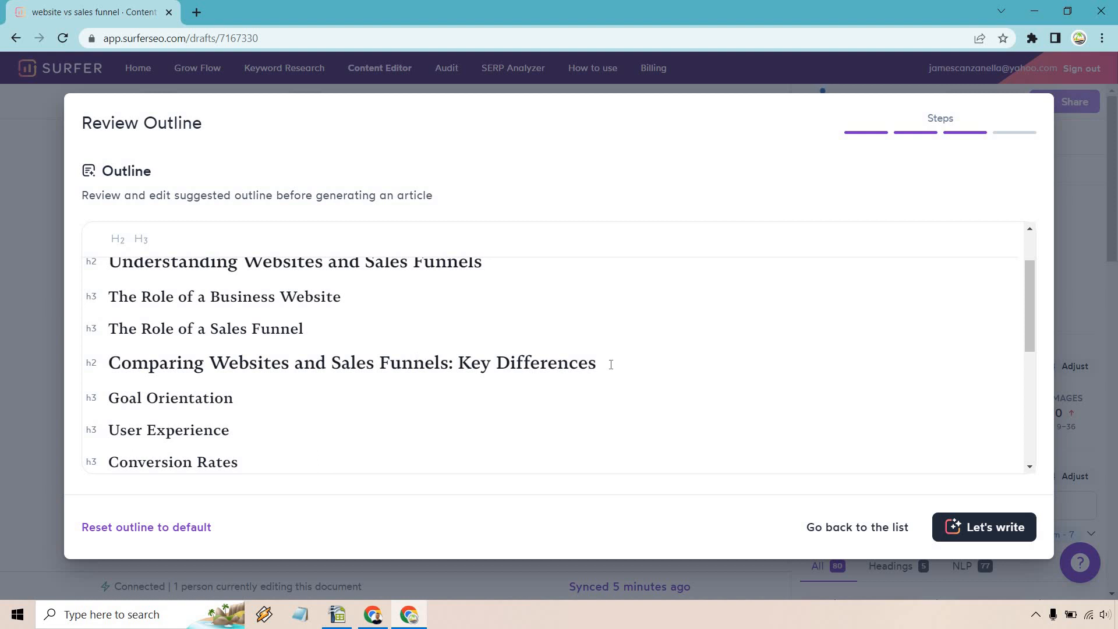
pyautogui.scroll(-3)
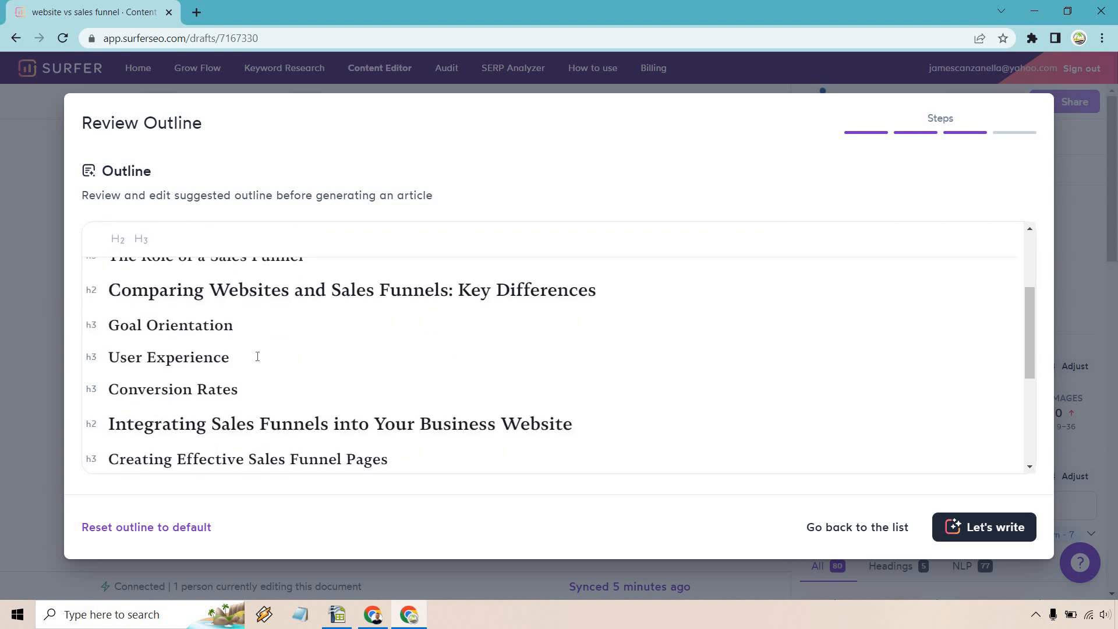
pyautogui.scroll(-3)
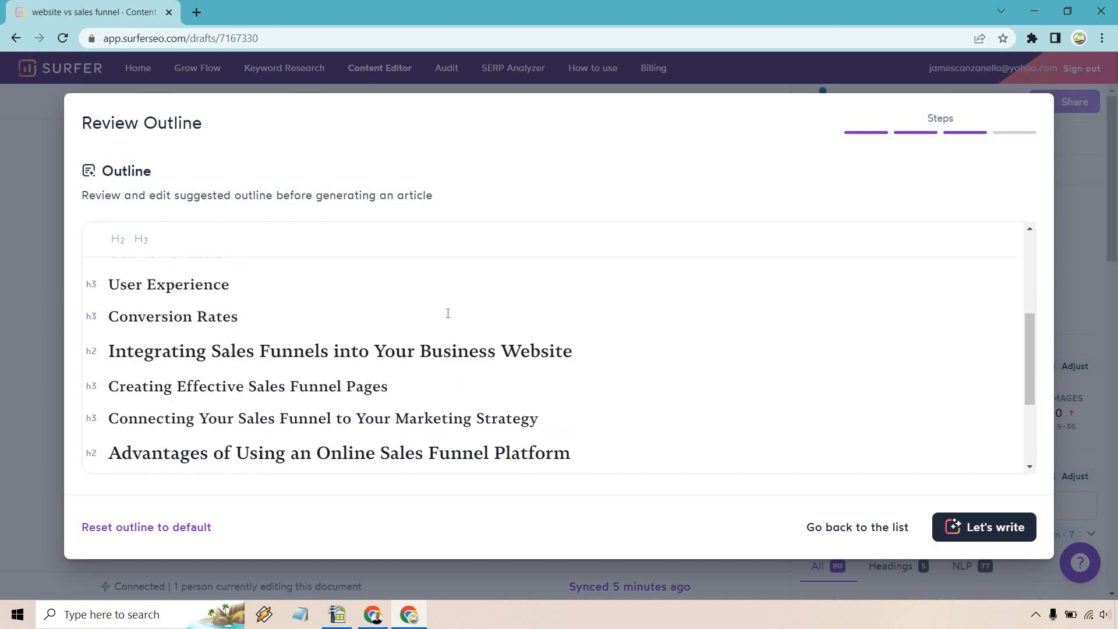
pyautogui.moveTo(410, 378)
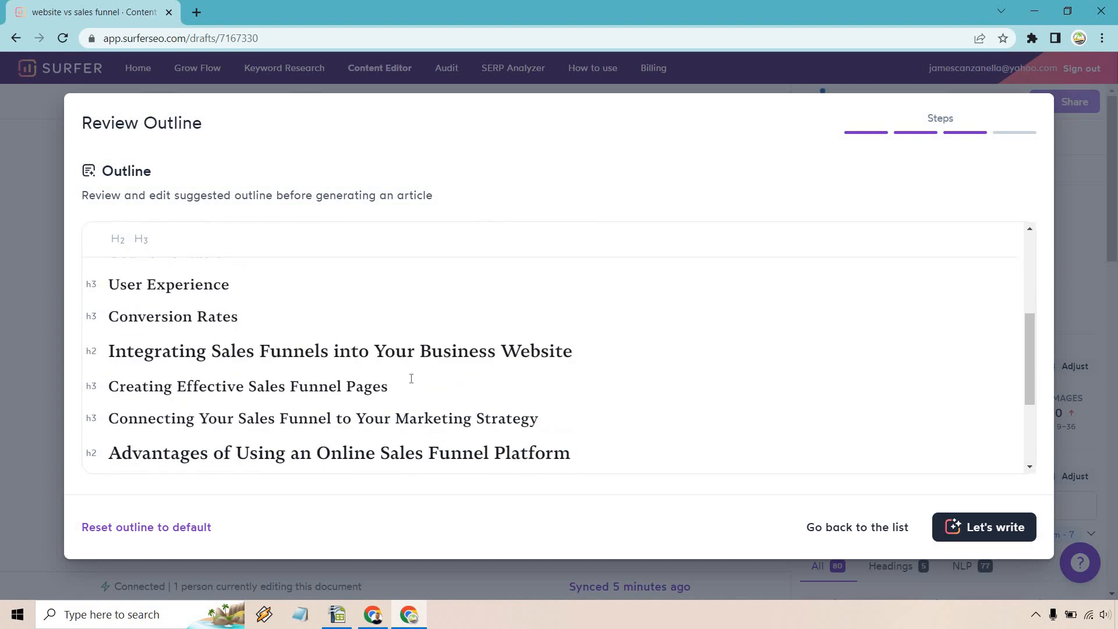
pyautogui.scroll(-3)
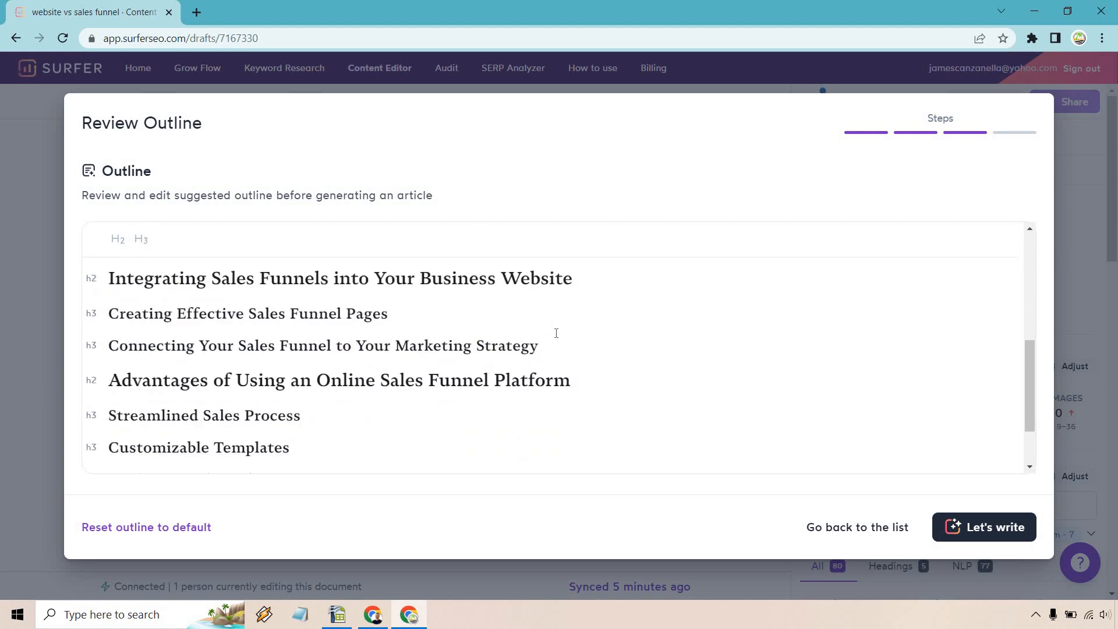
pyautogui.scroll(-3)
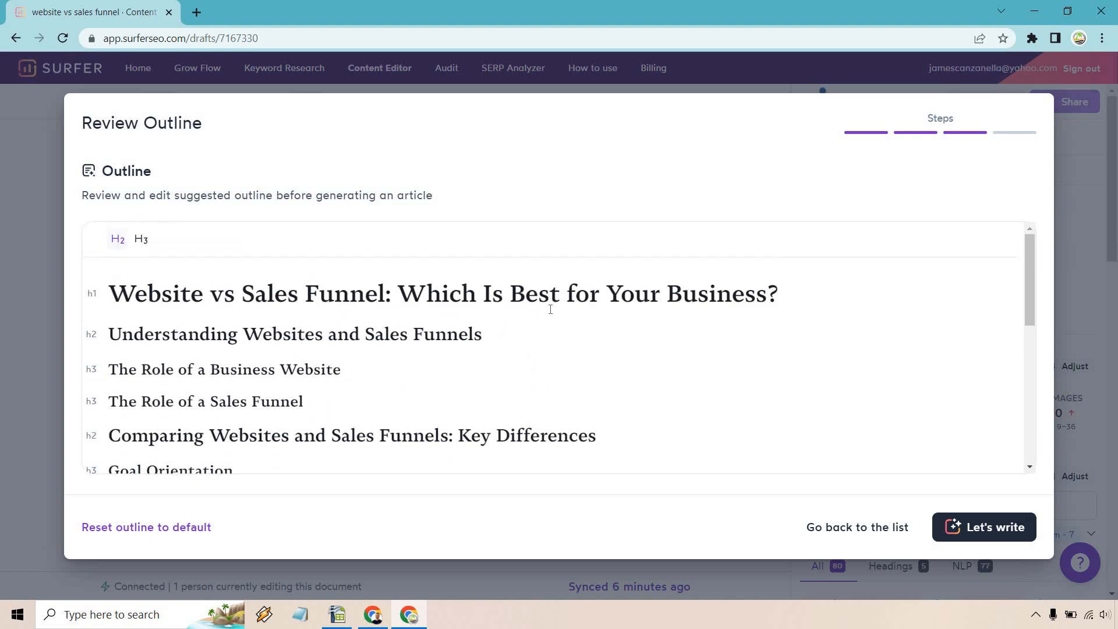
# - Change the last H2 to 'So Should You Use A Website Or Sales Funnel?'
pyautogui.scroll(-3)
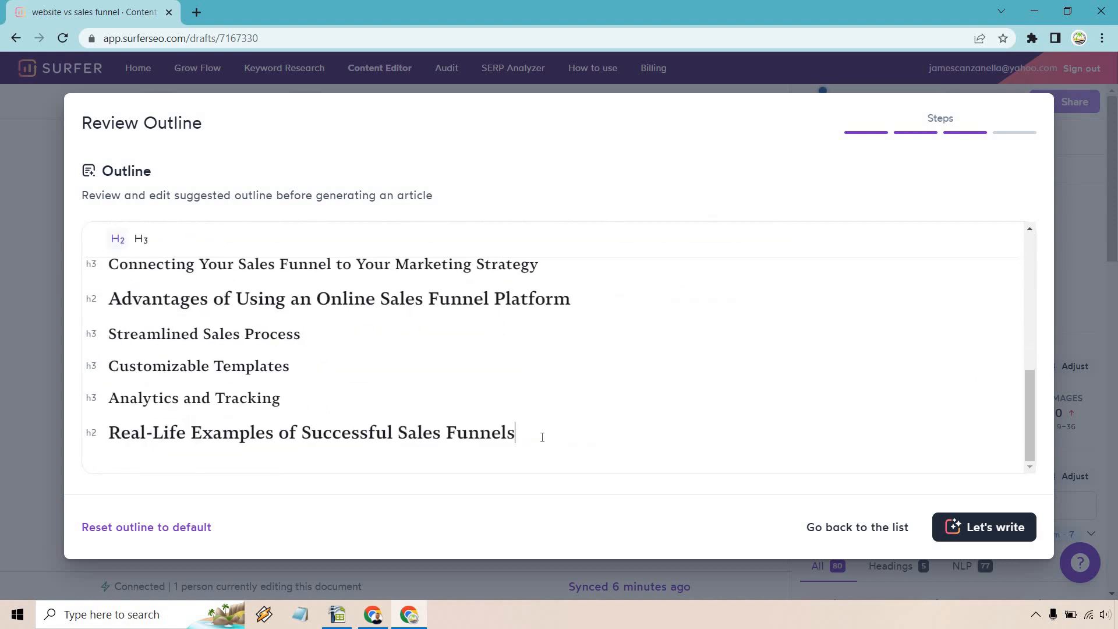
pyautogui.tripleClick(310, 432)
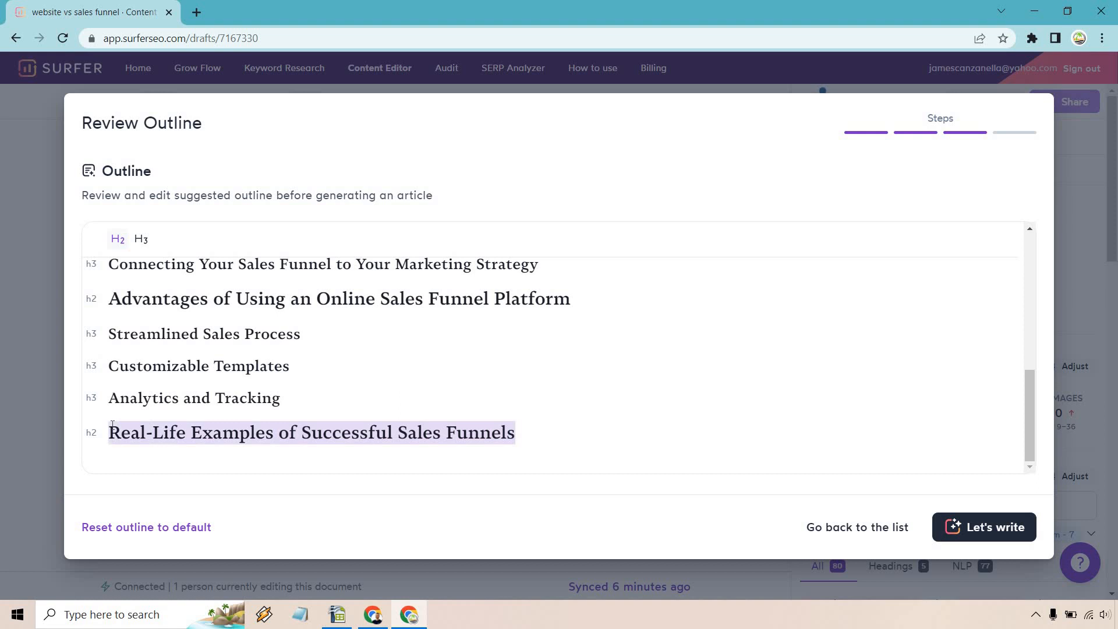
pyautogui.write('So Should You Use A Website Or Sales Funnel?')
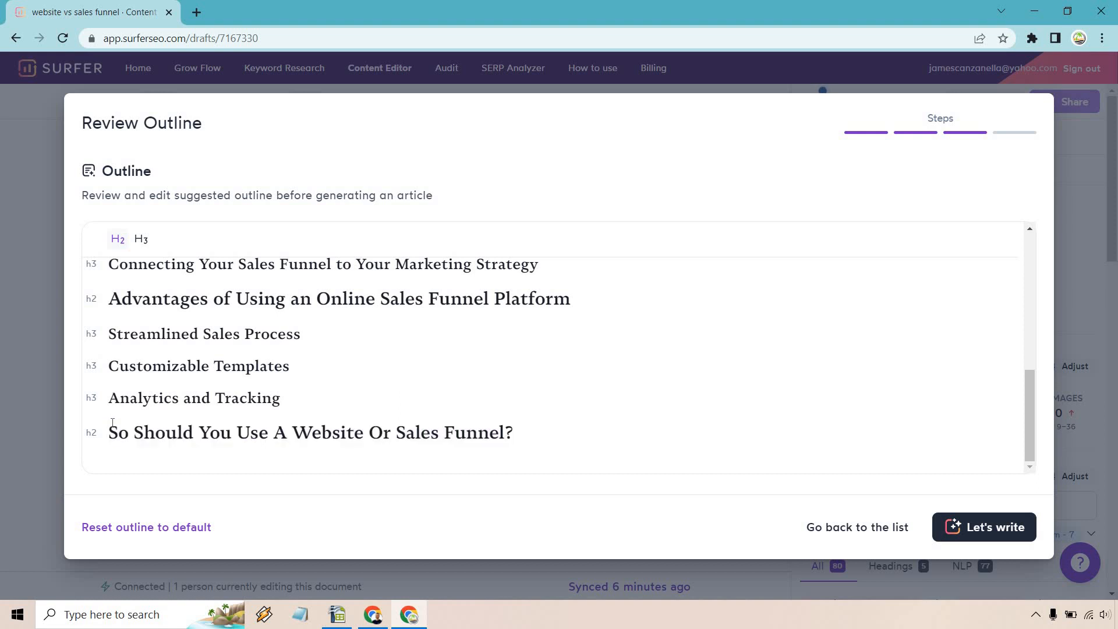
pyautogui.scroll(3)
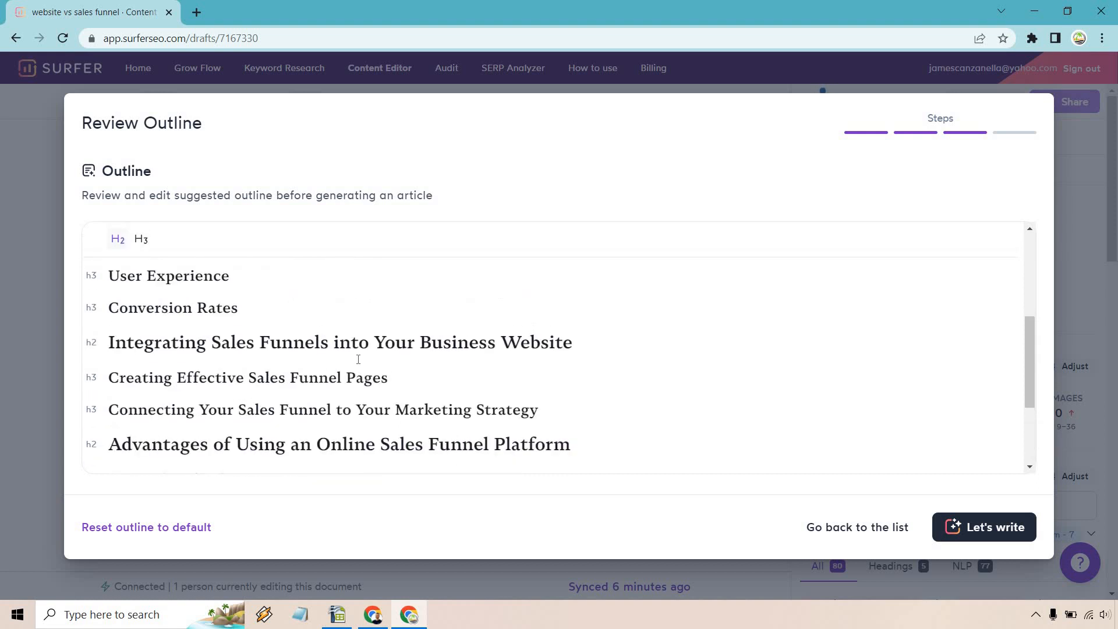
pyautogui.scroll(3)
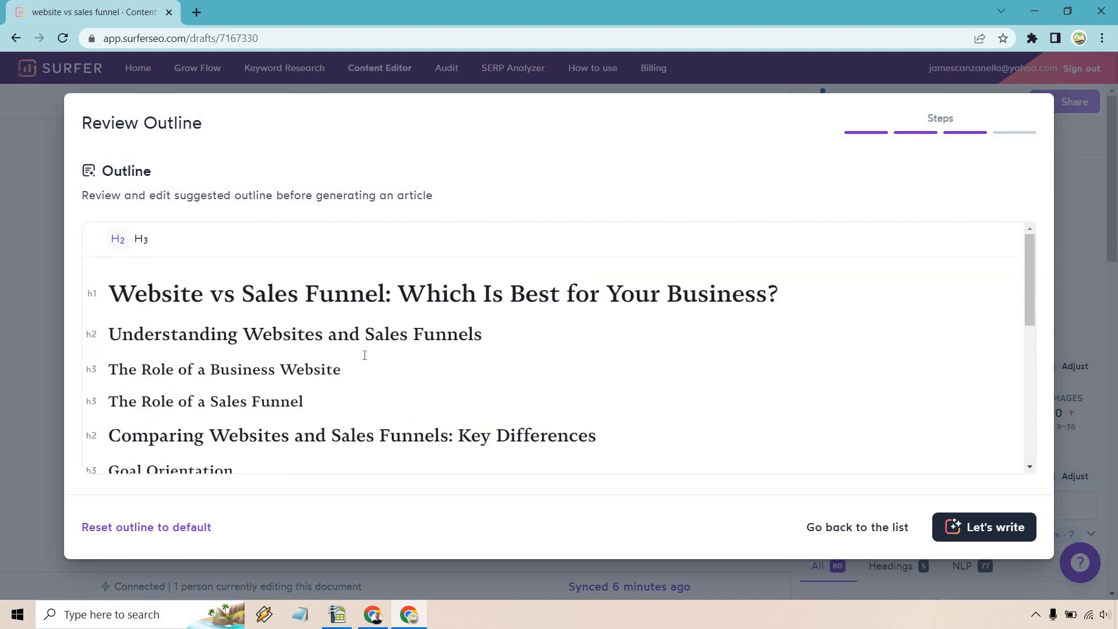
pyautogui.scroll(-3)
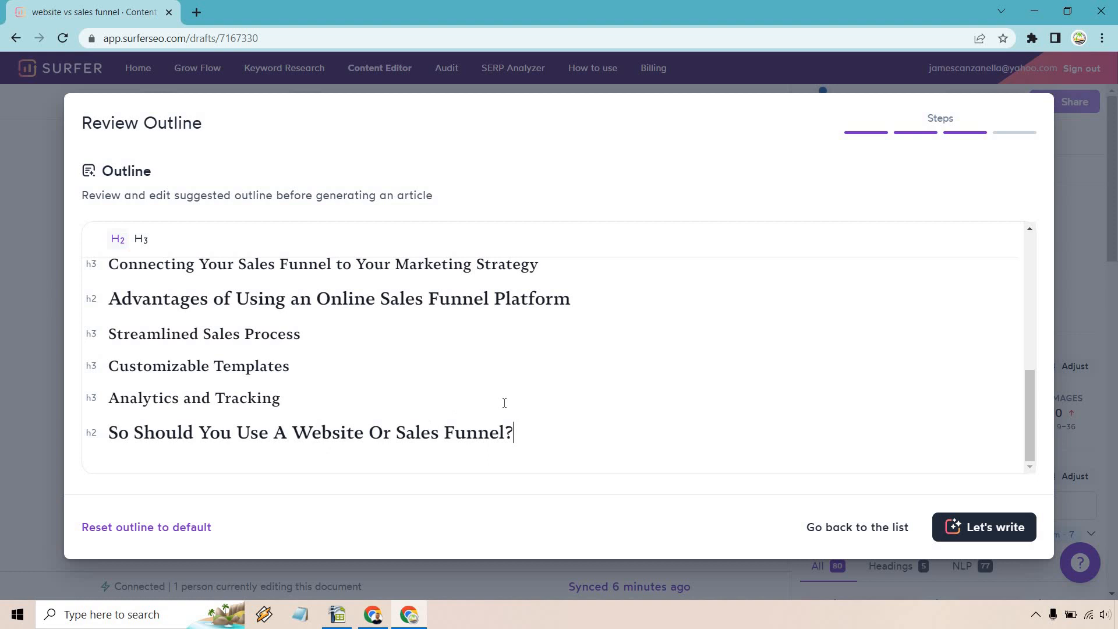
pyautogui.moveTo(559, 431)
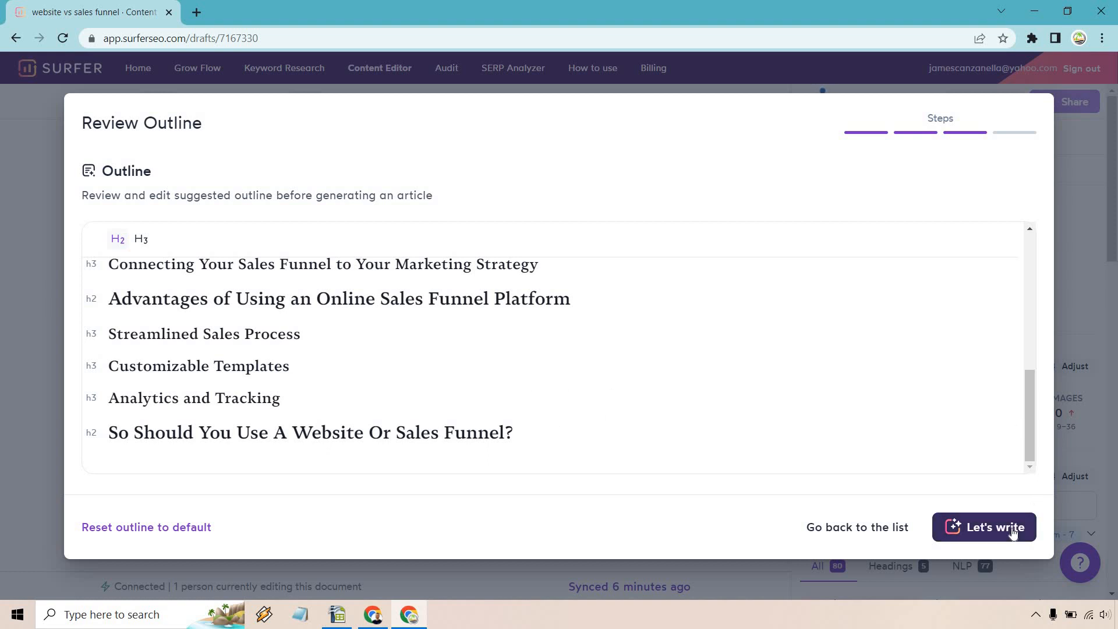
# - Write the full article from the edited outline, yielding about 1,810 words scoring 80
pyautogui.click(982, 527)
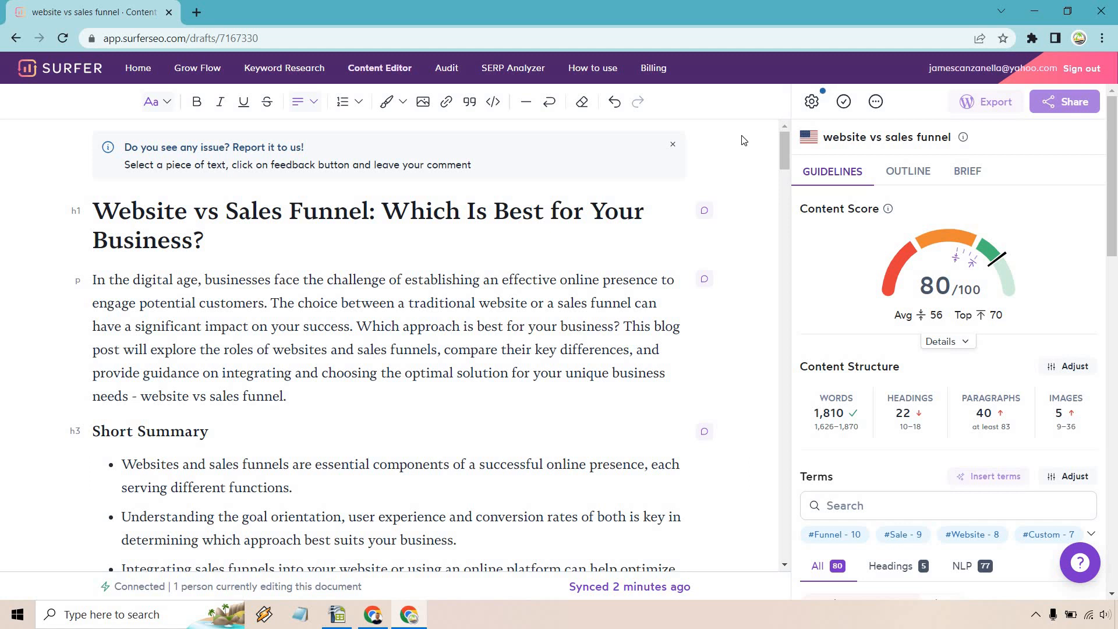
pyautogui.moveTo(1043, 224)
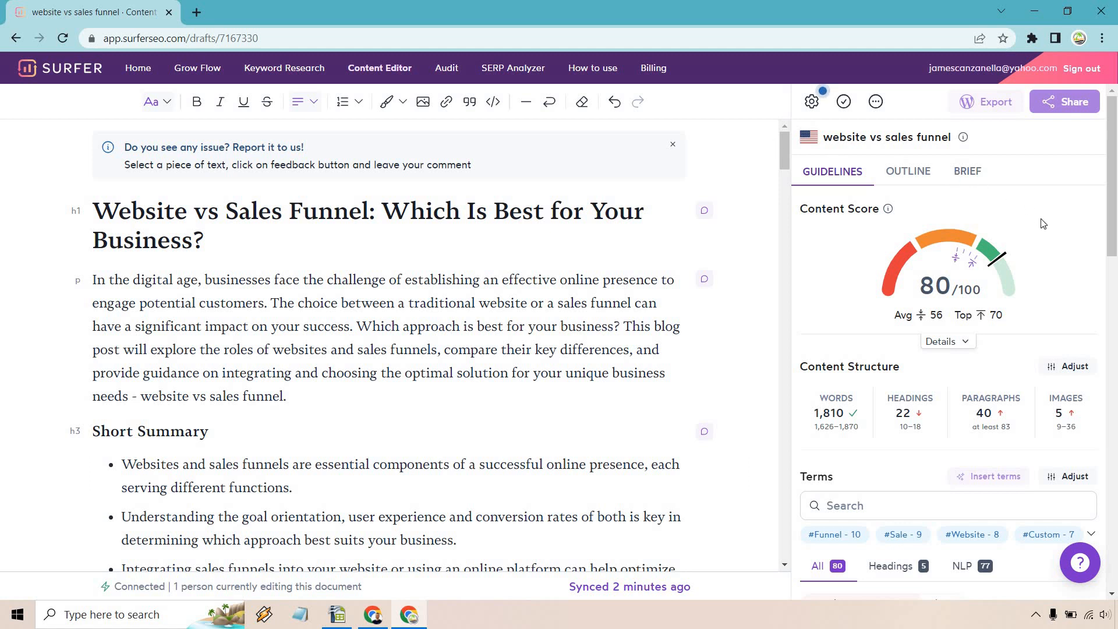
pyautogui.moveTo(887, 209)
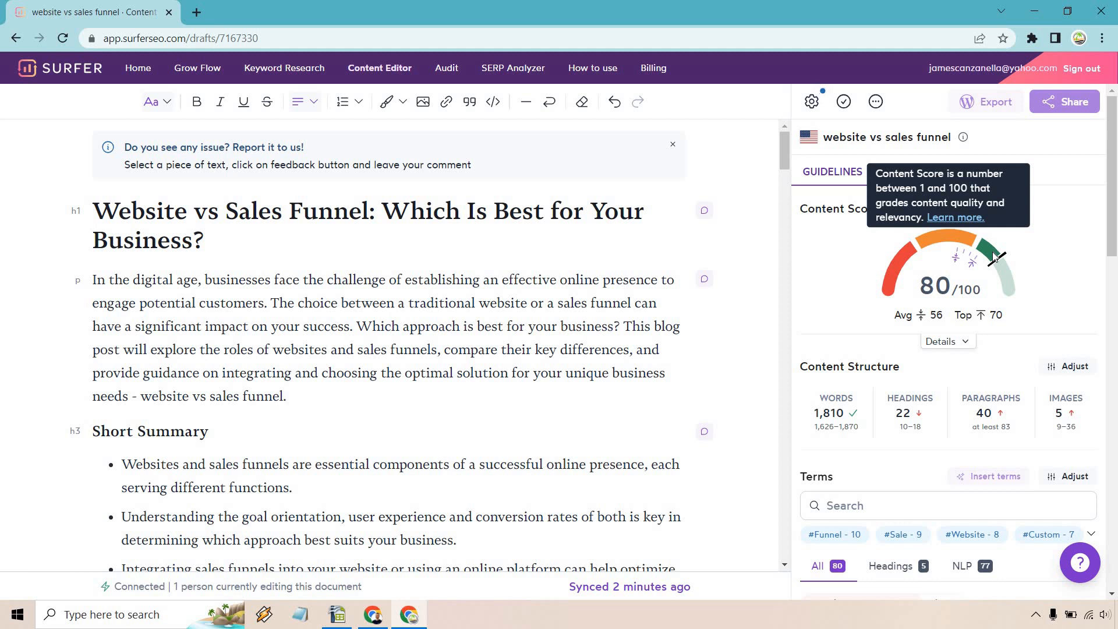
pyautogui.moveTo(1061, 257)
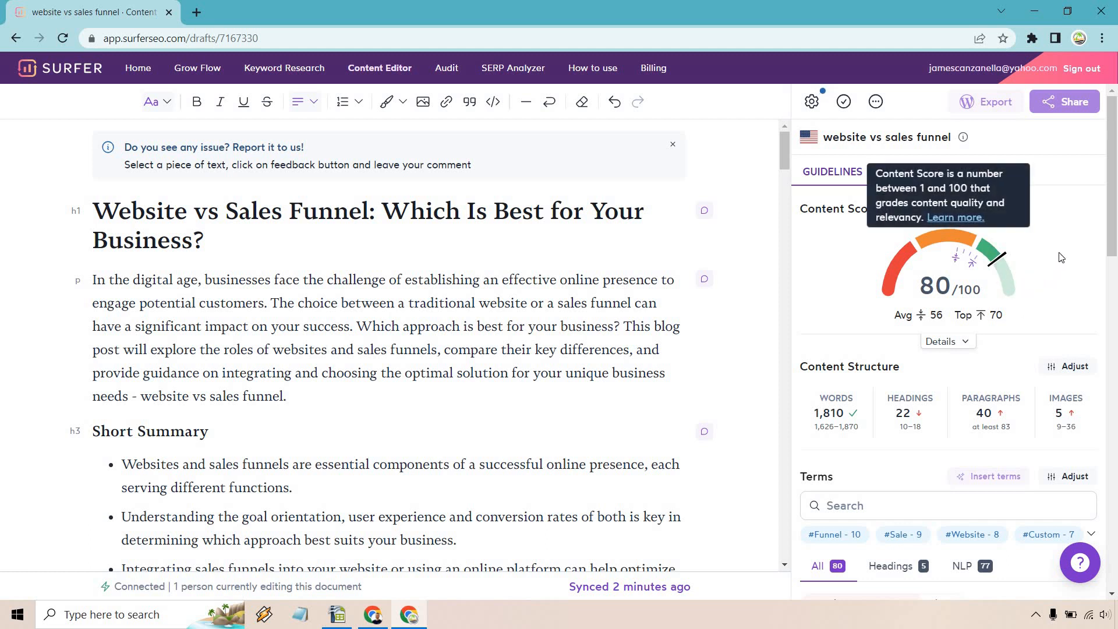
pyautogui.moveTo(701, 212)
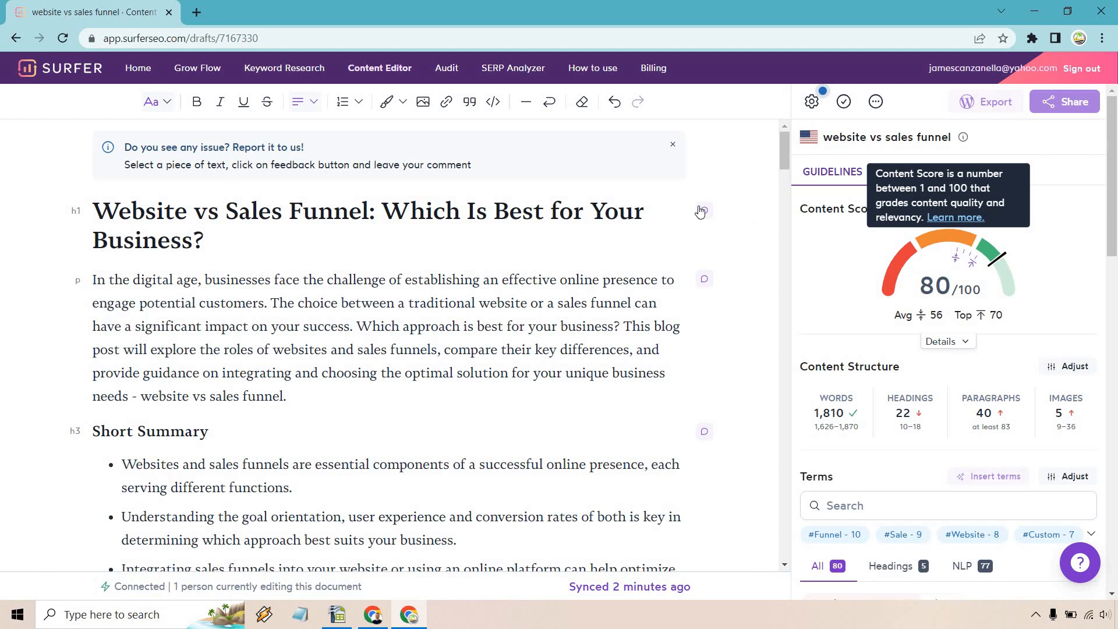
pyautogui.moveTo(776, 422)
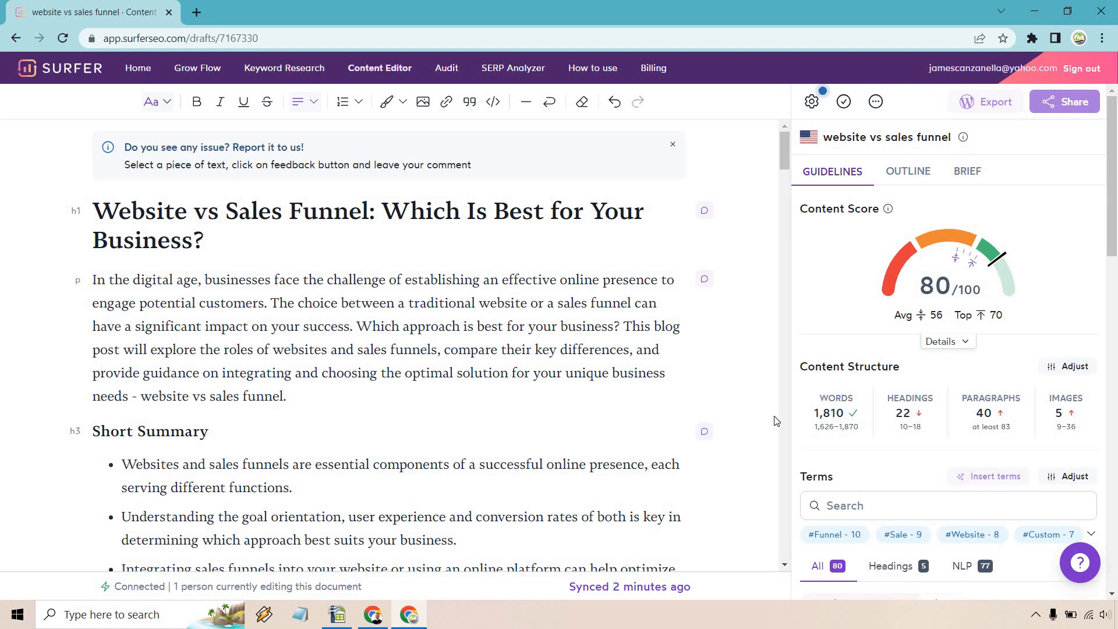
pyautogui.moveTo(990, 413)
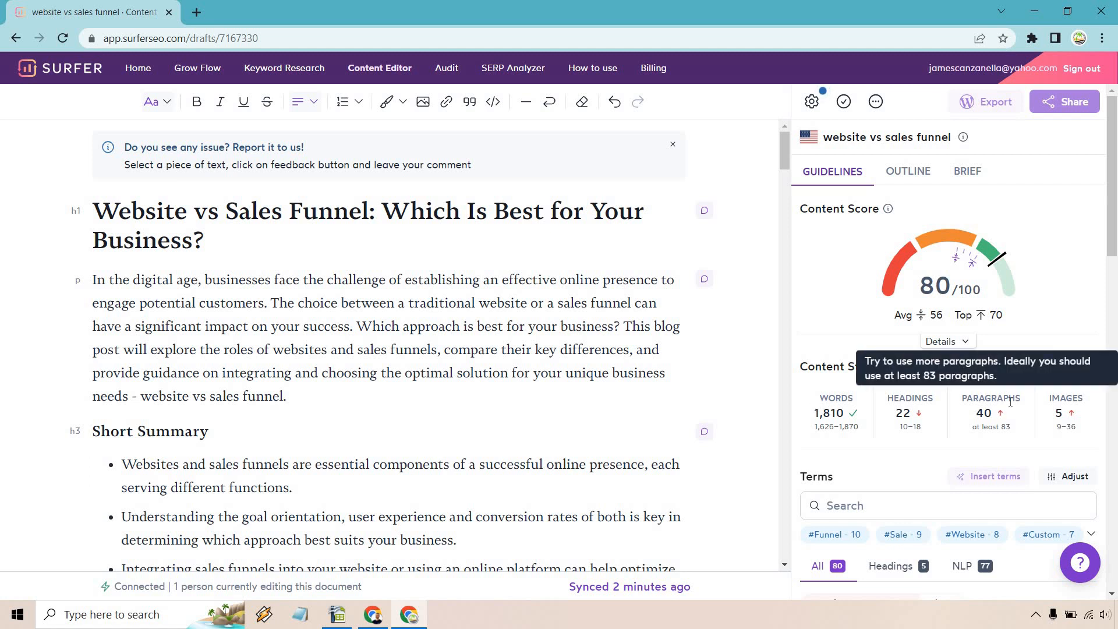
pyautogui.scroll(-3)
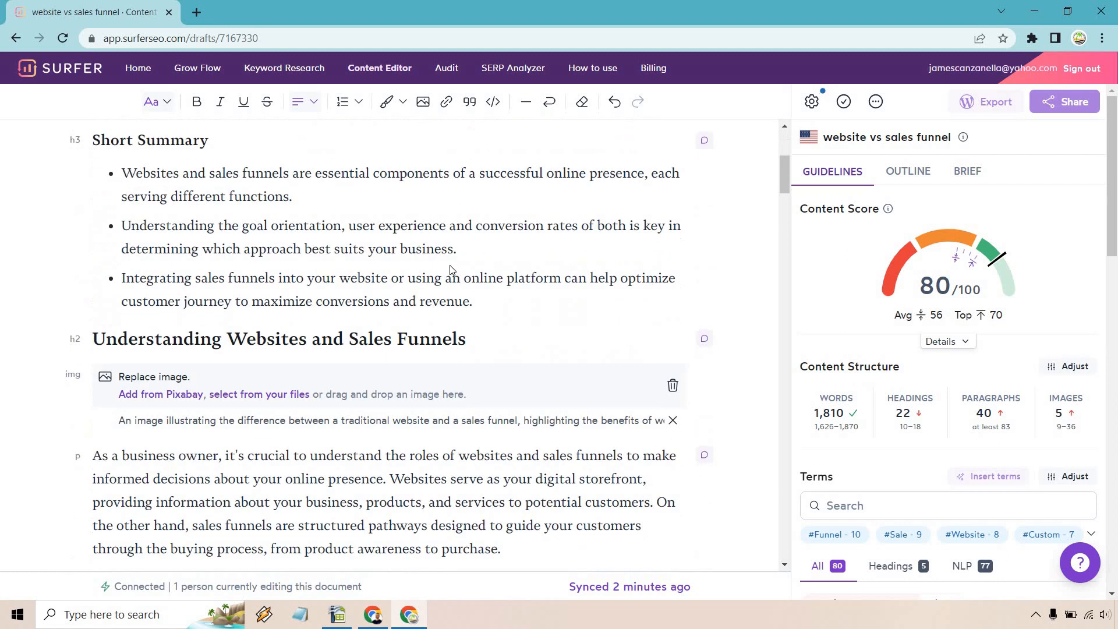
pyautogui.scroll(3)
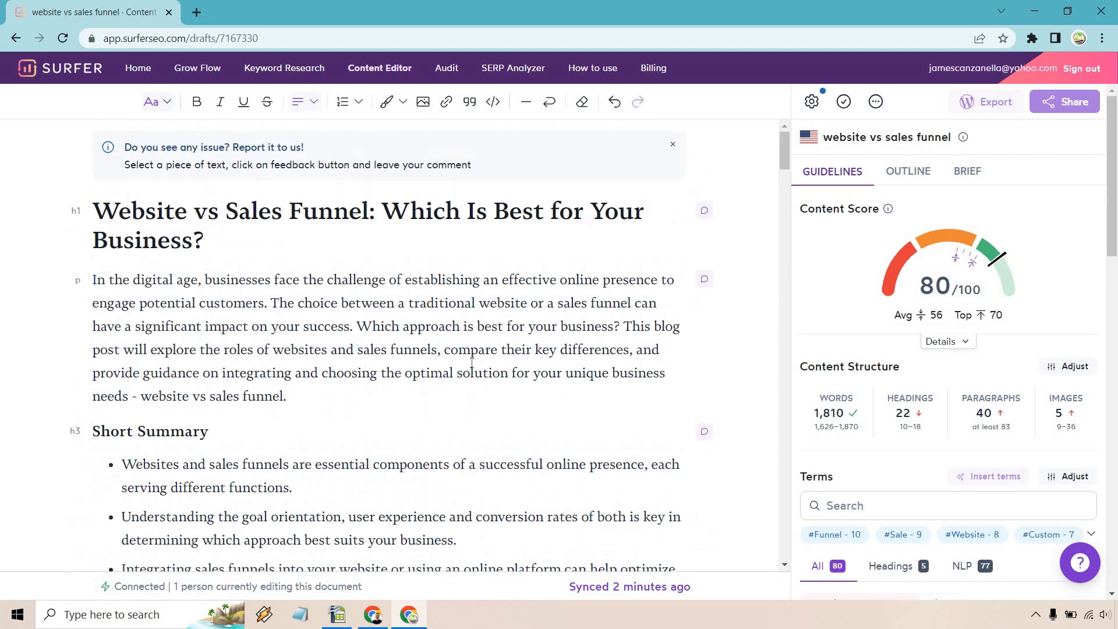
pyautogui.moveTo(813, 264)
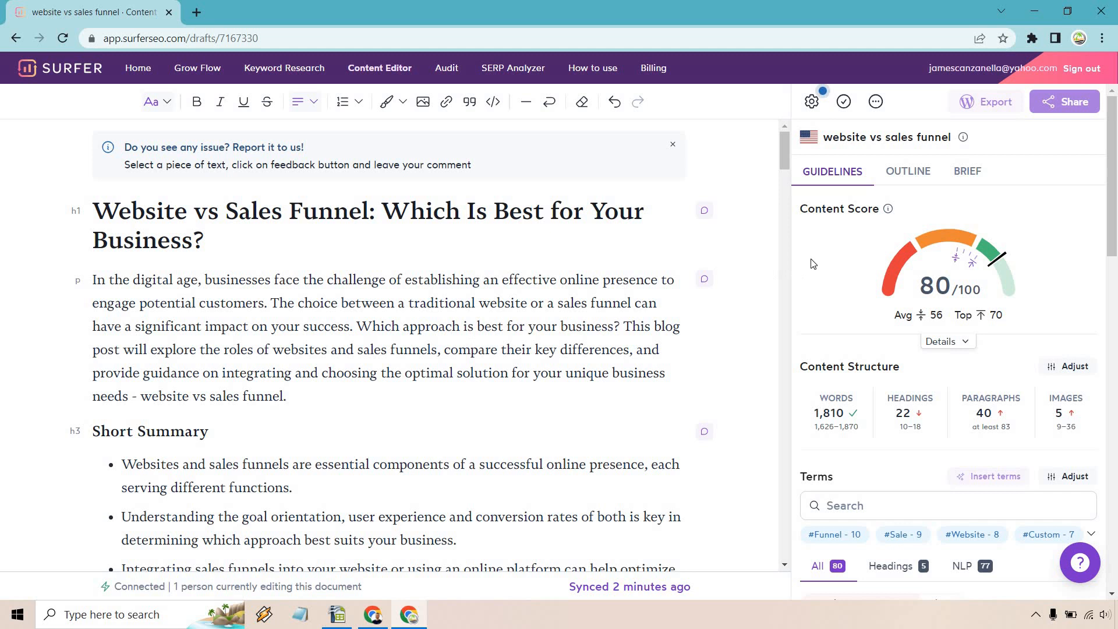
pyautogui.scroll(-3)
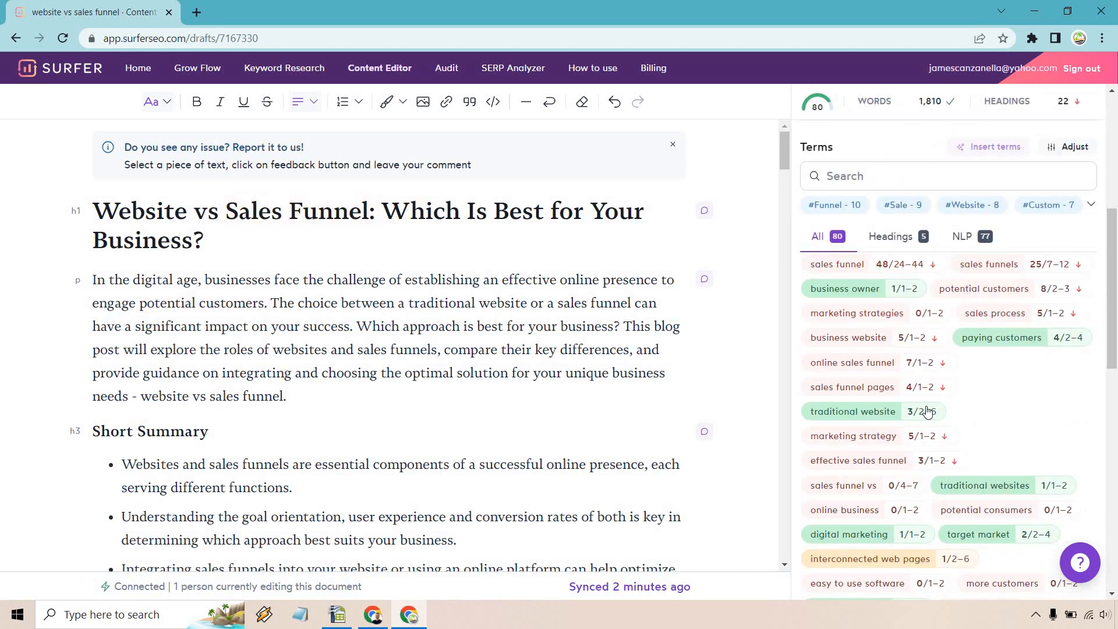
pyautogui.moveTo(1023, 388)
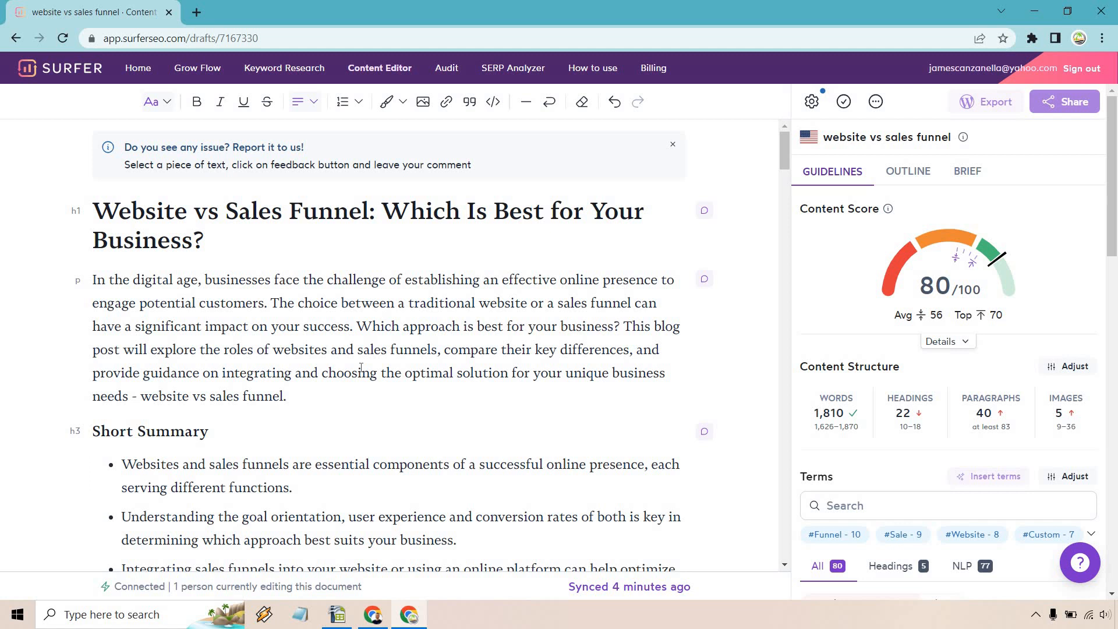
pyautogui.scroll(-3)
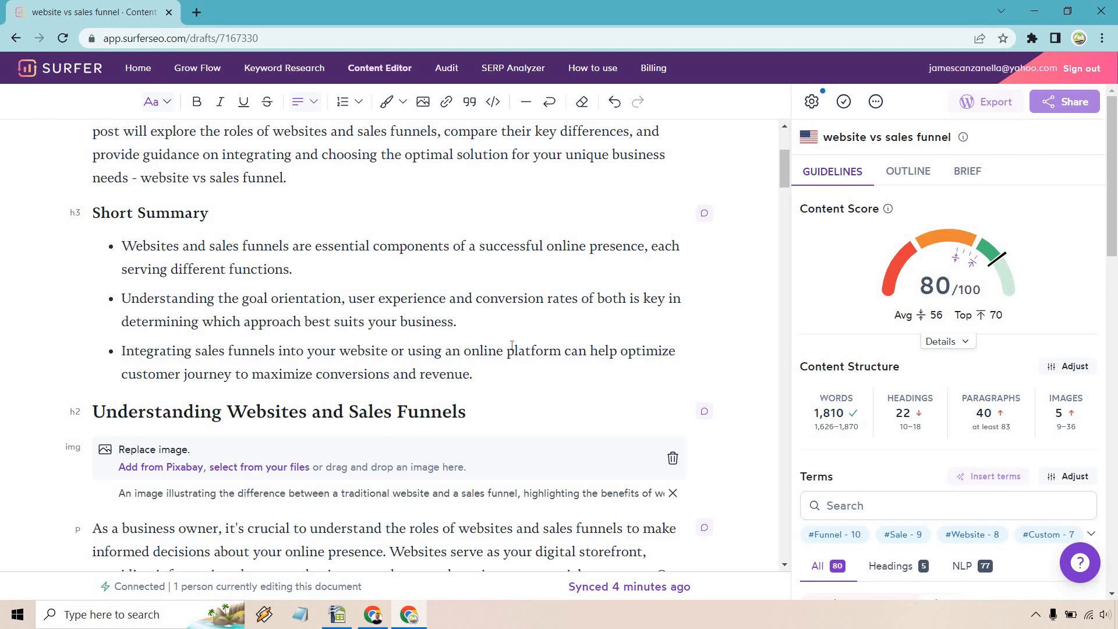
pyautogui.moveTo(83, 307)
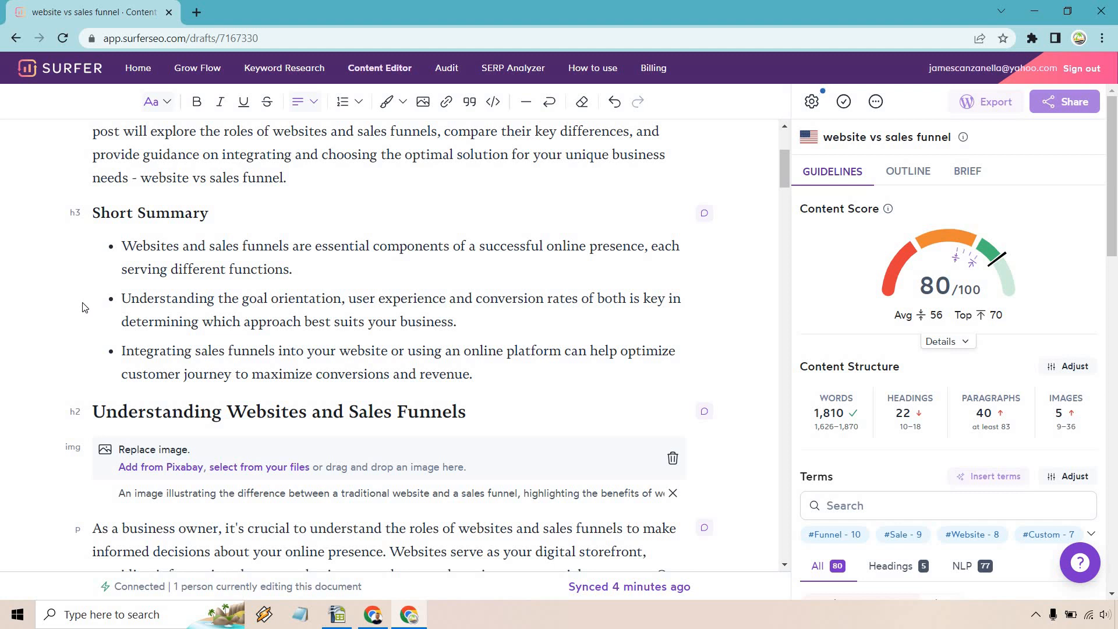
pyautogui.scroll(-3)
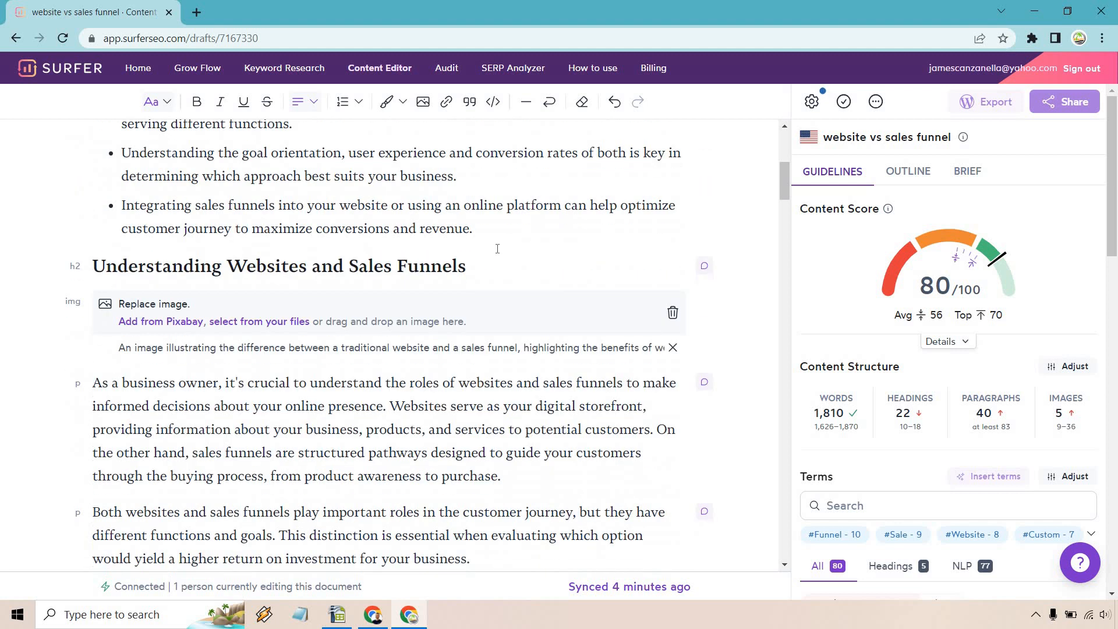
pyautogui.scroll(-3)
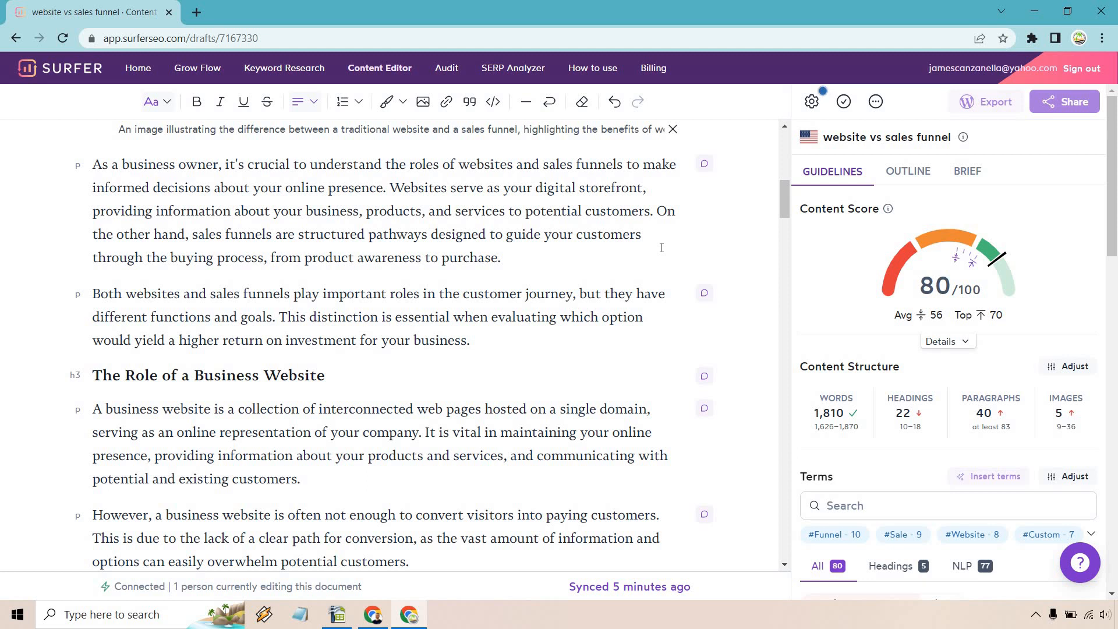
pyautogui.scroll(-3)
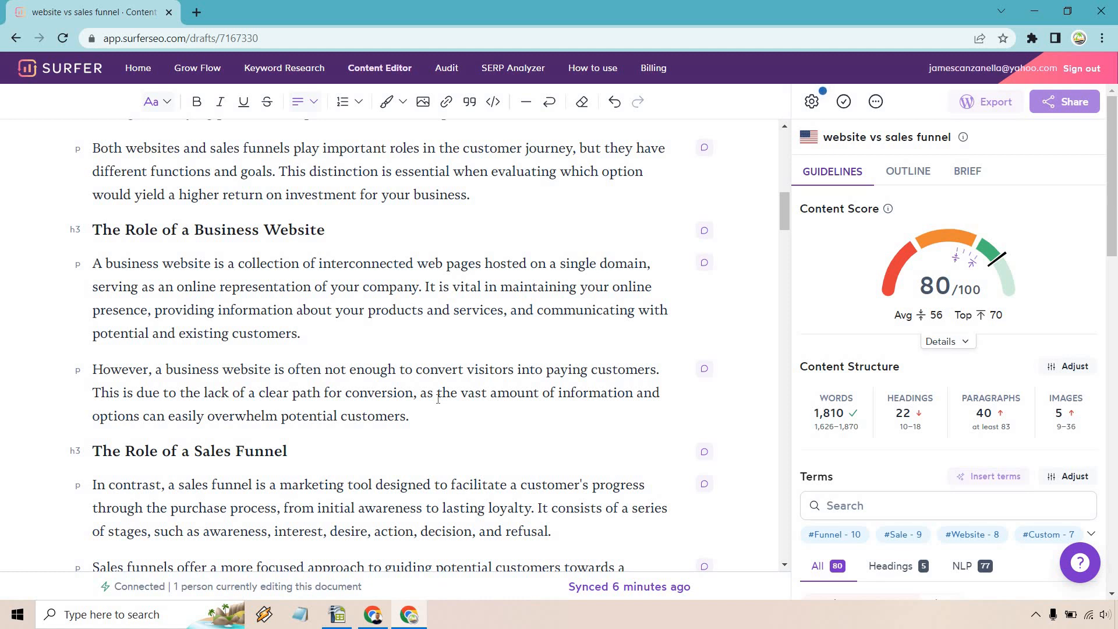
pyautogui.scroll(-3)
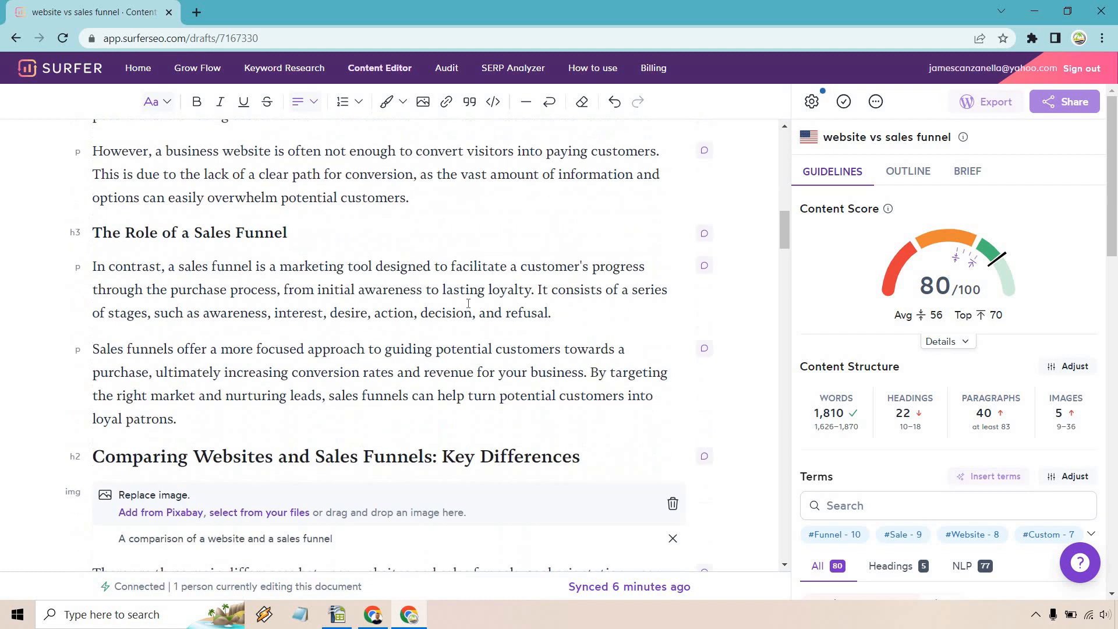
pyautogui.scroll(-3)
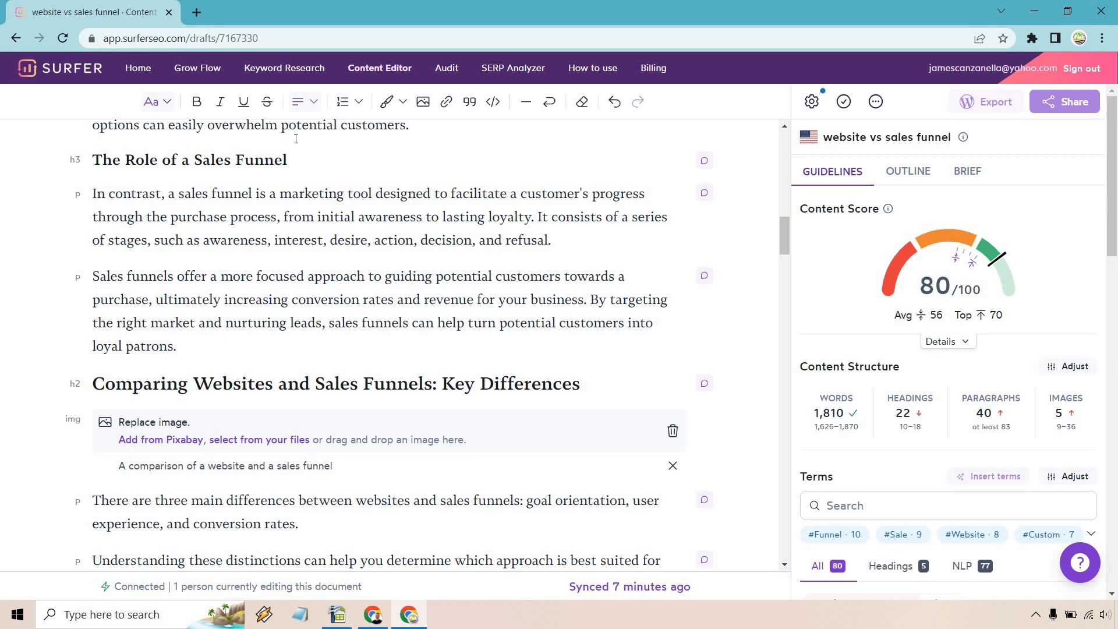
pyautogui.scroll(-3)
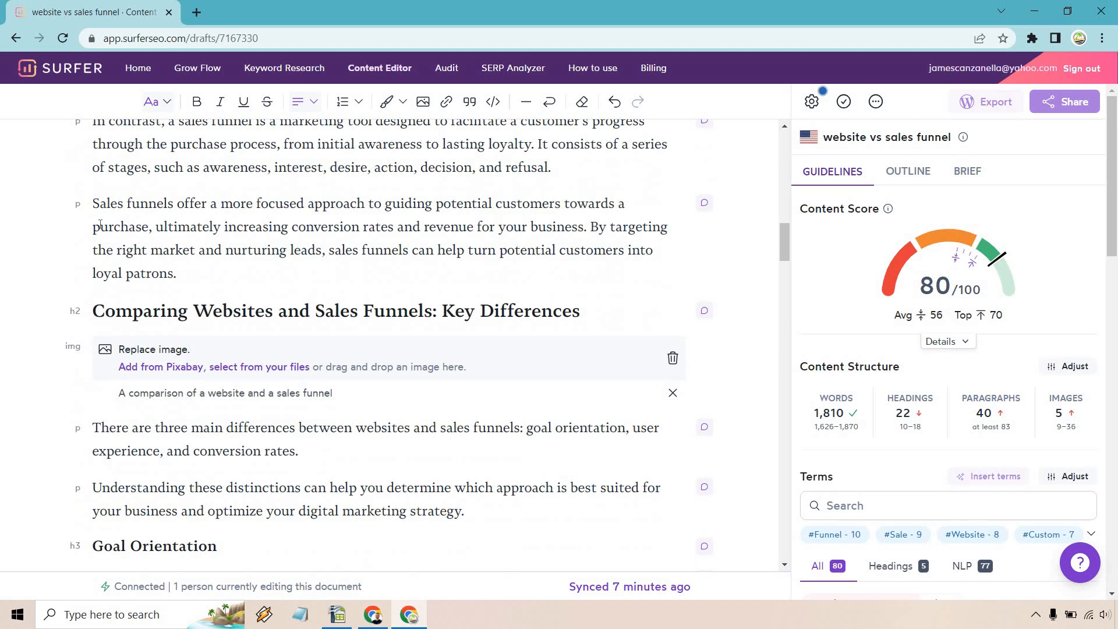
pyautogui.scroll(-3)
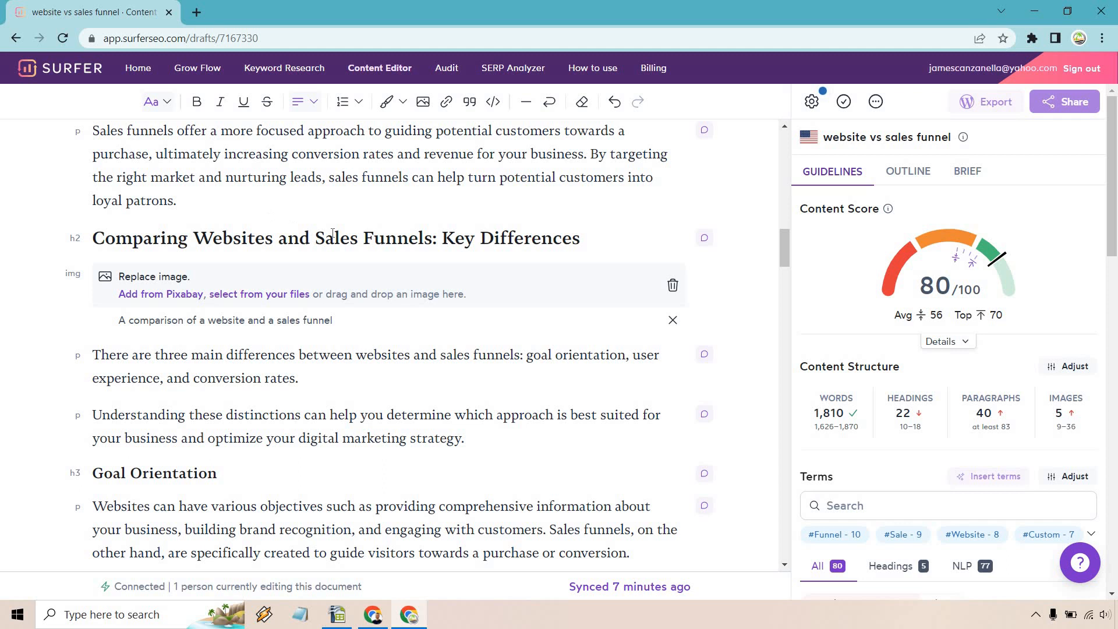
pyautogui.scroll(-3)
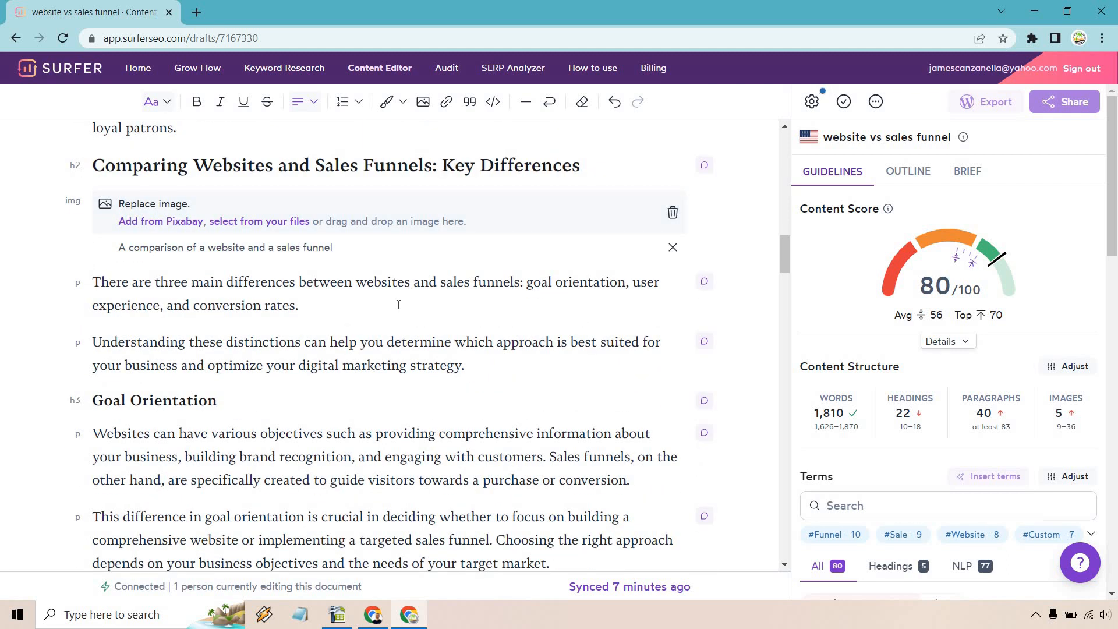
pyautogui.scroll(-3)
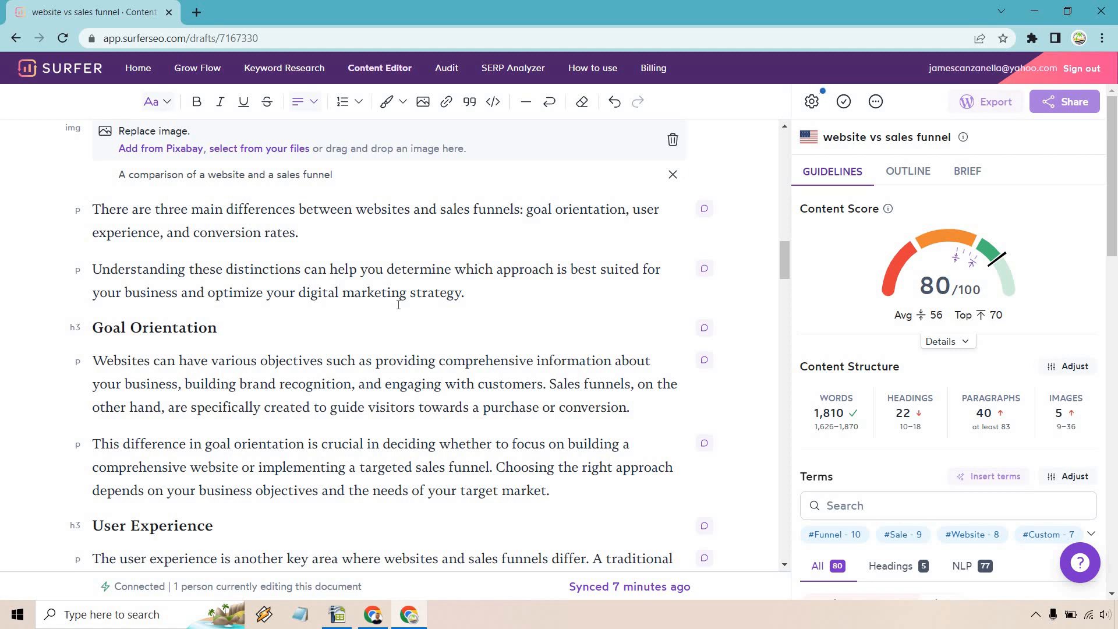
pyautogui.scroll(-3)
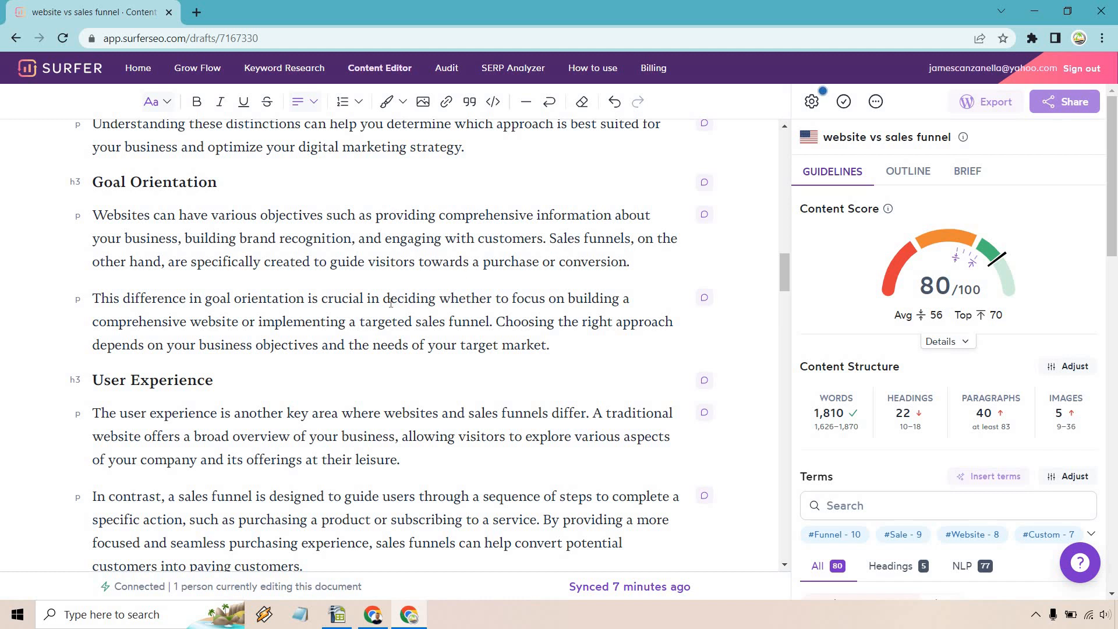
pyautogui.scroll(-3)
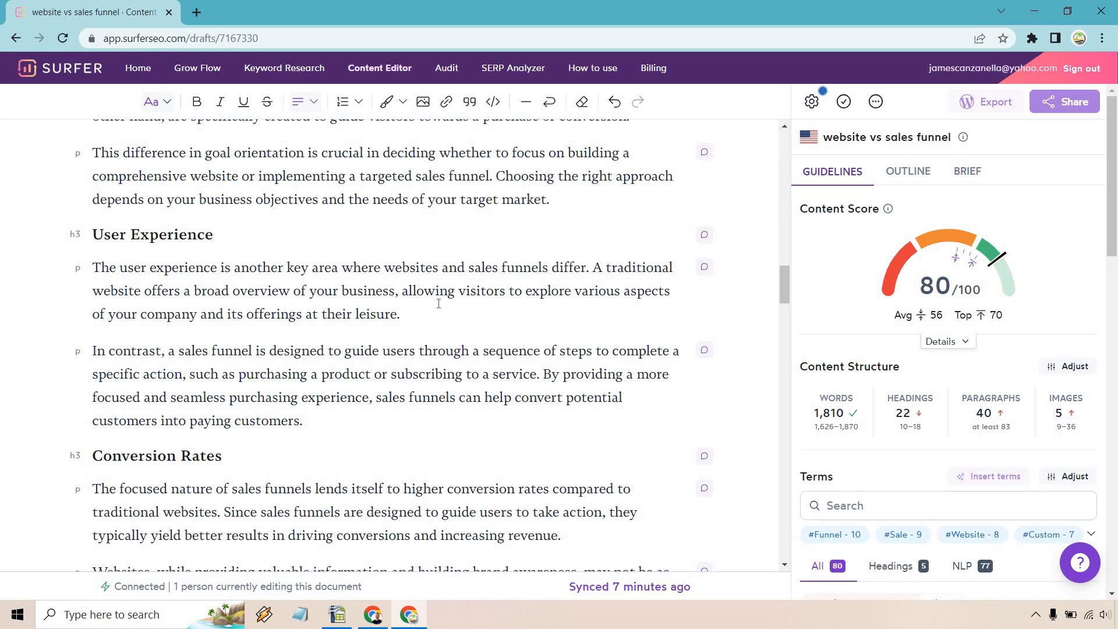
pyautogui.scroll(-3)
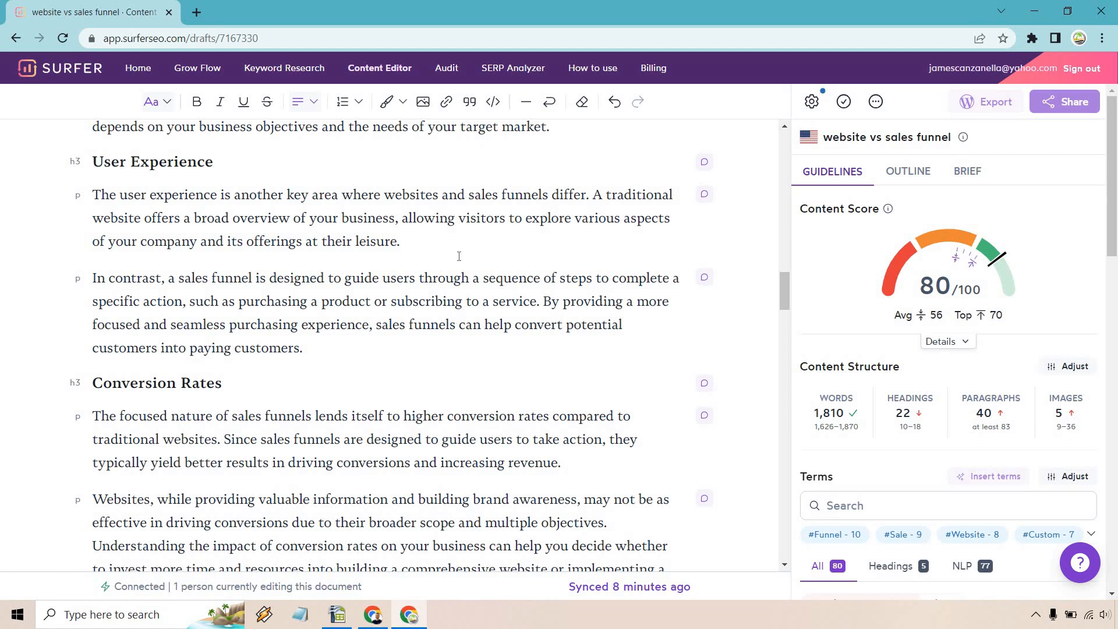
pyautogui.scroll(-3)
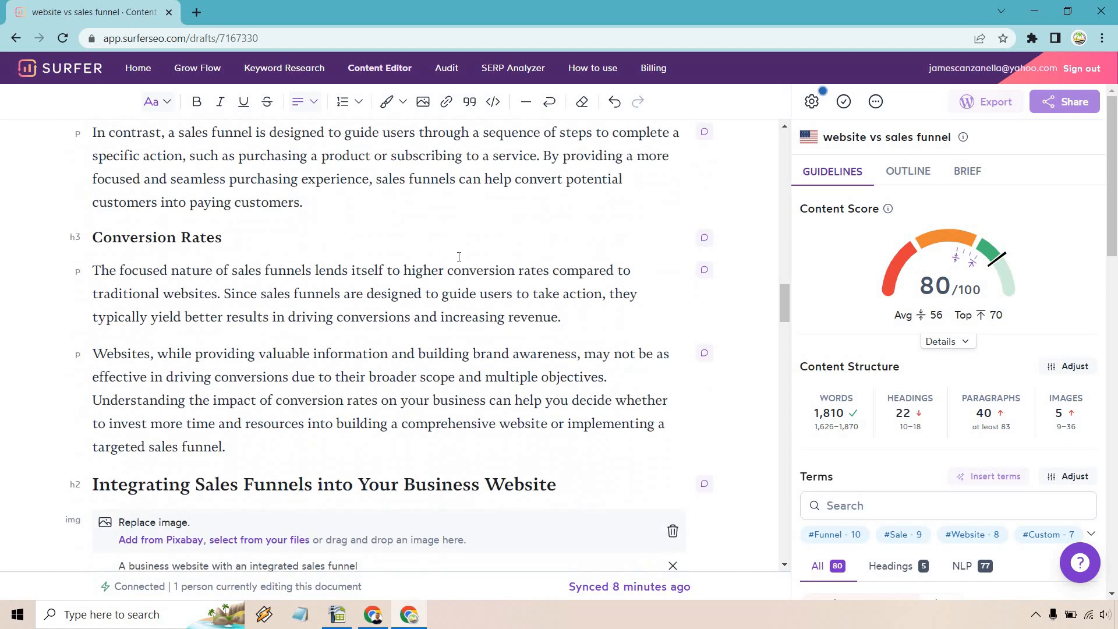
pyautogui.moveTo(360, 218)
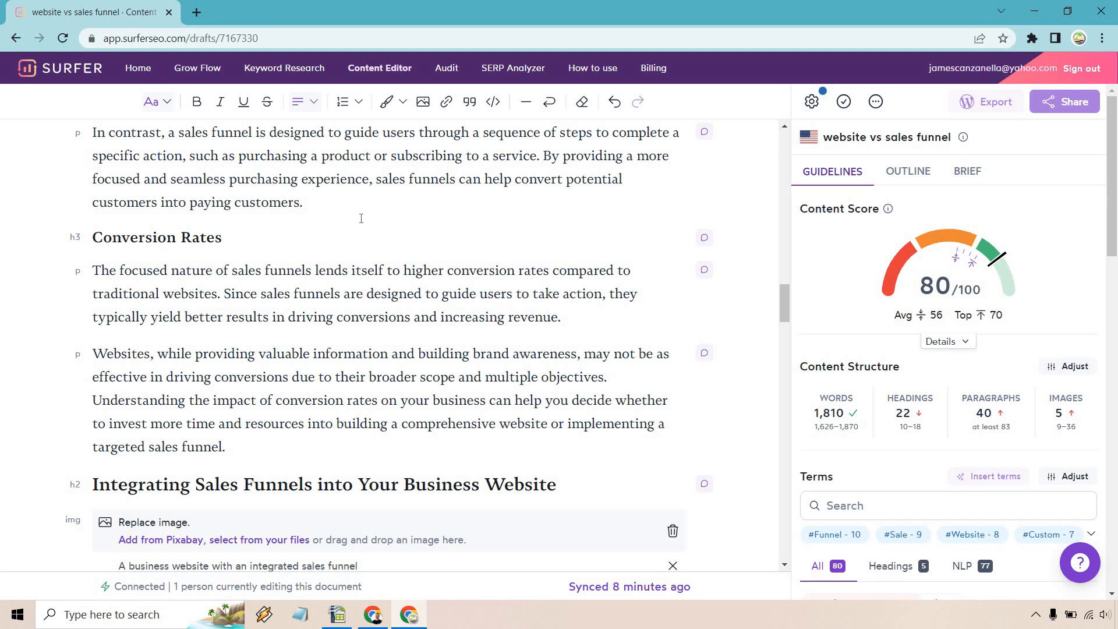
pyautogui.moveTo(384, 232)
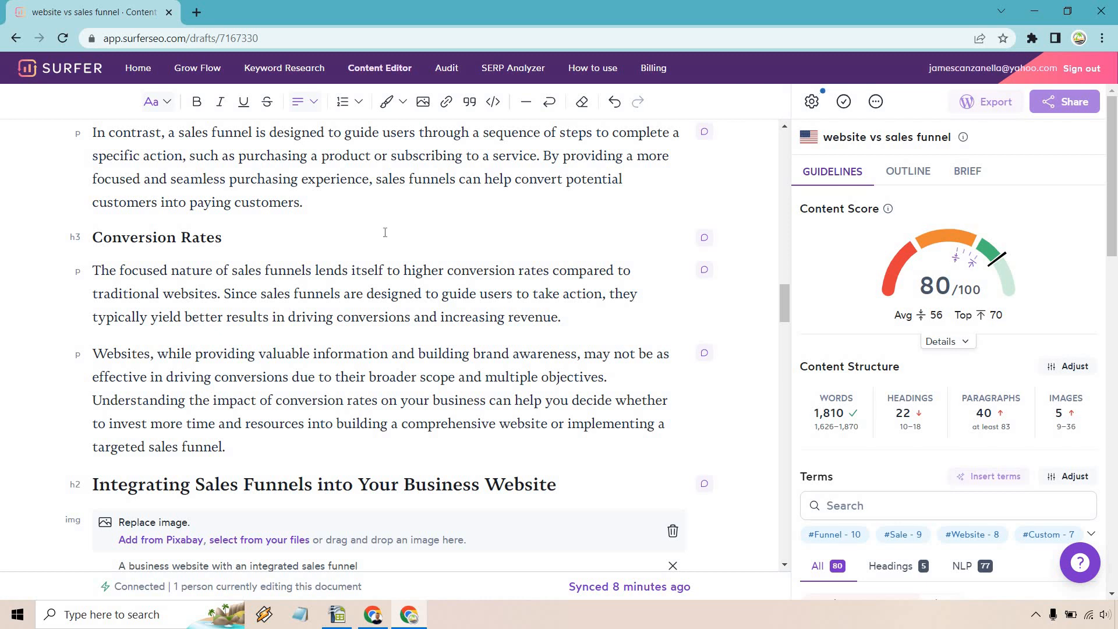
pyautogui.scroll(-3)
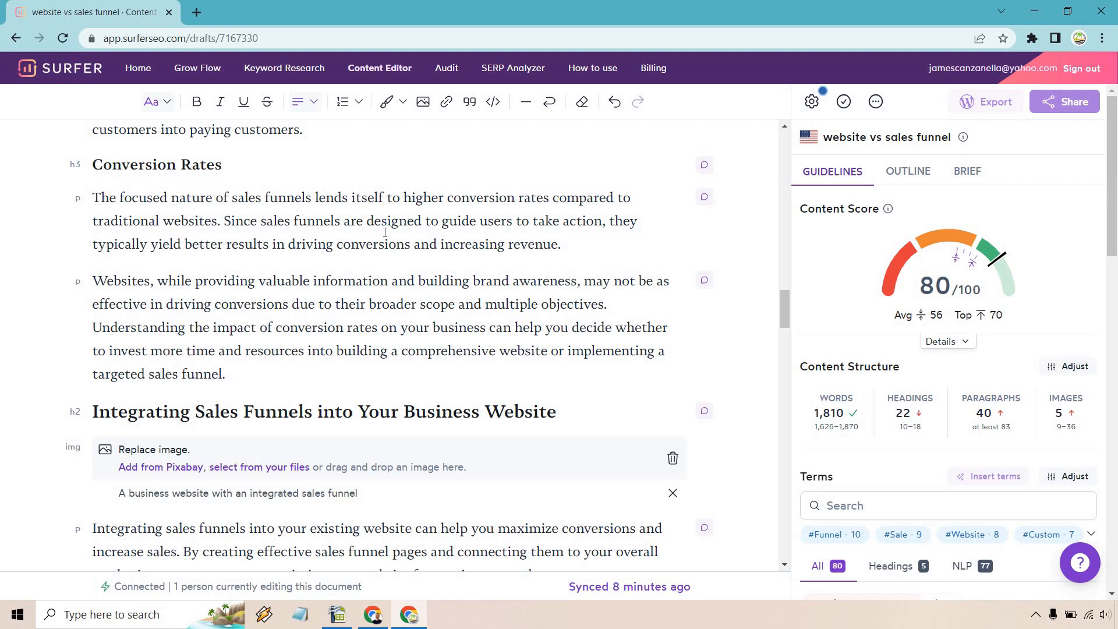
pyautogui.scroll(-3)
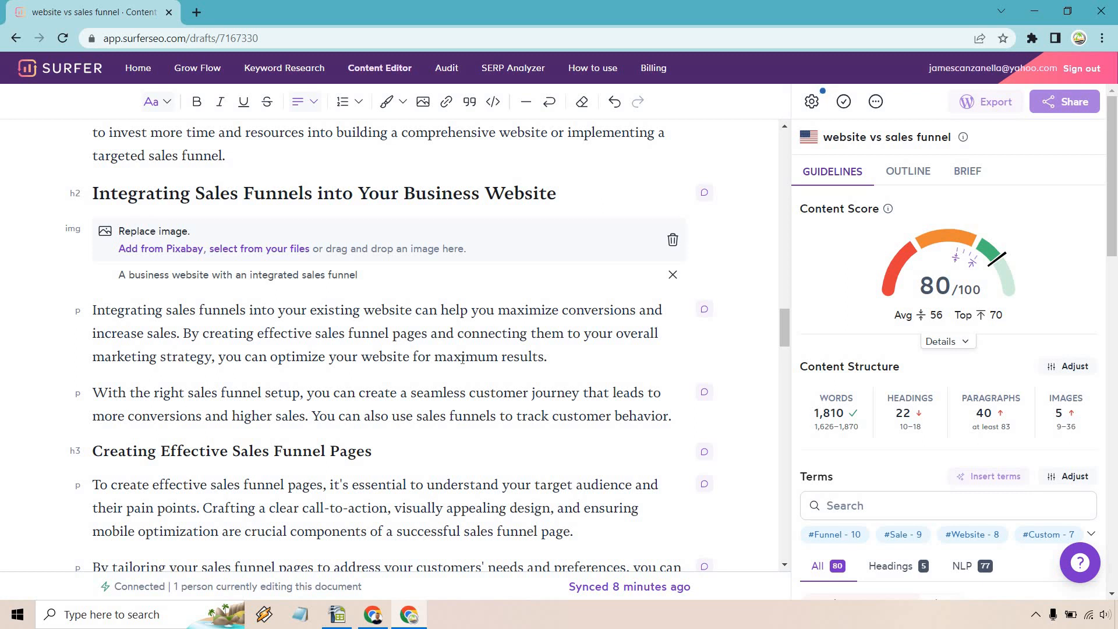
pyautogui.scroll(-3)
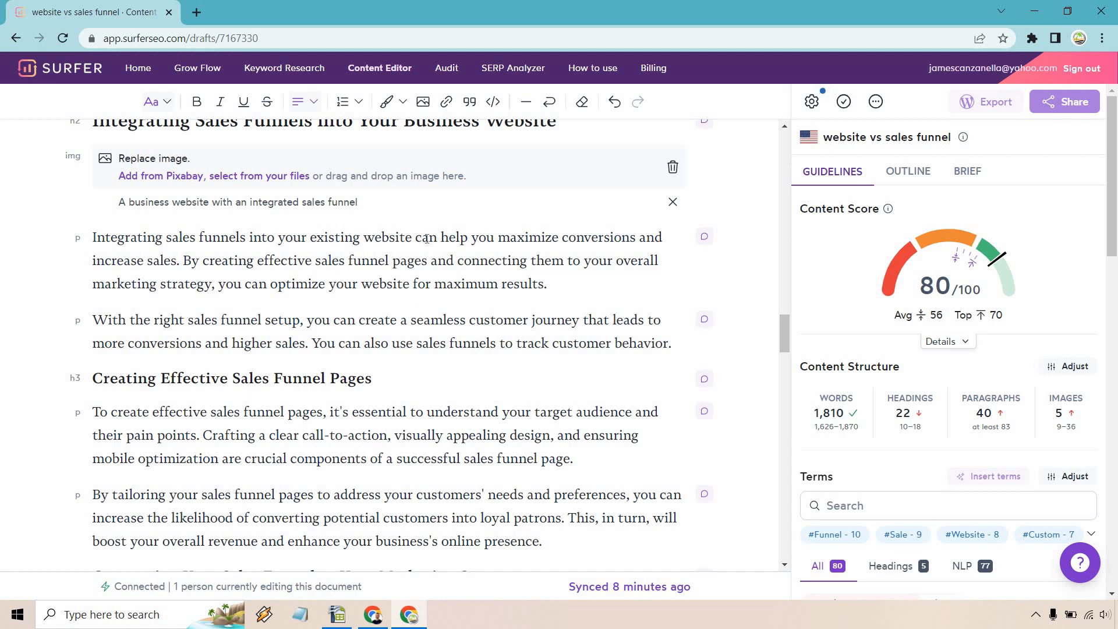
pyautogui.moveTo(413, 260)
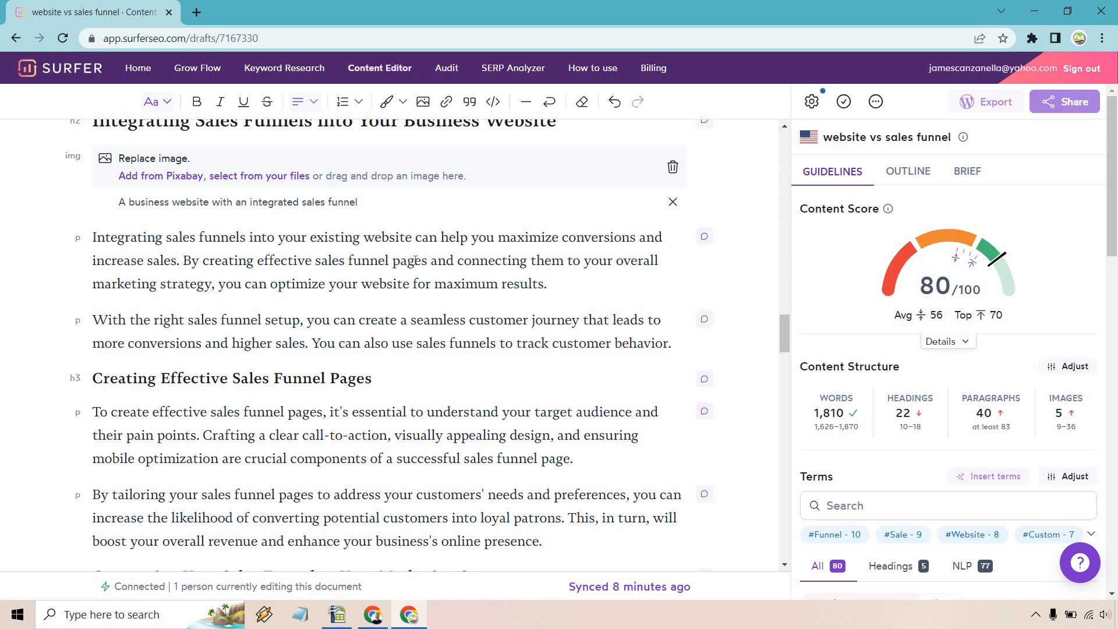
pyautogui.scroll(-3)
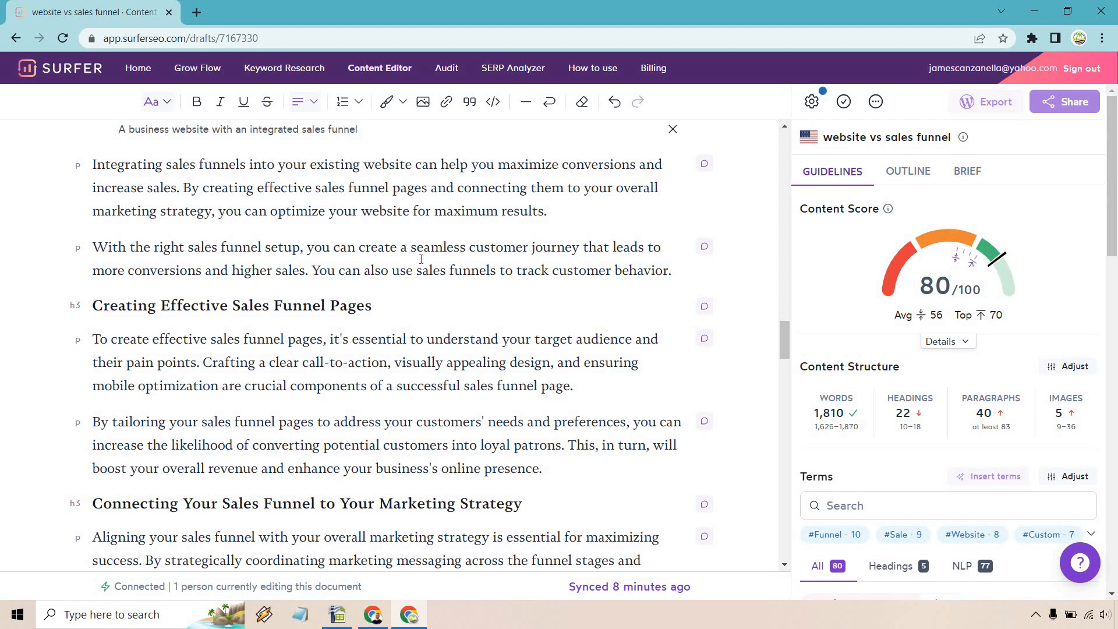
pyautogui.scroll(-3)
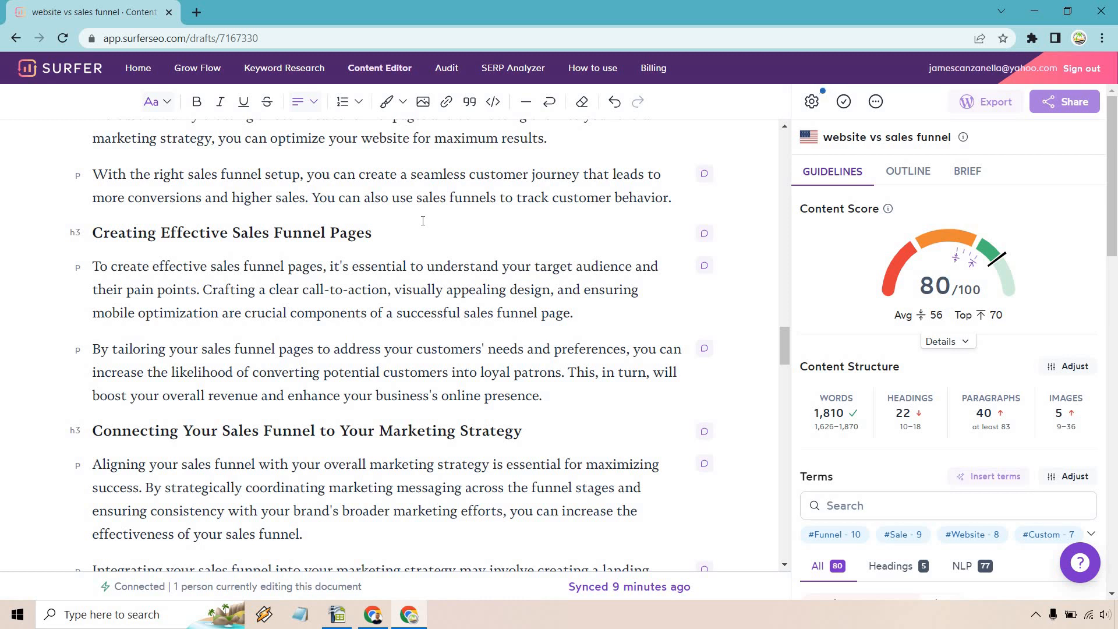
pyautogui.scroll(-3)
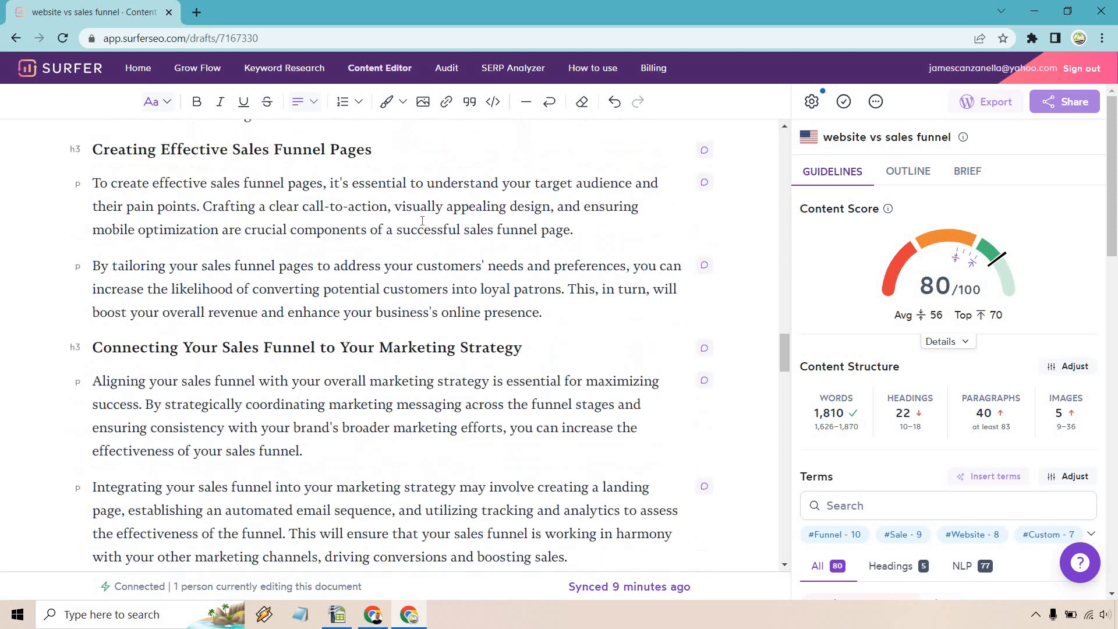
pyautogui.scroll(-3)
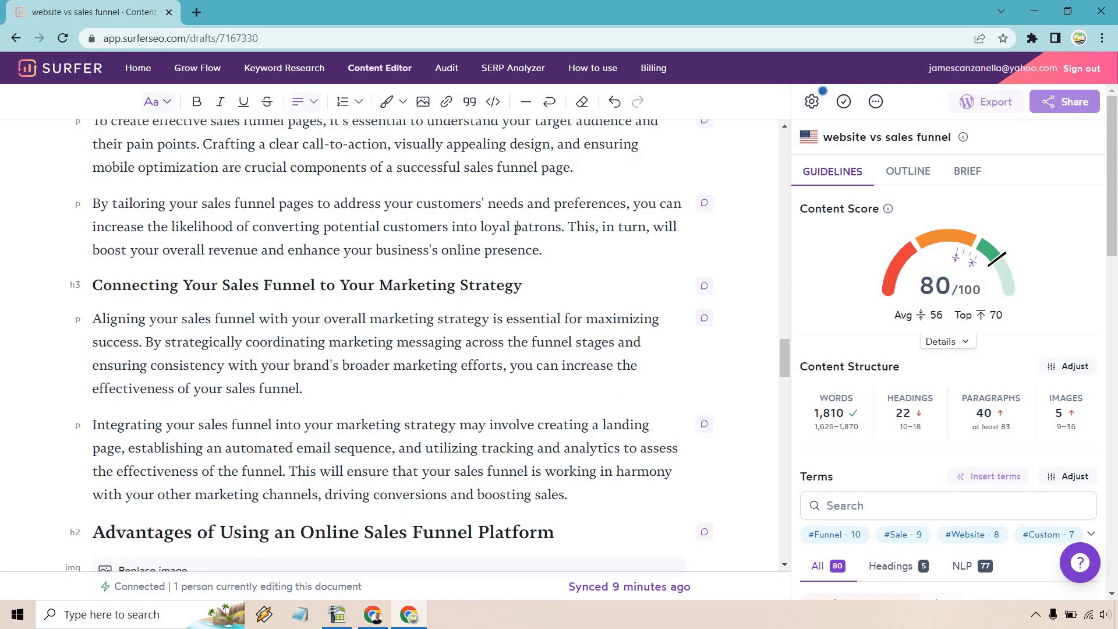
pyautogui.scroll(-3)
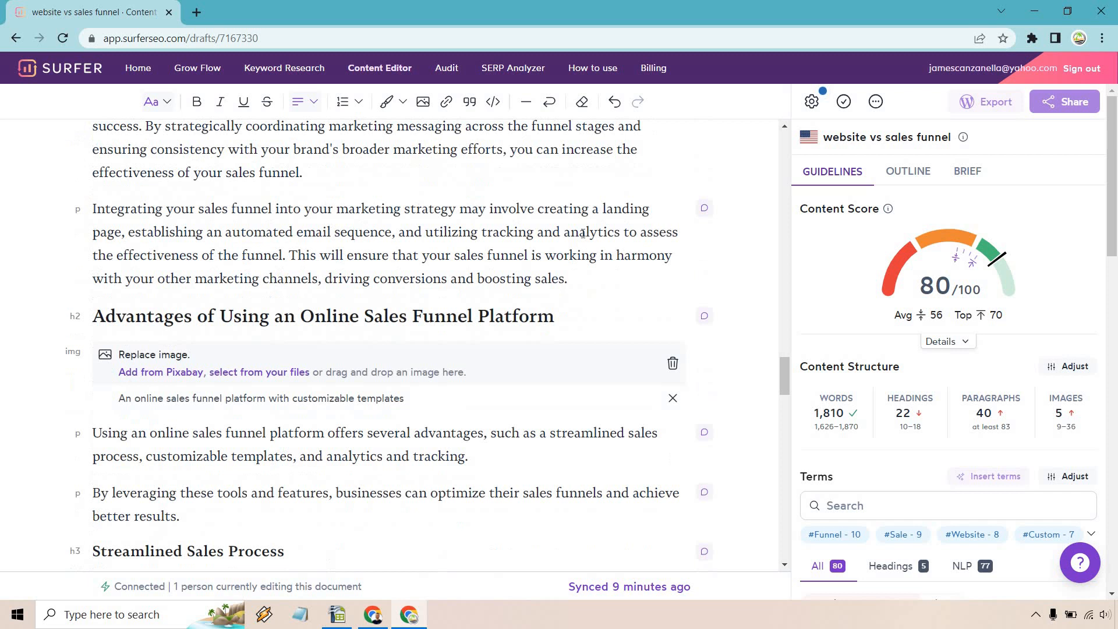
pyautogui.scroll(-3)
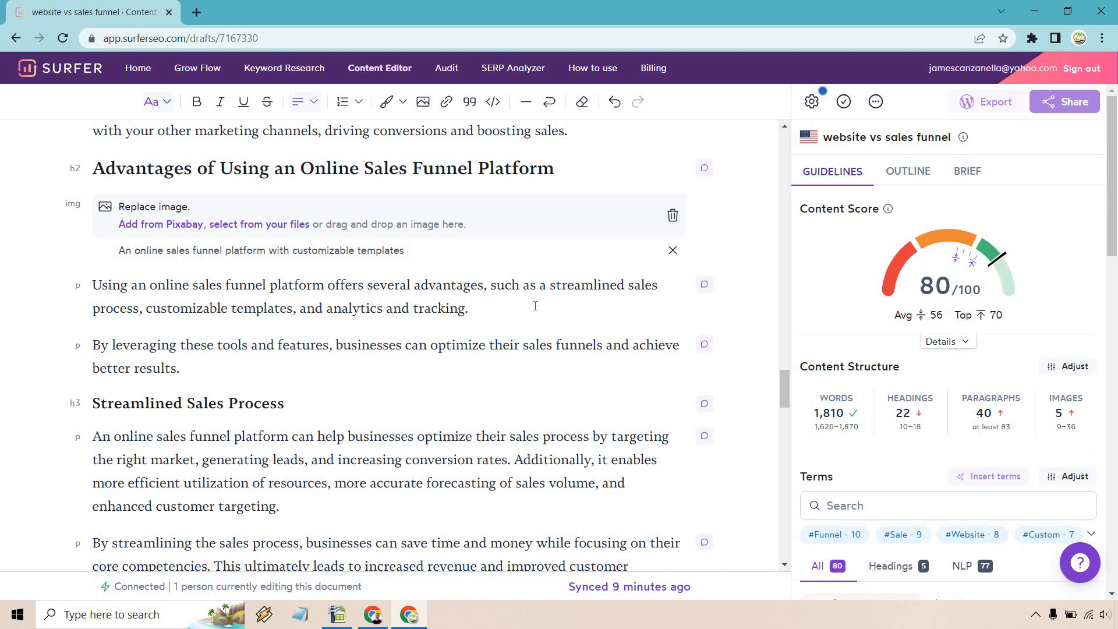
pyautogui.scroll(-3)
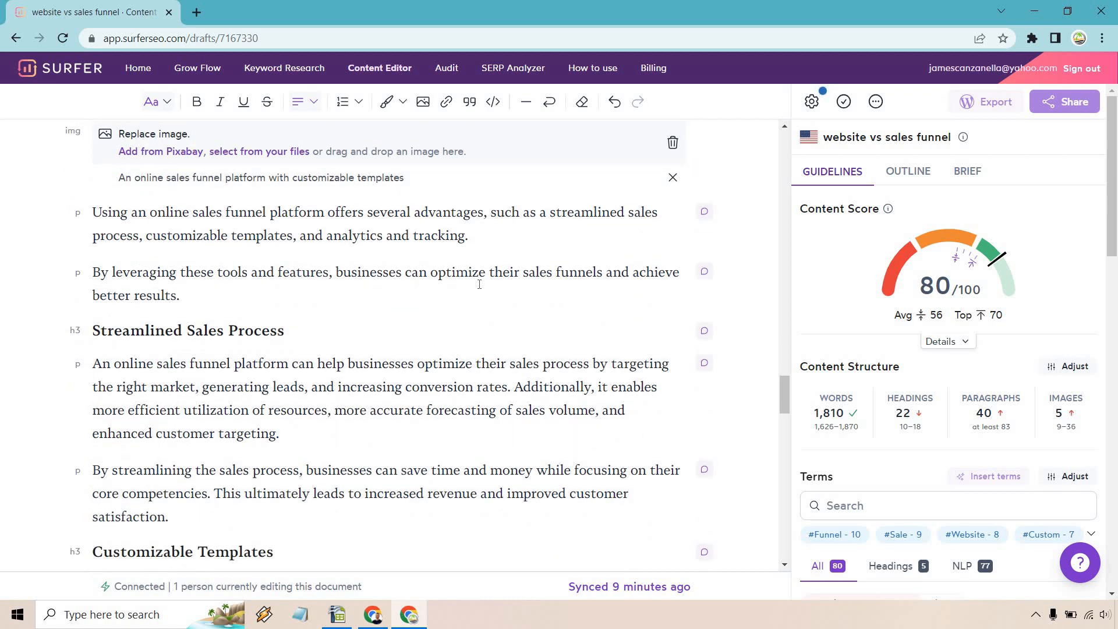
pyautogui.scroll(-3)
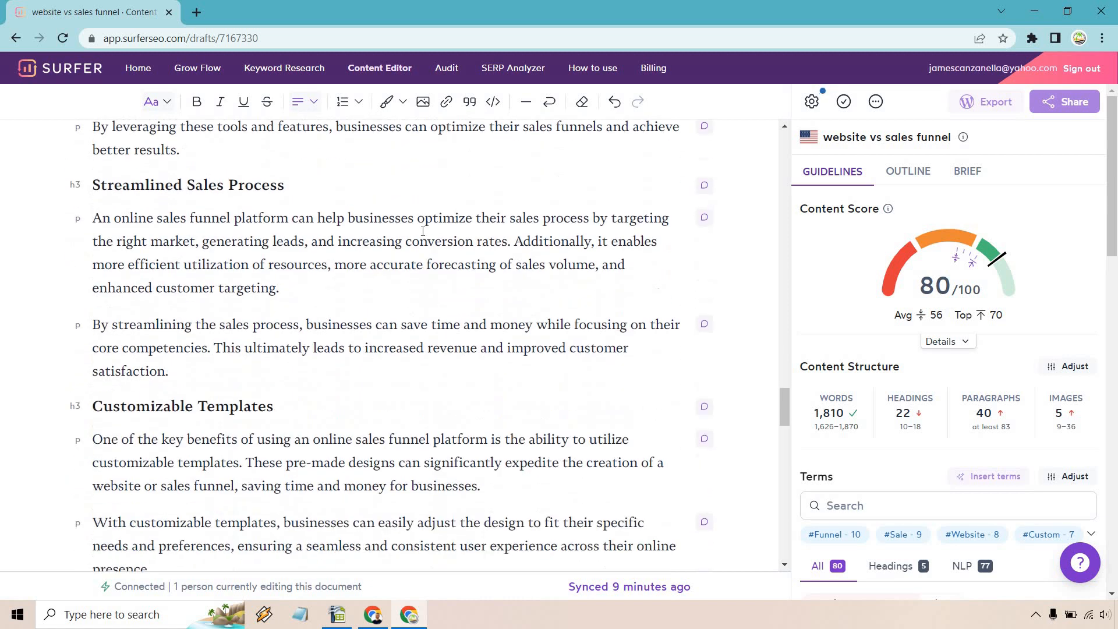
pyautogui.scroll(-3)
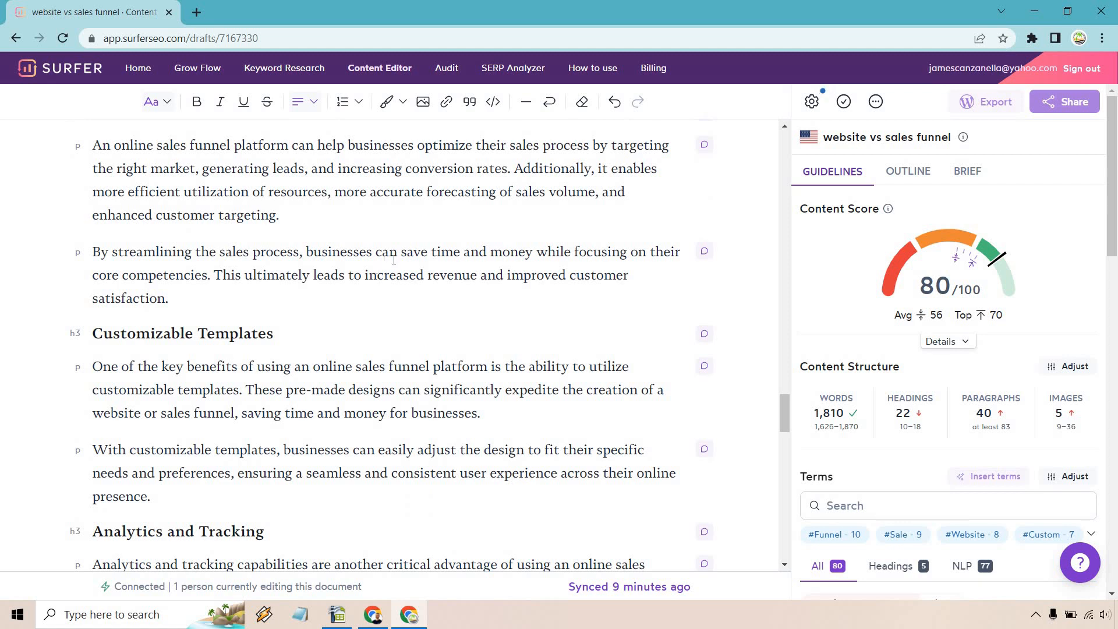
pyautogui.scroll(-3)
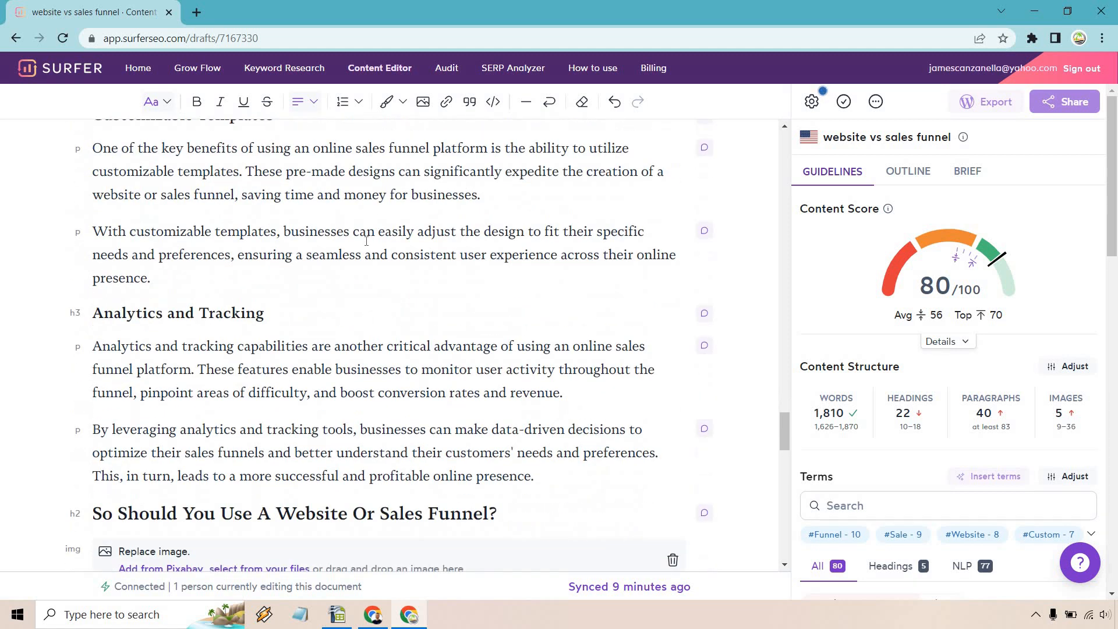
pyautogui.scroll(-3)
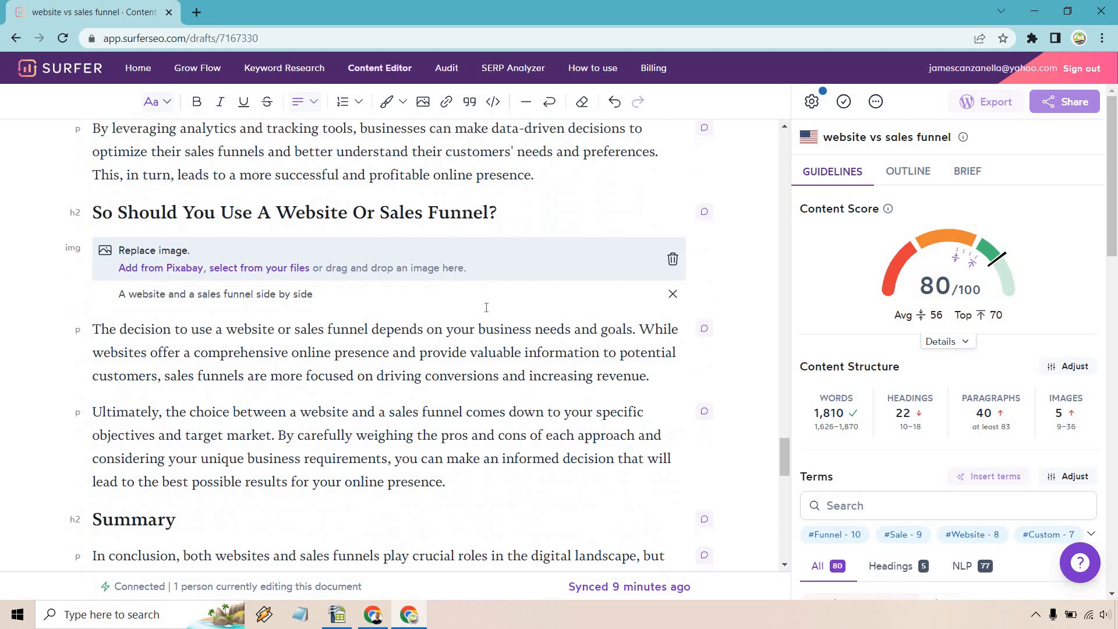
pyautogui.scroll(-3)
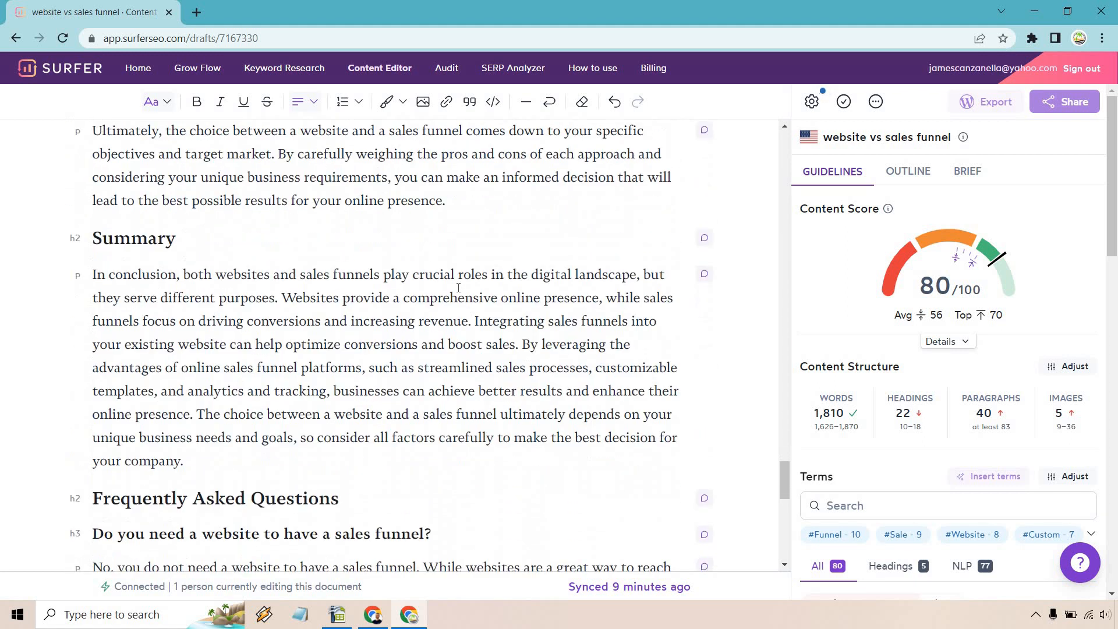
pyautogui.scroll(3)
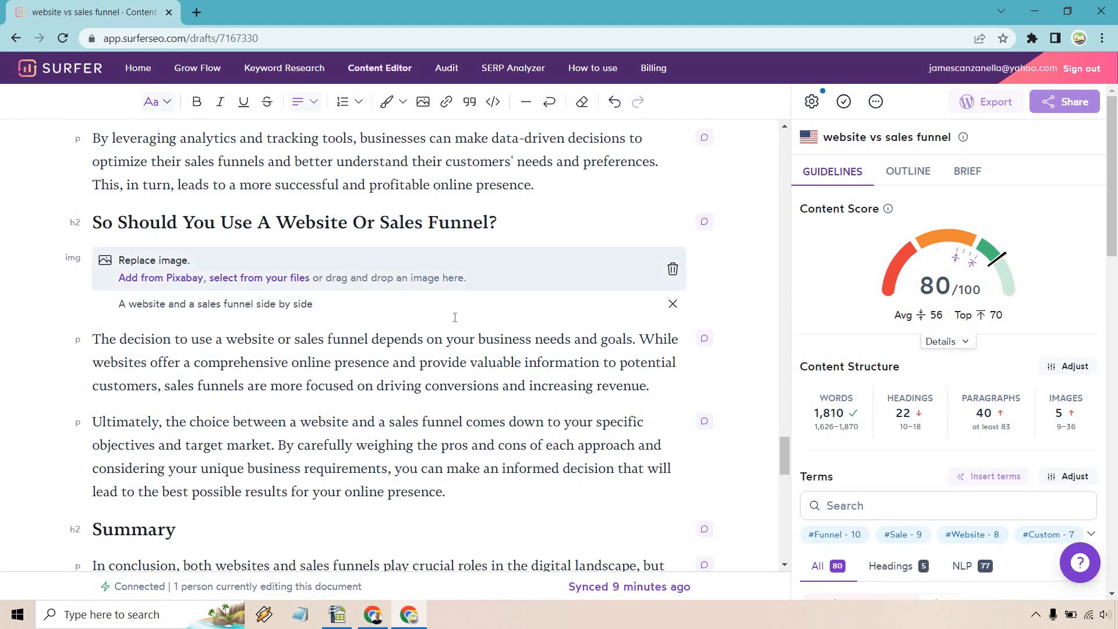
pyautogui.scroll(-3)
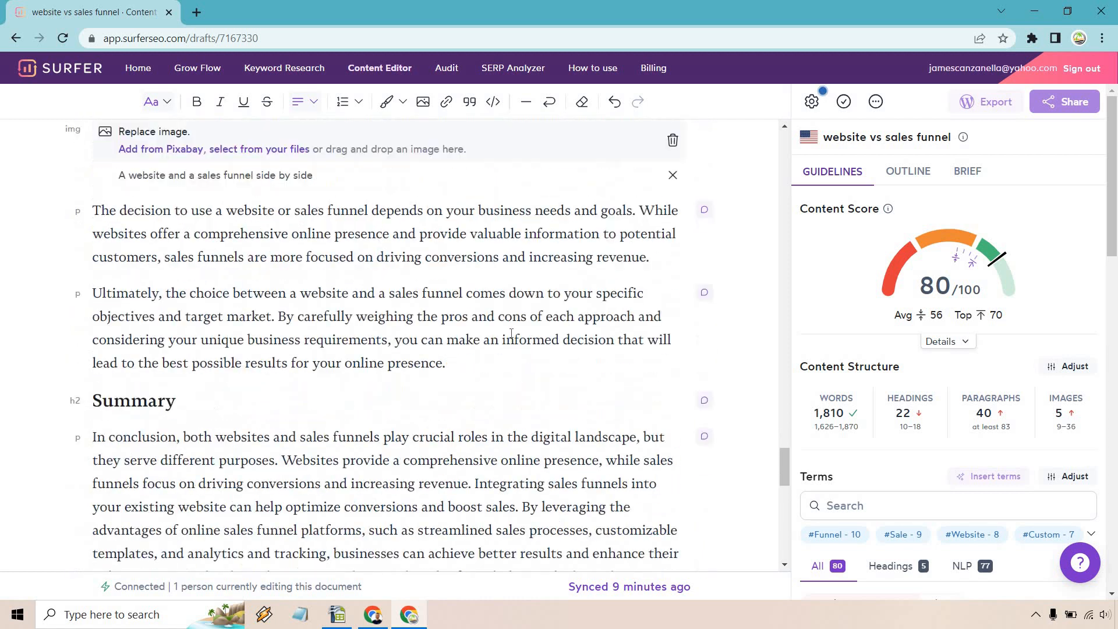
pyautogui.scroll(3)
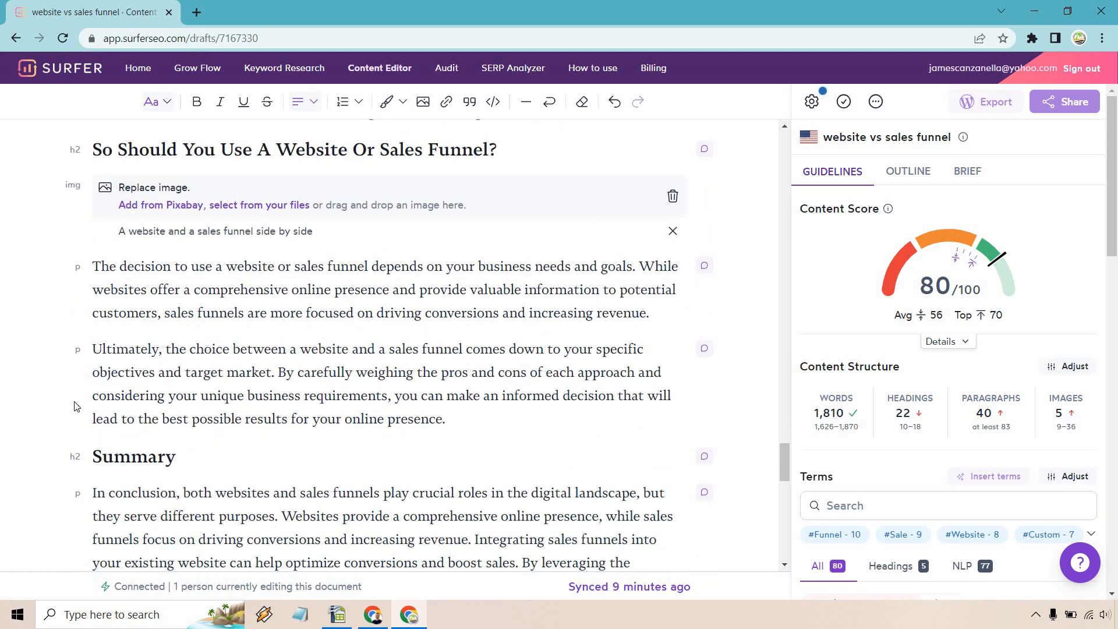
pyautogui.moveTo(13, 284)
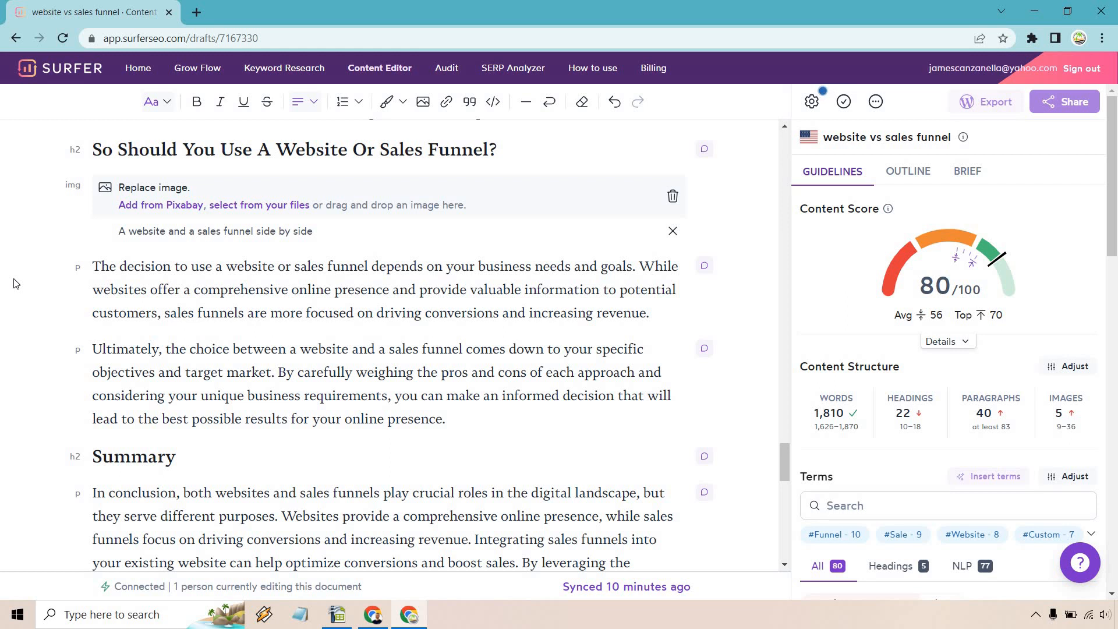
pyautogui.scroll(-3)
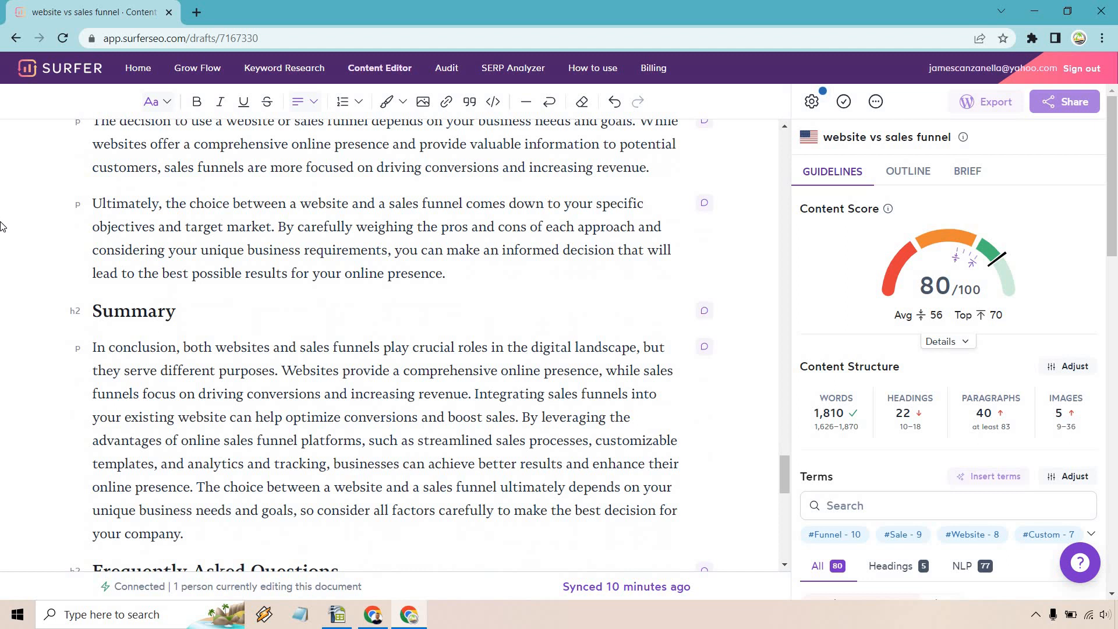
pyautogui.scroll(-3)
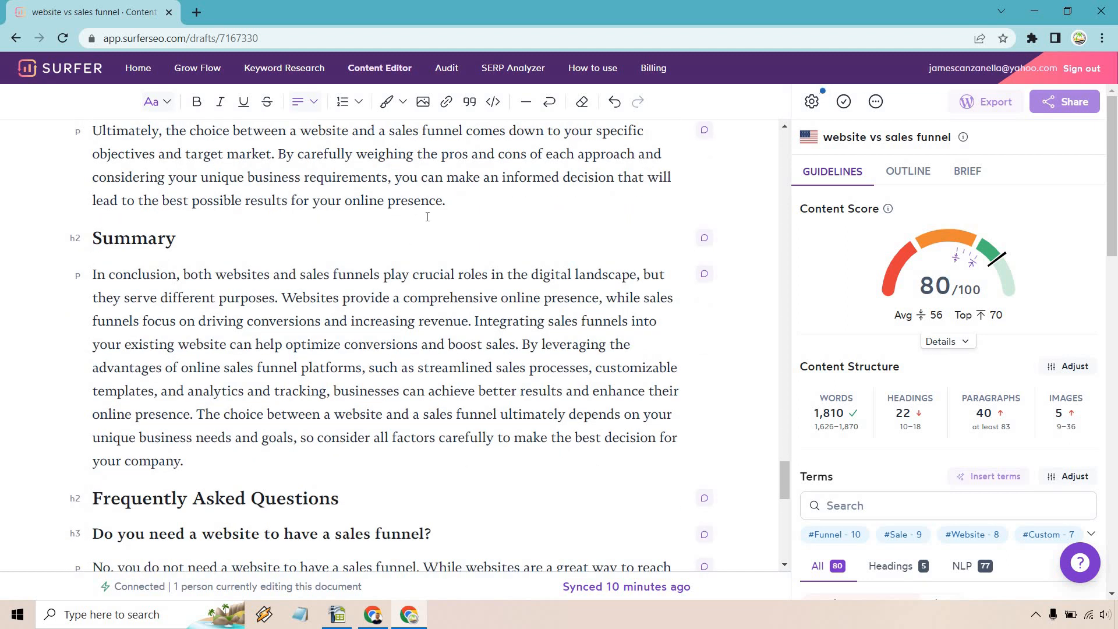
pyautogui.scroll(-3)
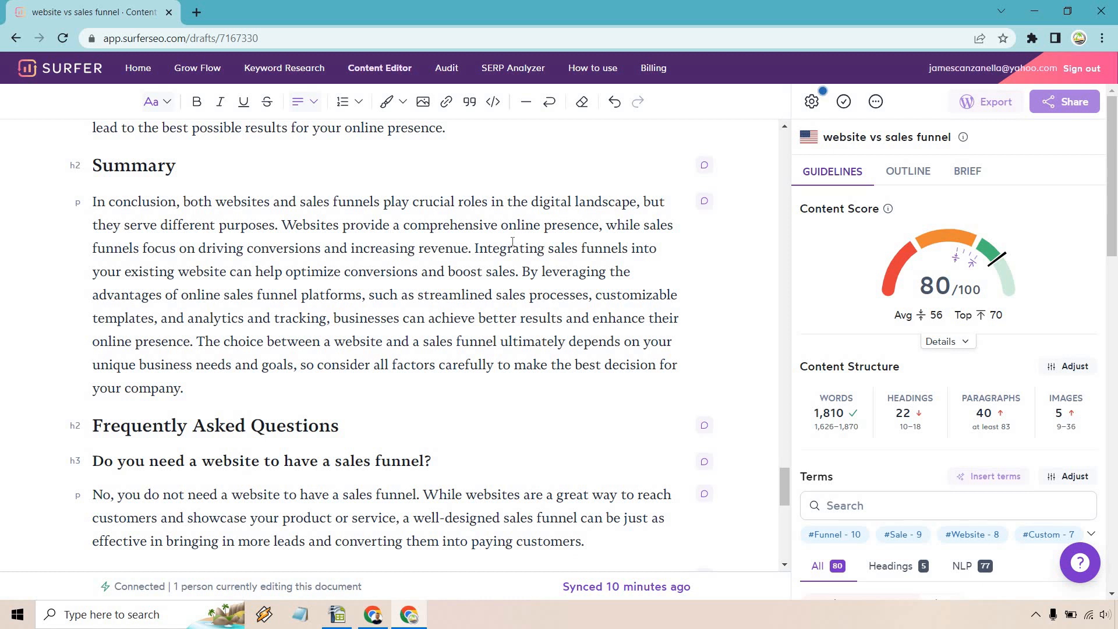
pyautogui.scroll(-3)
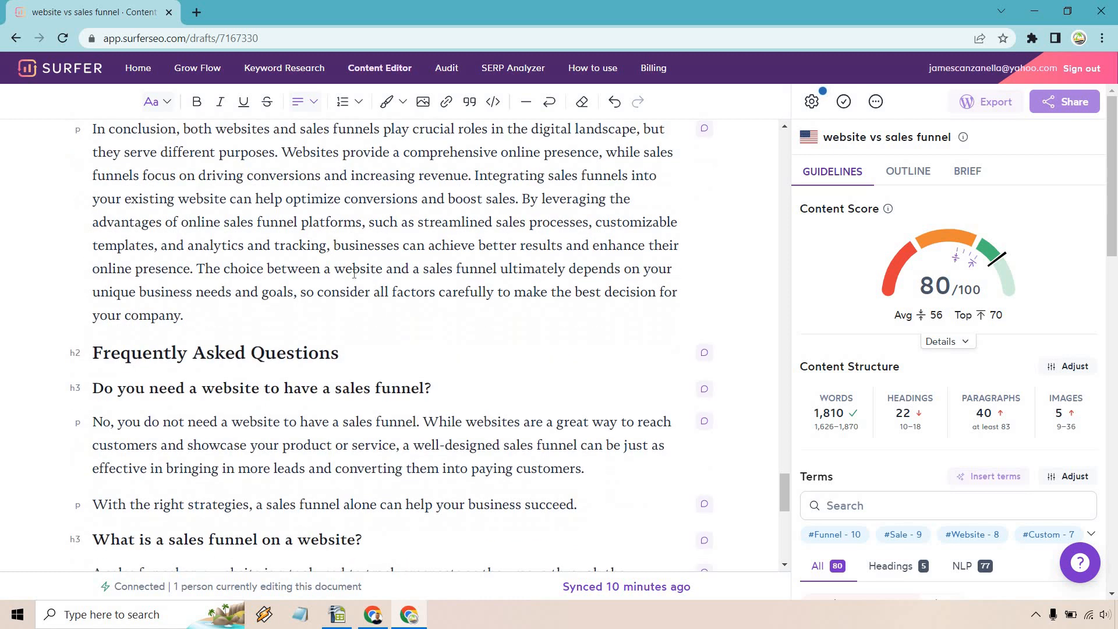
pyautogui.moveTo(420, 277)
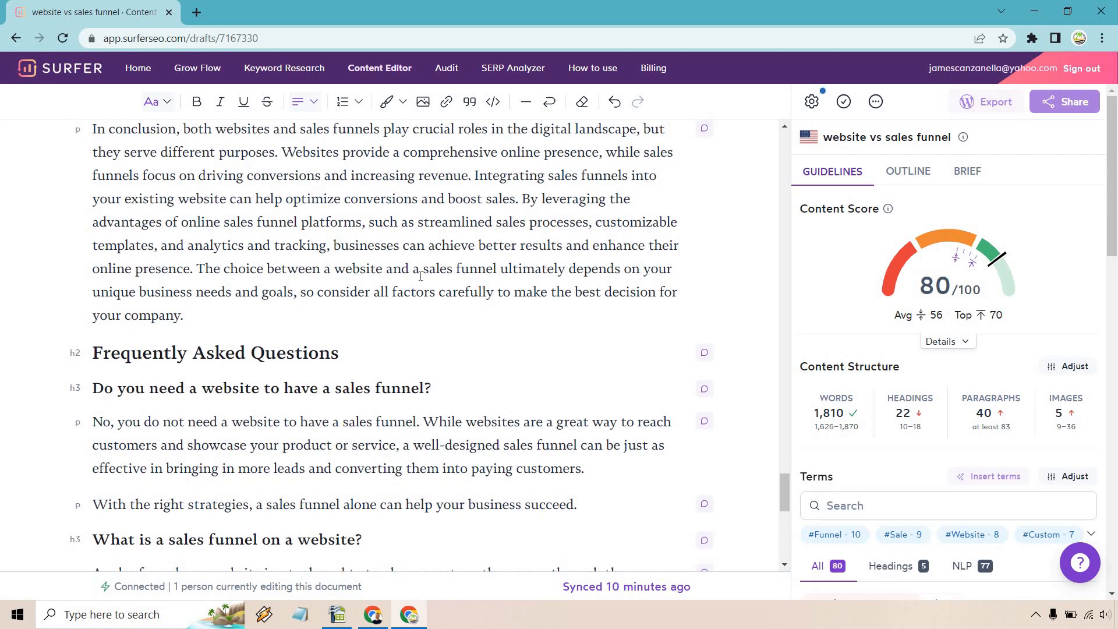
pyautogui.scroll(-3)
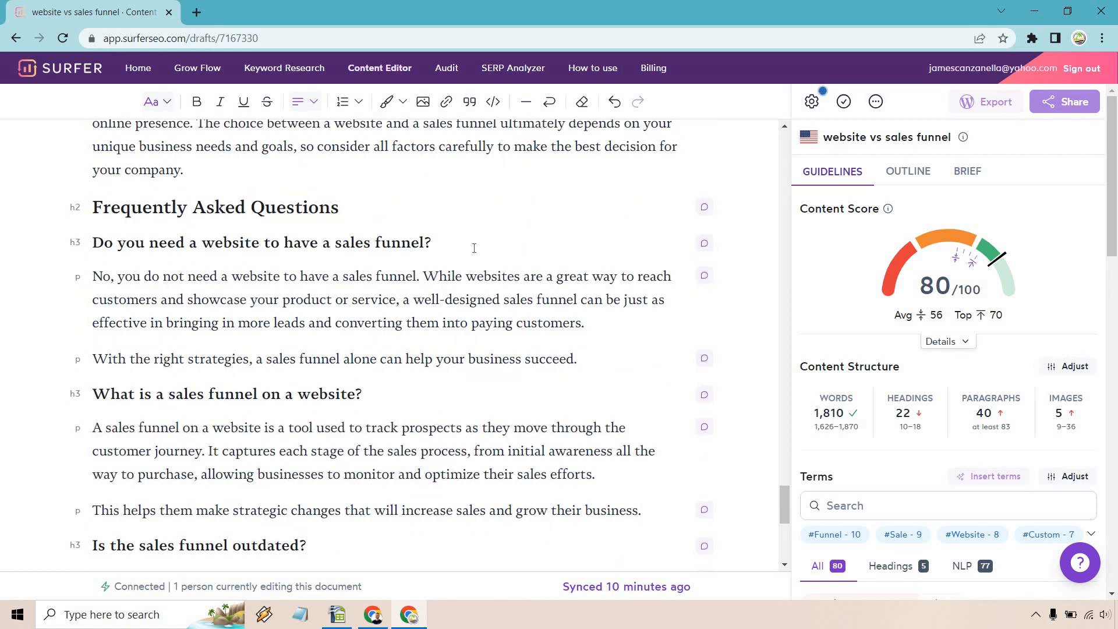
pyautogui.scroll(-3)
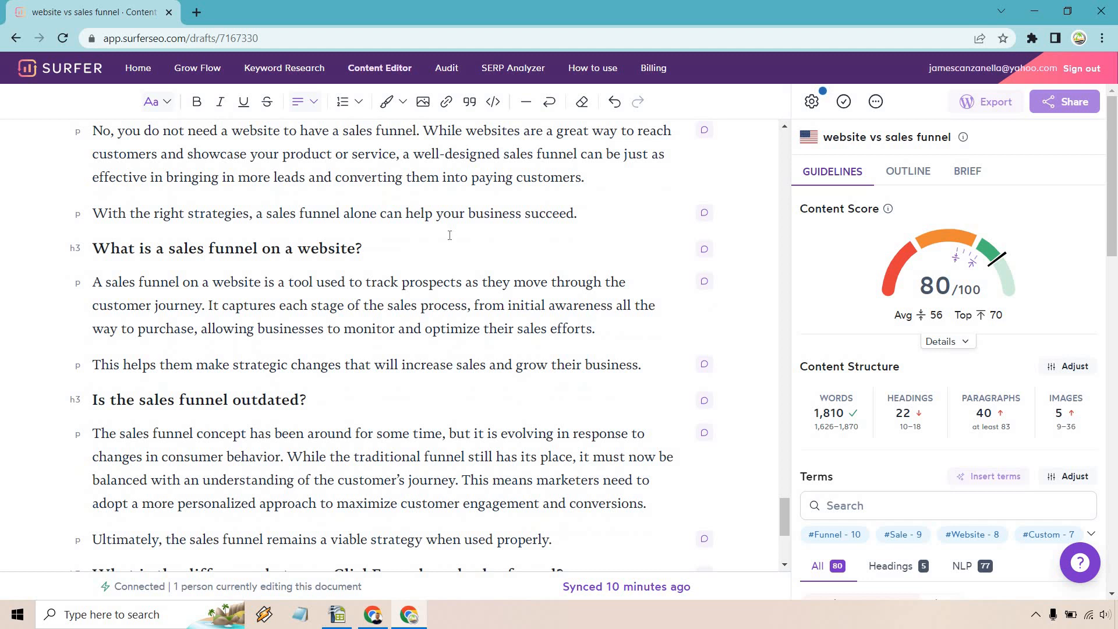
pyautogui.scroll(-3)
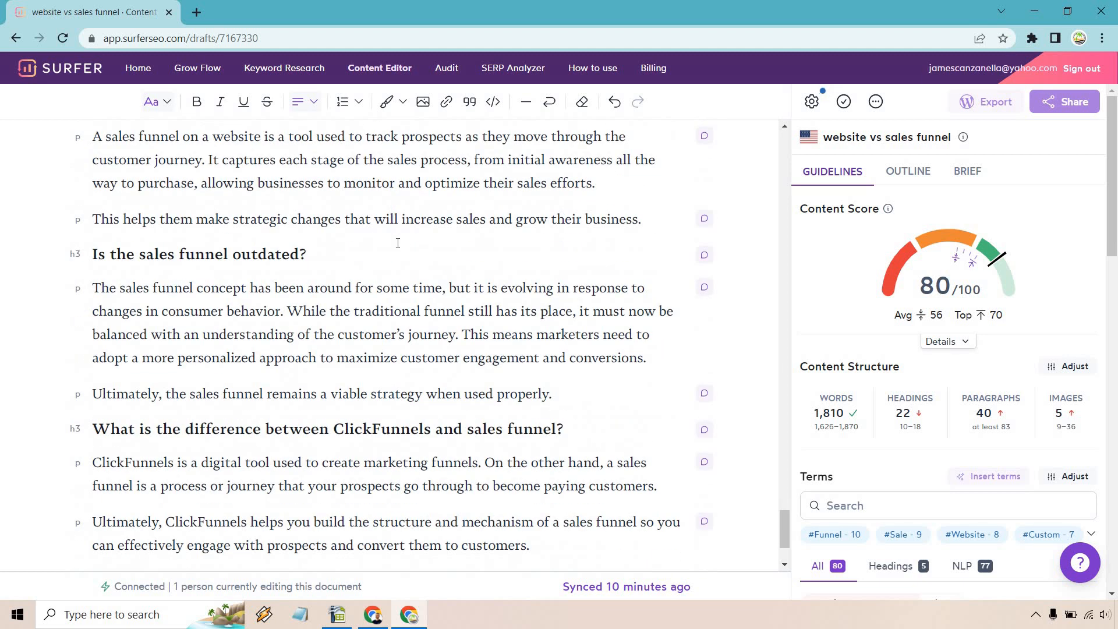
pyautogui.scroll(-3)
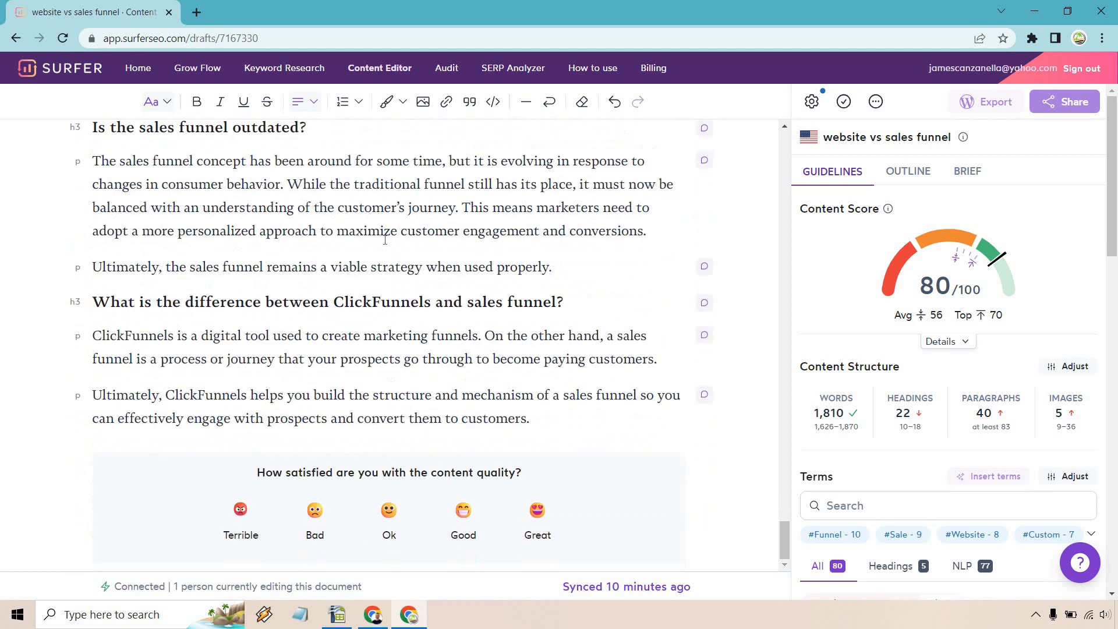
pyautogui.moveTo(392, 287)
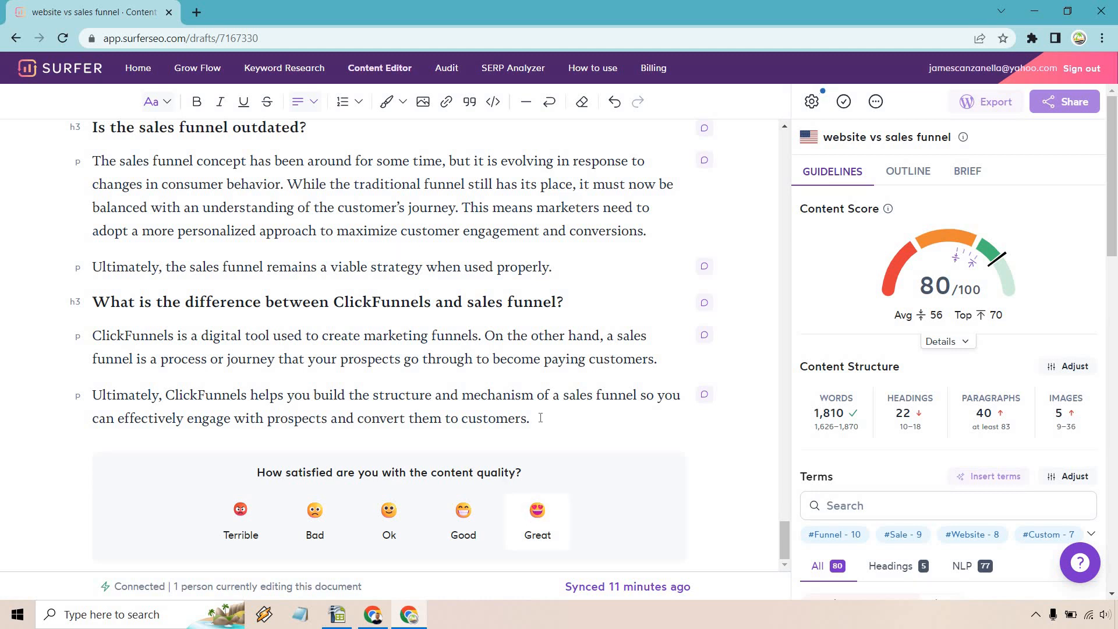
# - Send feedback rating the draft Great and needing under 30 minutes of work
pyautogui.click(537, 521)
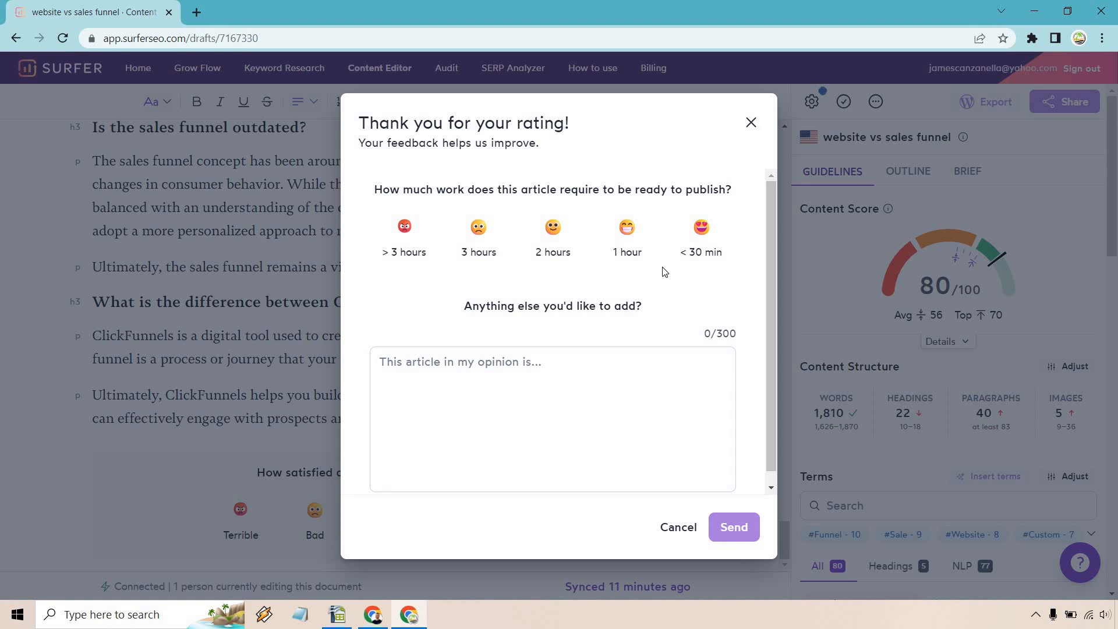
pyautogui.moveTo(639, 281)
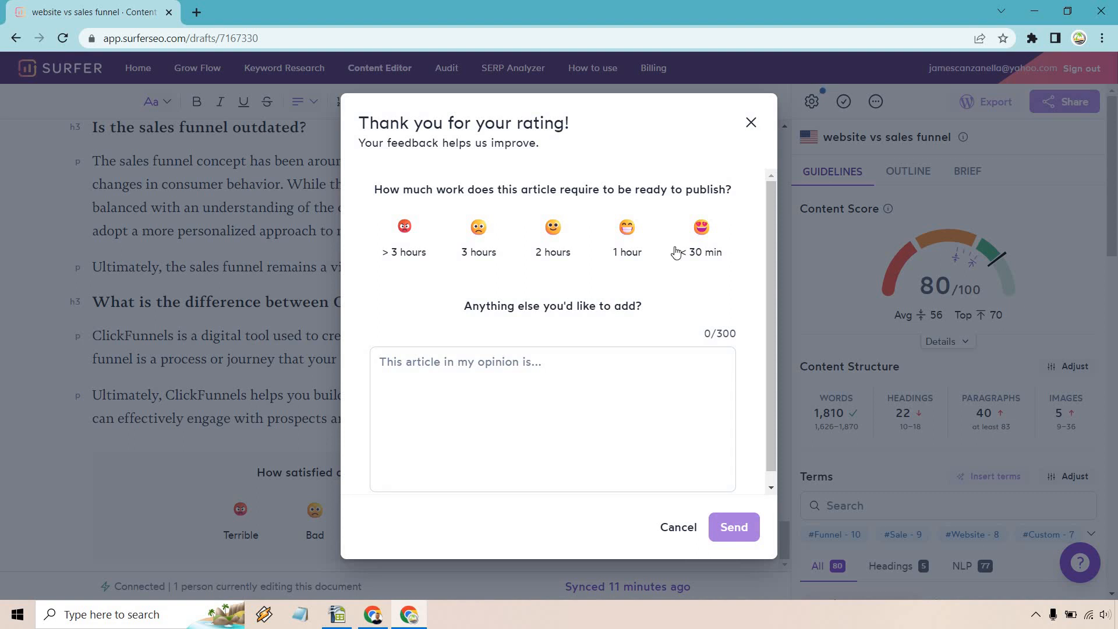
pyautogui.click(699, 238)
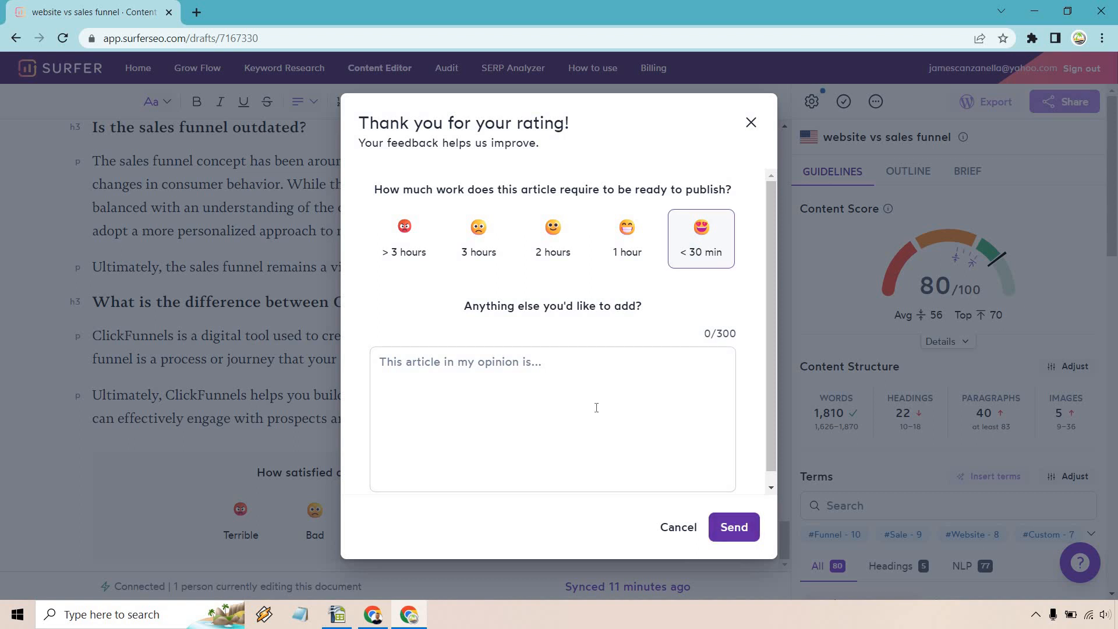
pyautogui.click(733, 527)
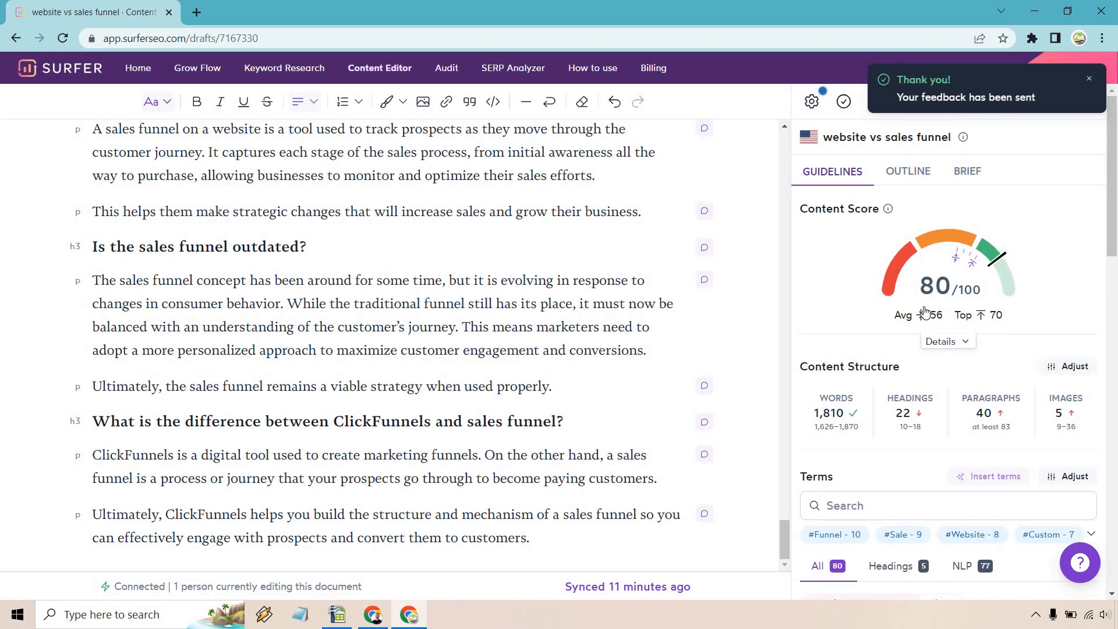
pyautogui.scroll(-3)
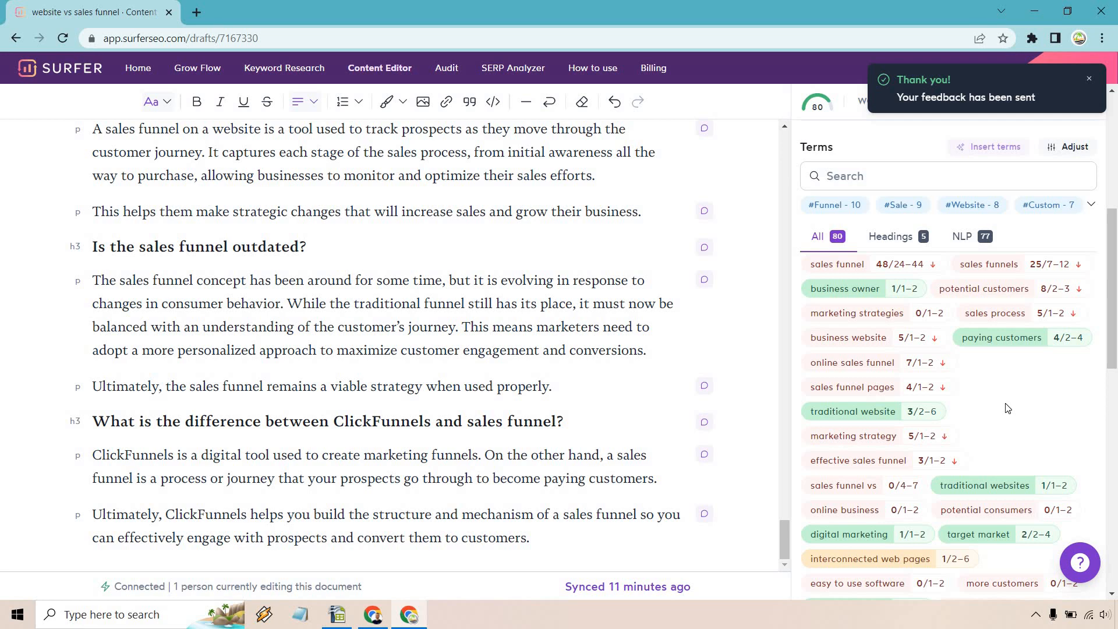
pyautogui.scroll(-3)
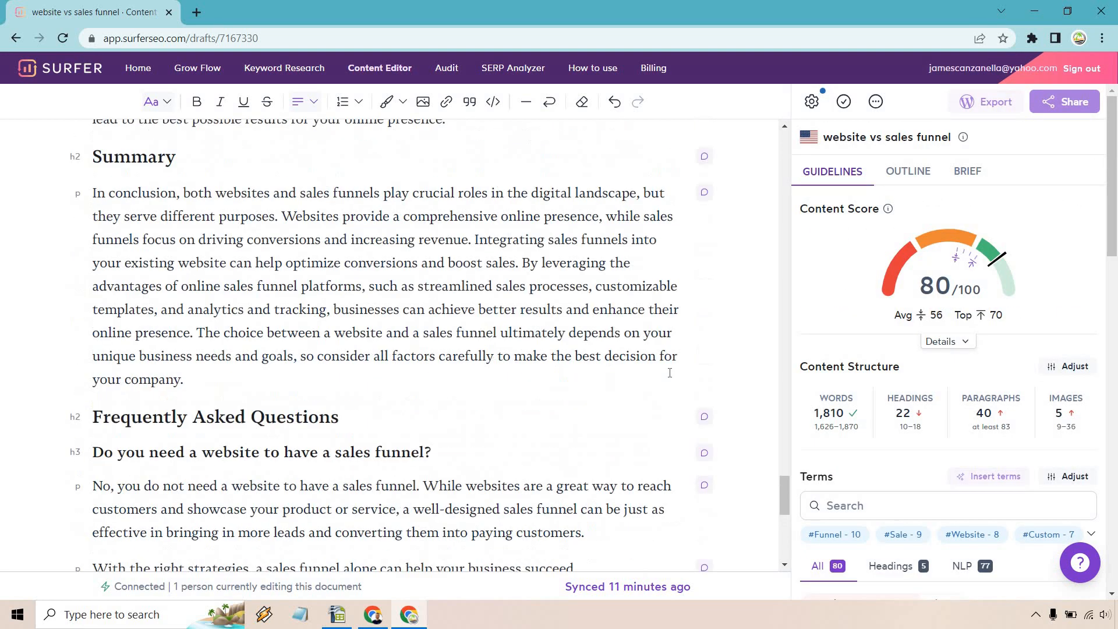
pyautogui.scroll(3)
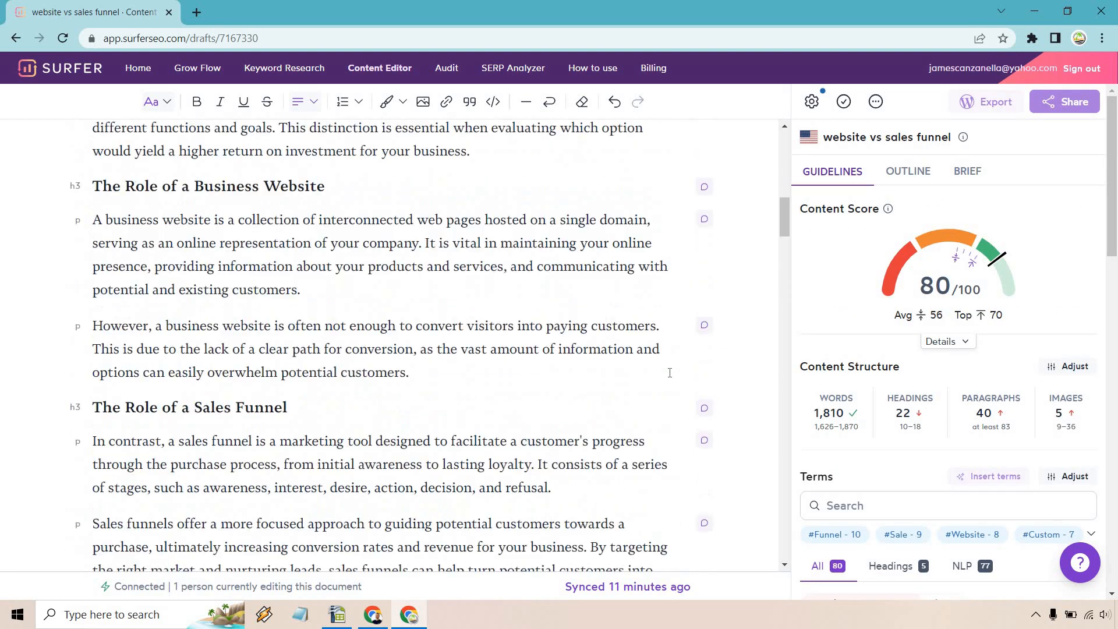
pyautogui.scroll(3)
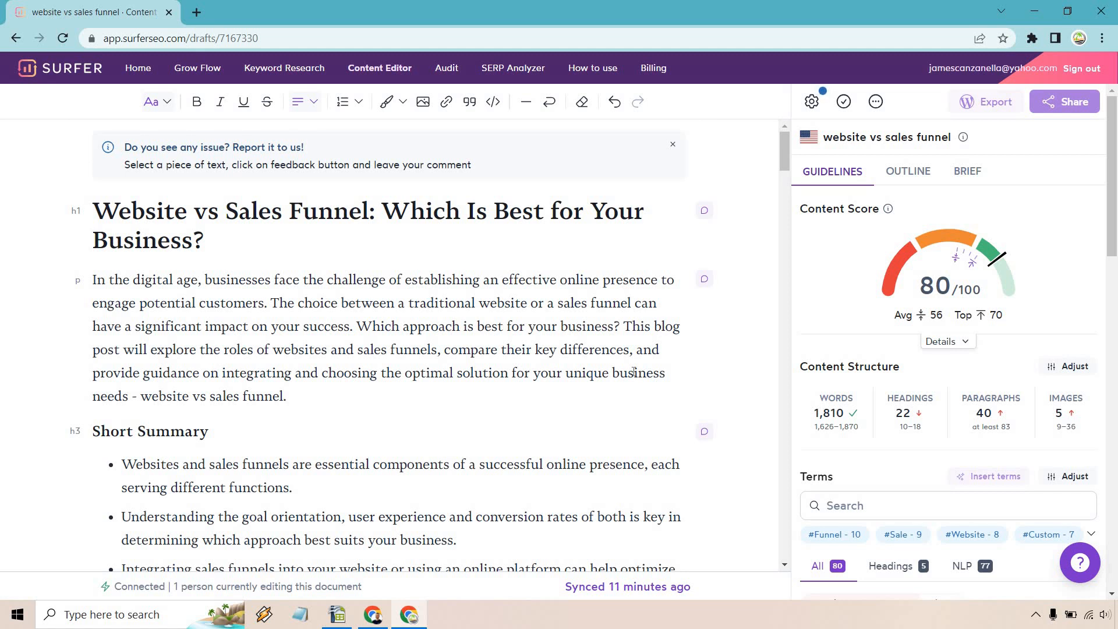
pyautogui.scroll(-3)
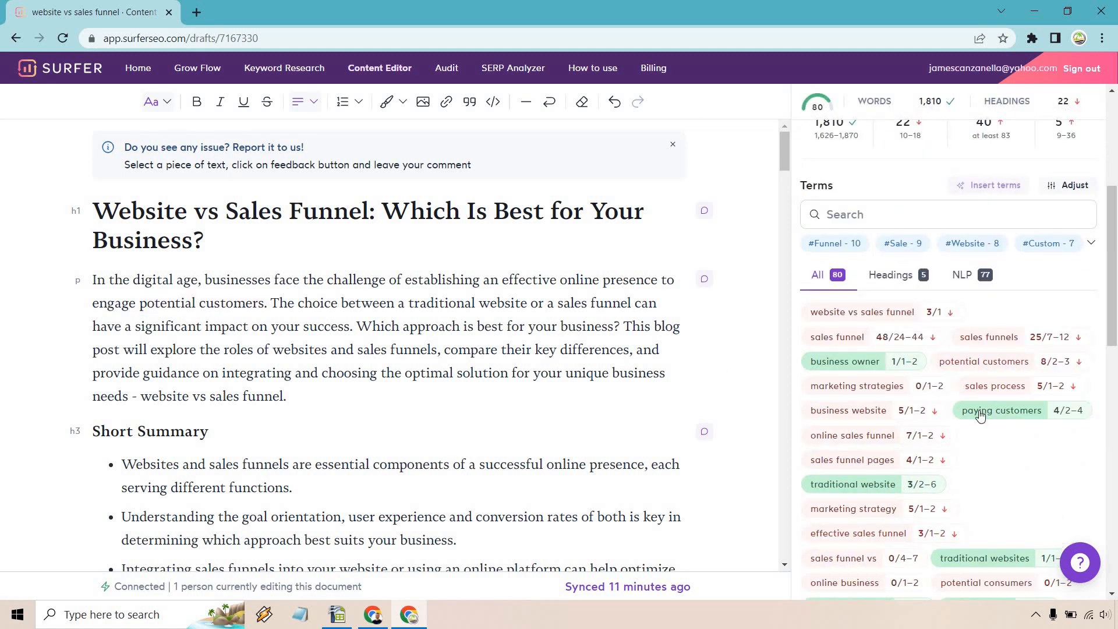
pyautogui.moveTo(1011, 462)
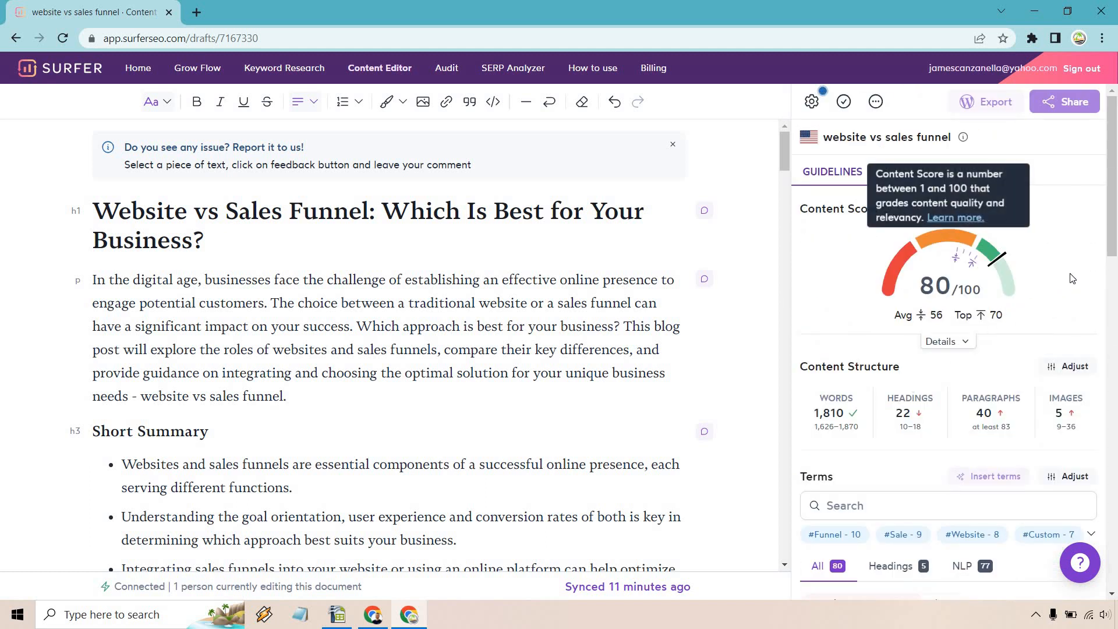
pyautogui.moveTo(768, 168)
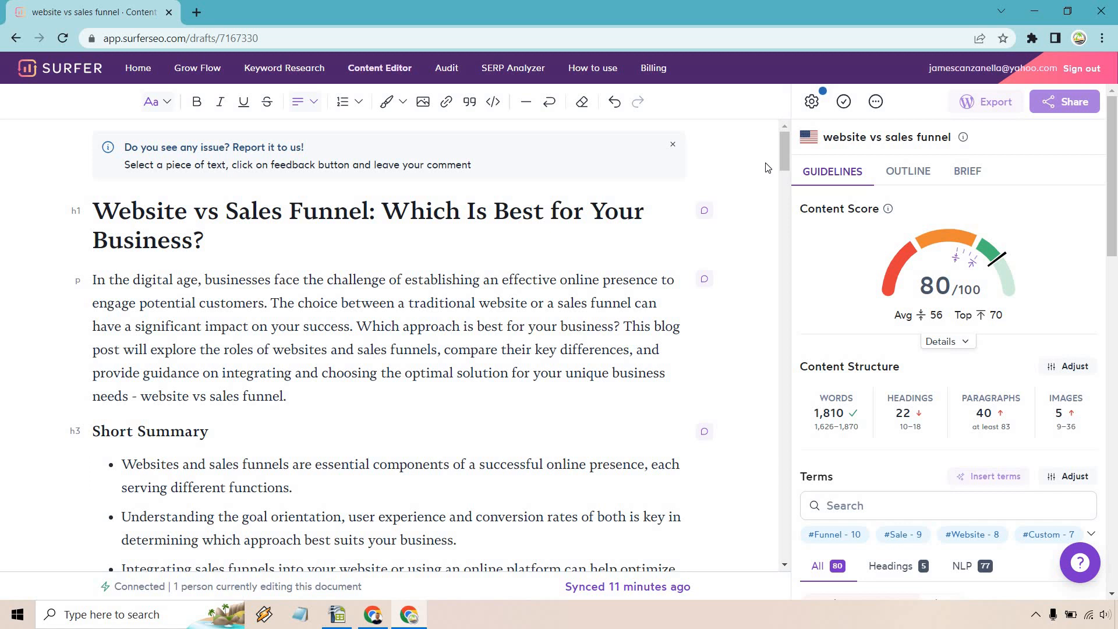
pyautogui.click(140, 397)
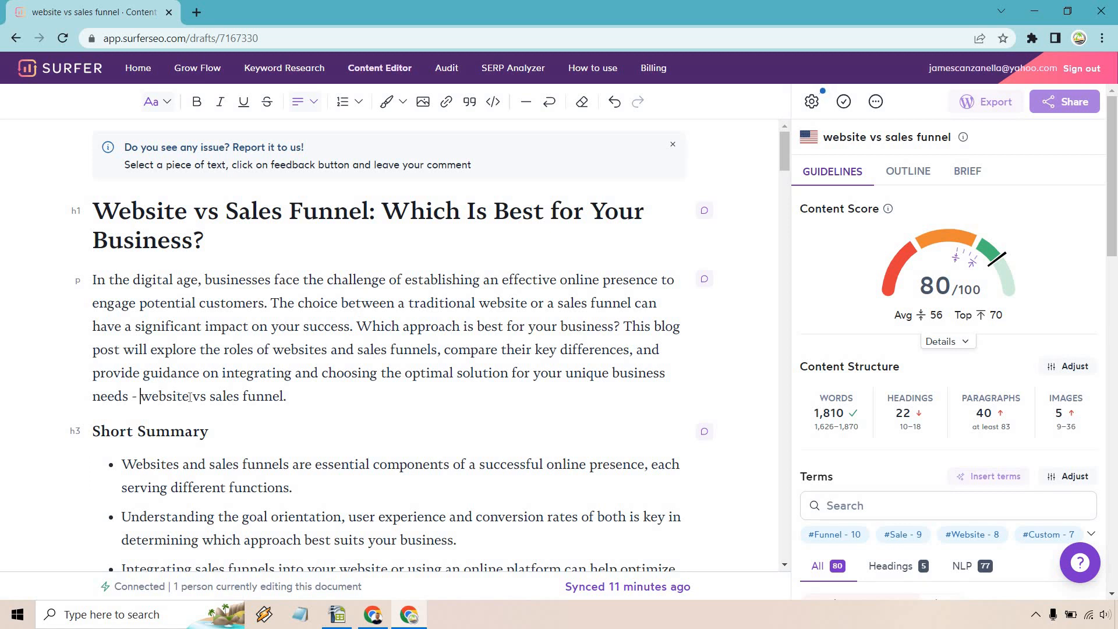